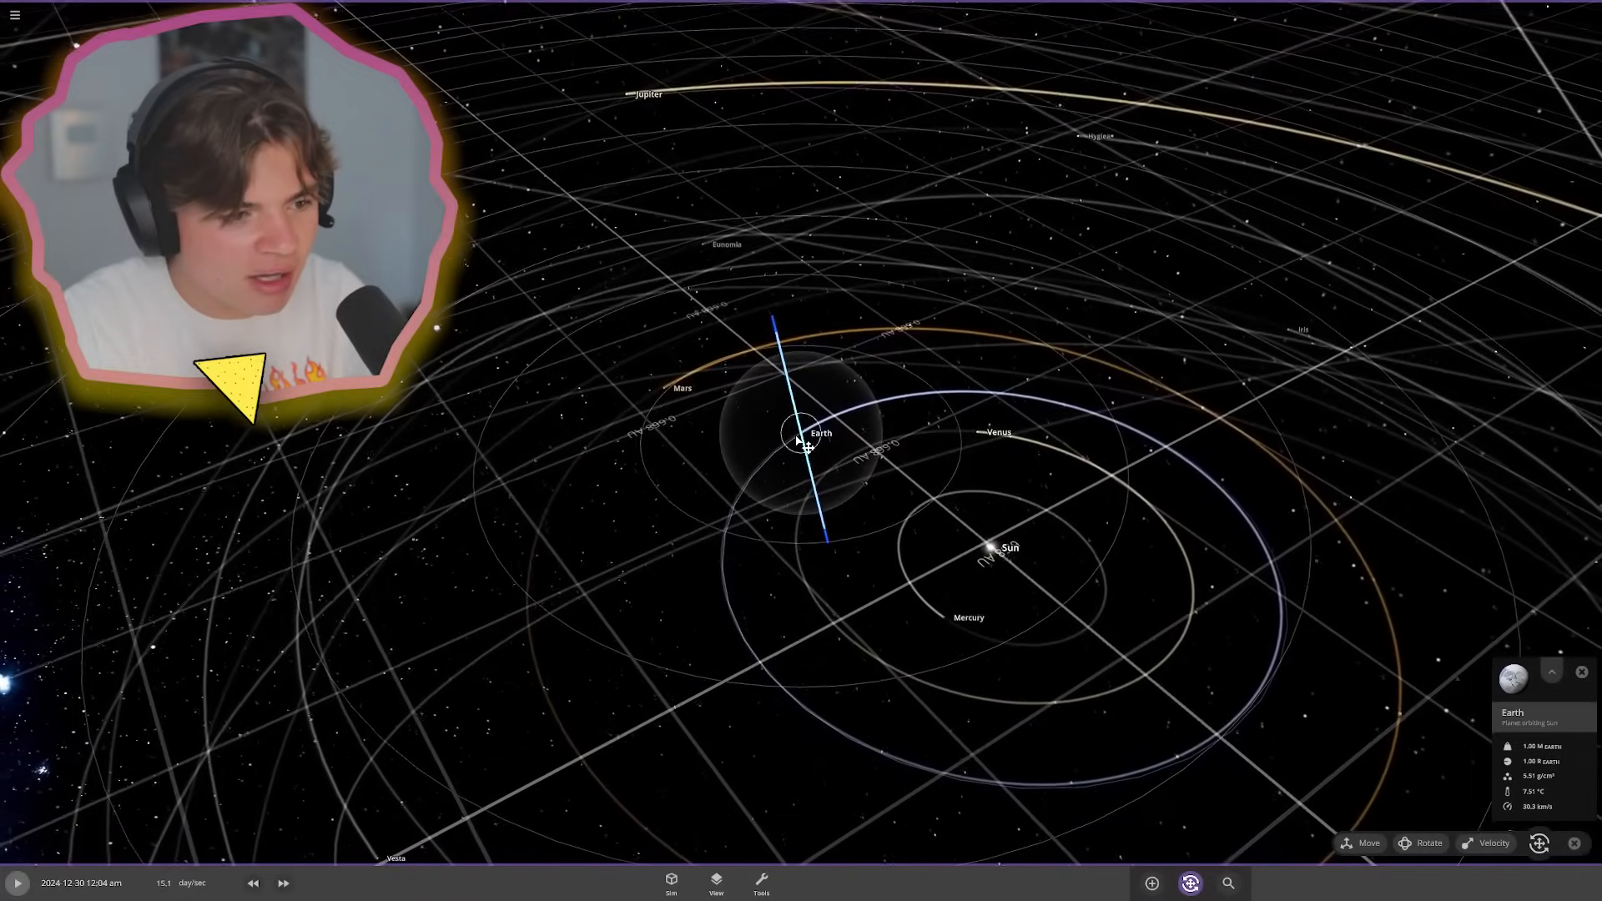
# - Fly in close to Earth and run the simulation toward mid-January 2025
pyautogui.moveTo(807, 445); pyautogui.dragTo(979, 559)
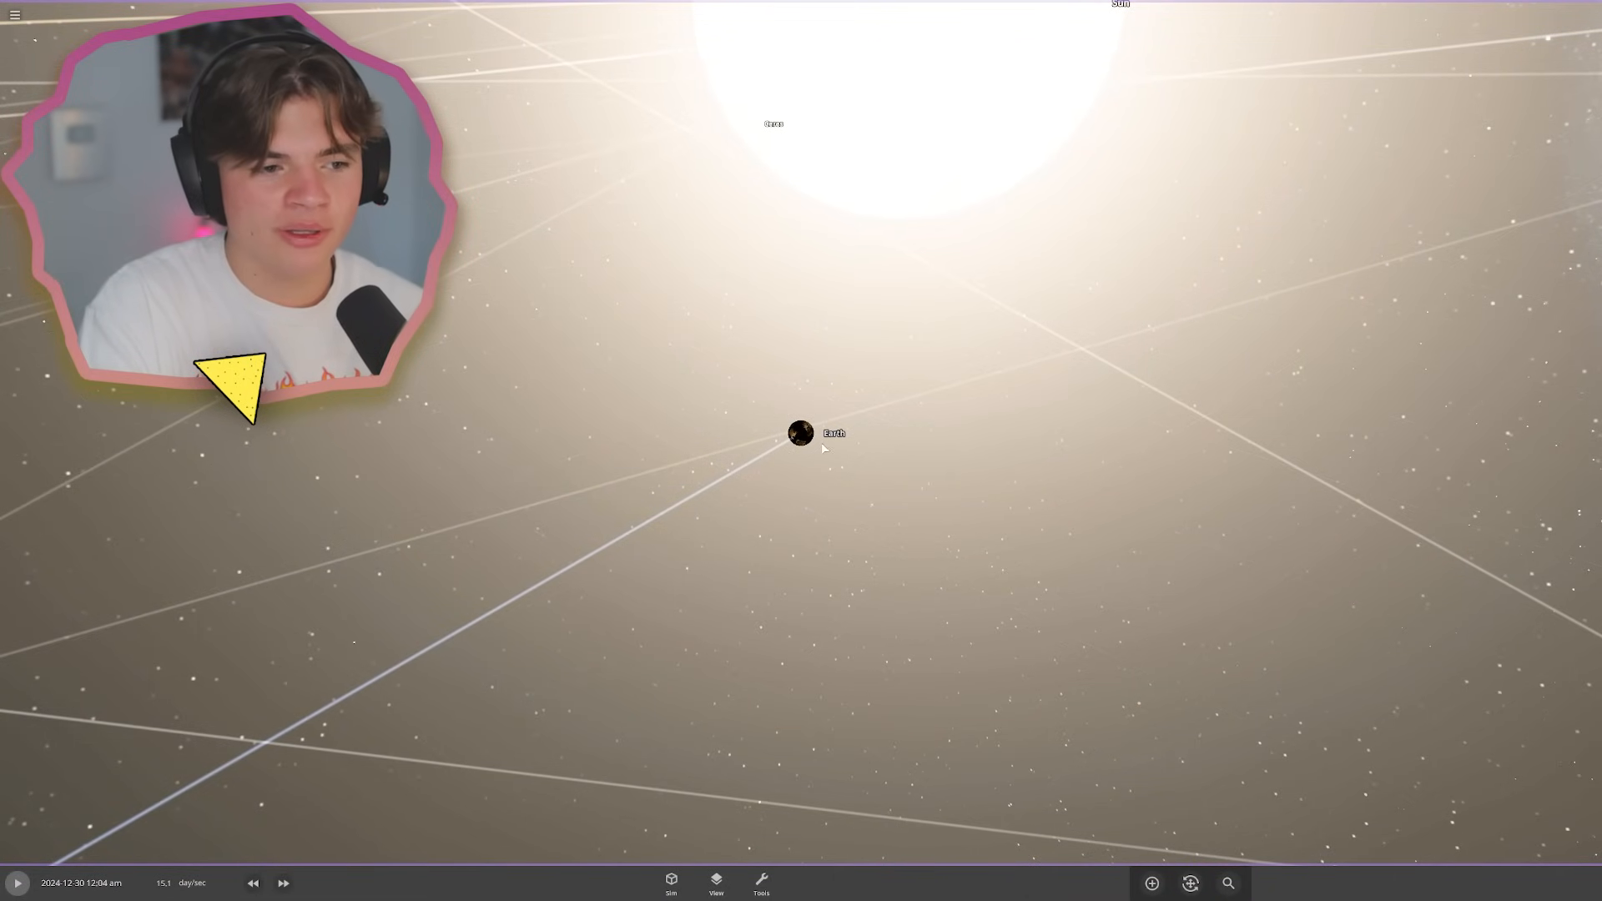
pyautogui.click(801, 432)
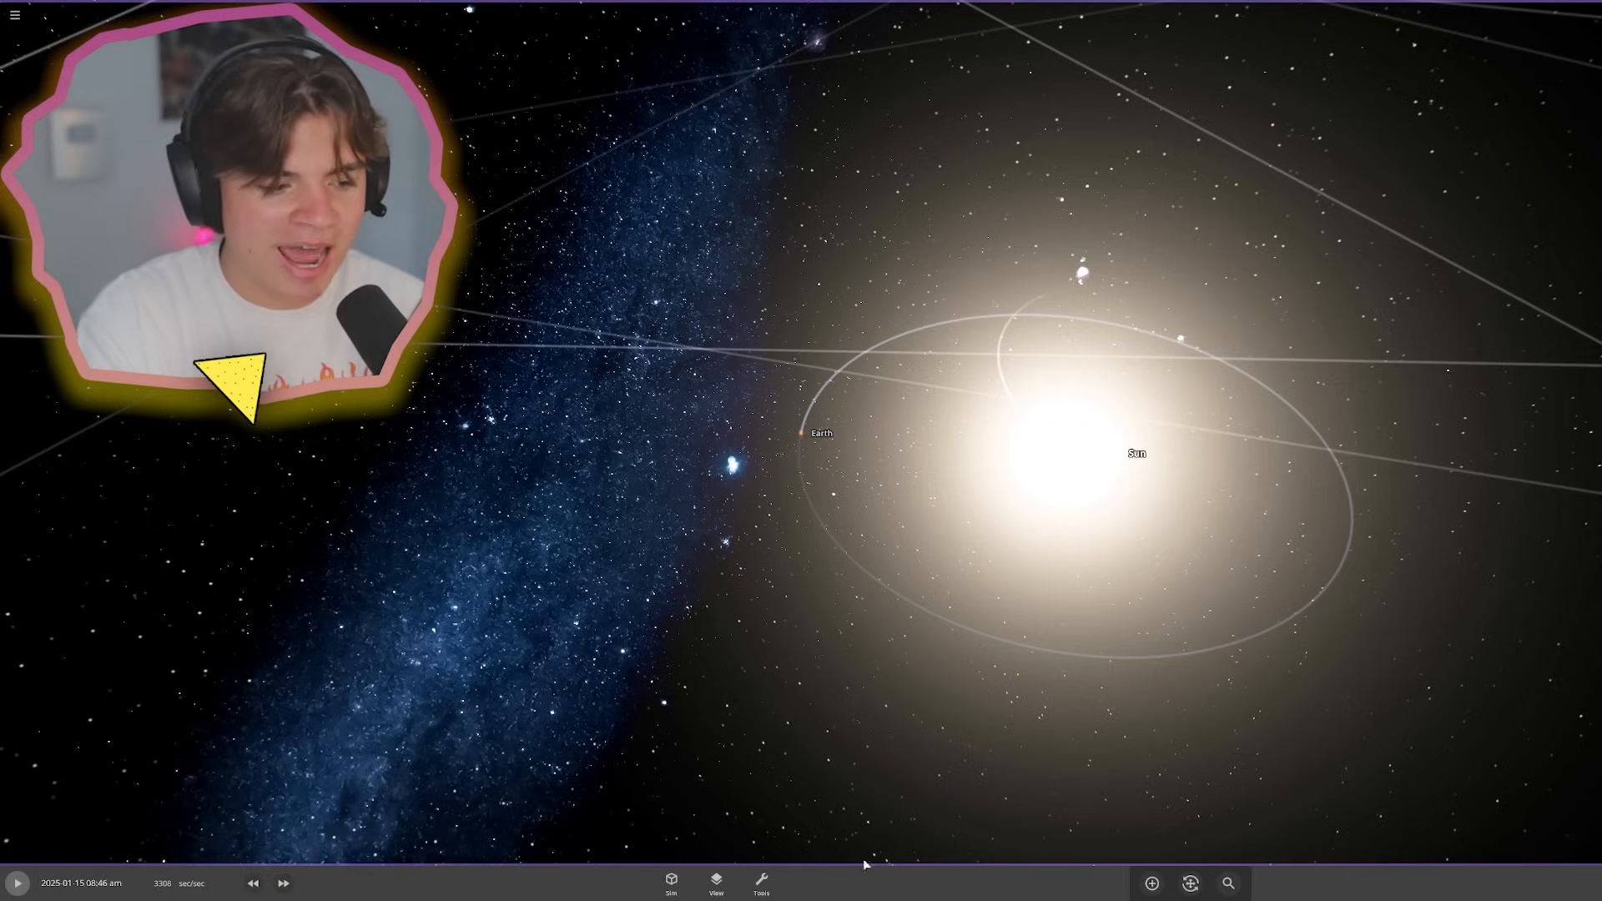
# - Explode the Sun with the Explode tool, then raise the simulation speed twice
pyautogui.click(761, 883)
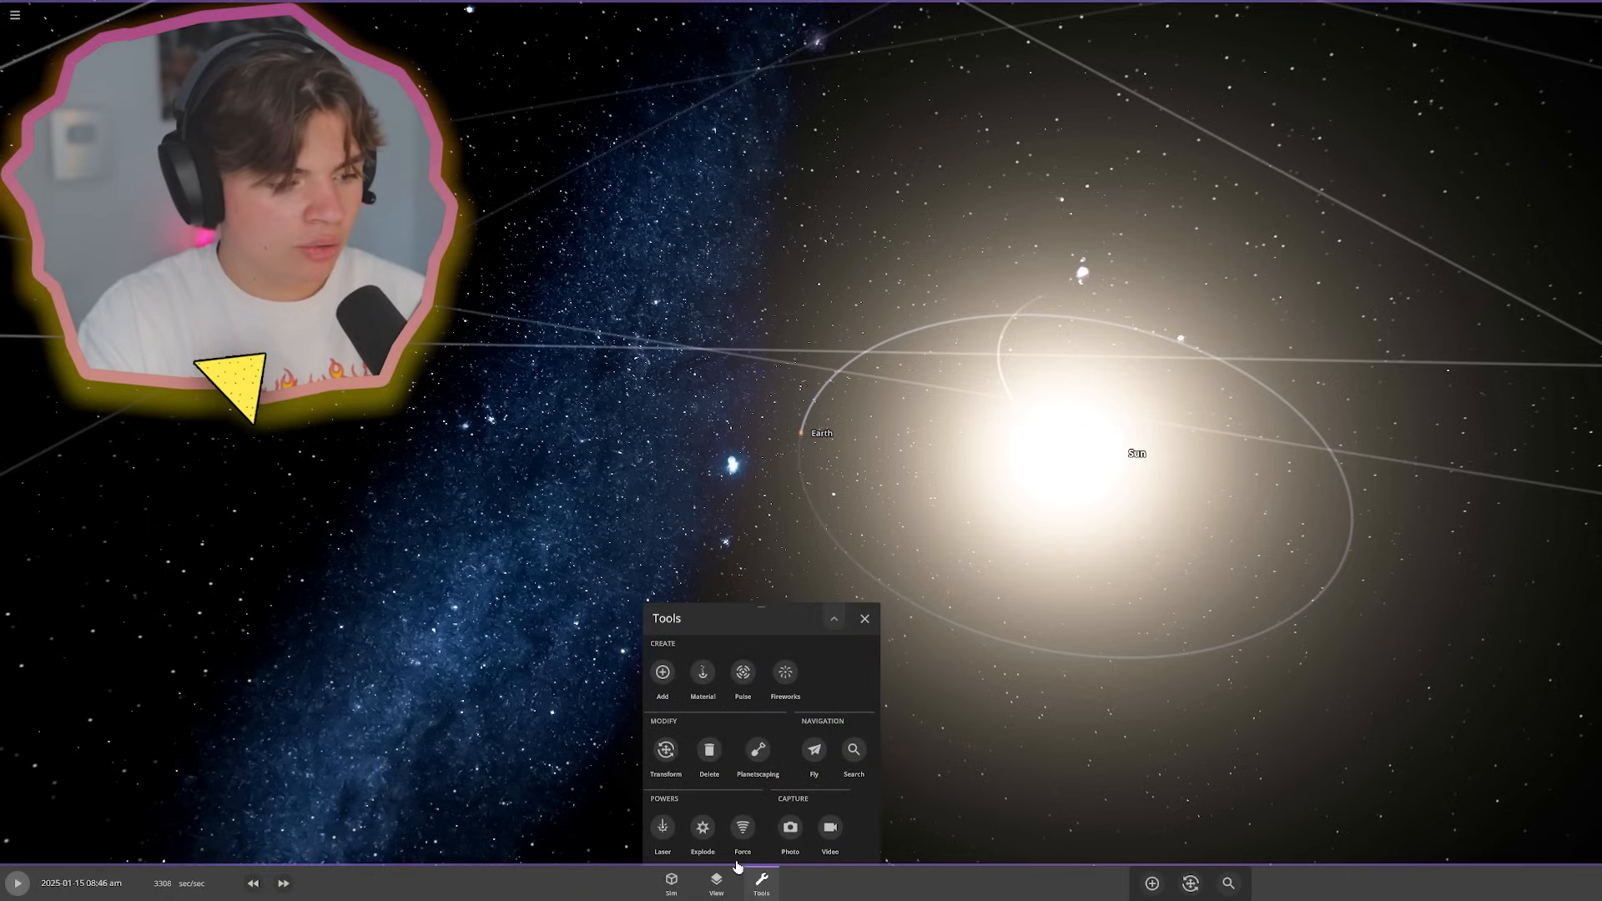
pyautogui.click(702, 825)
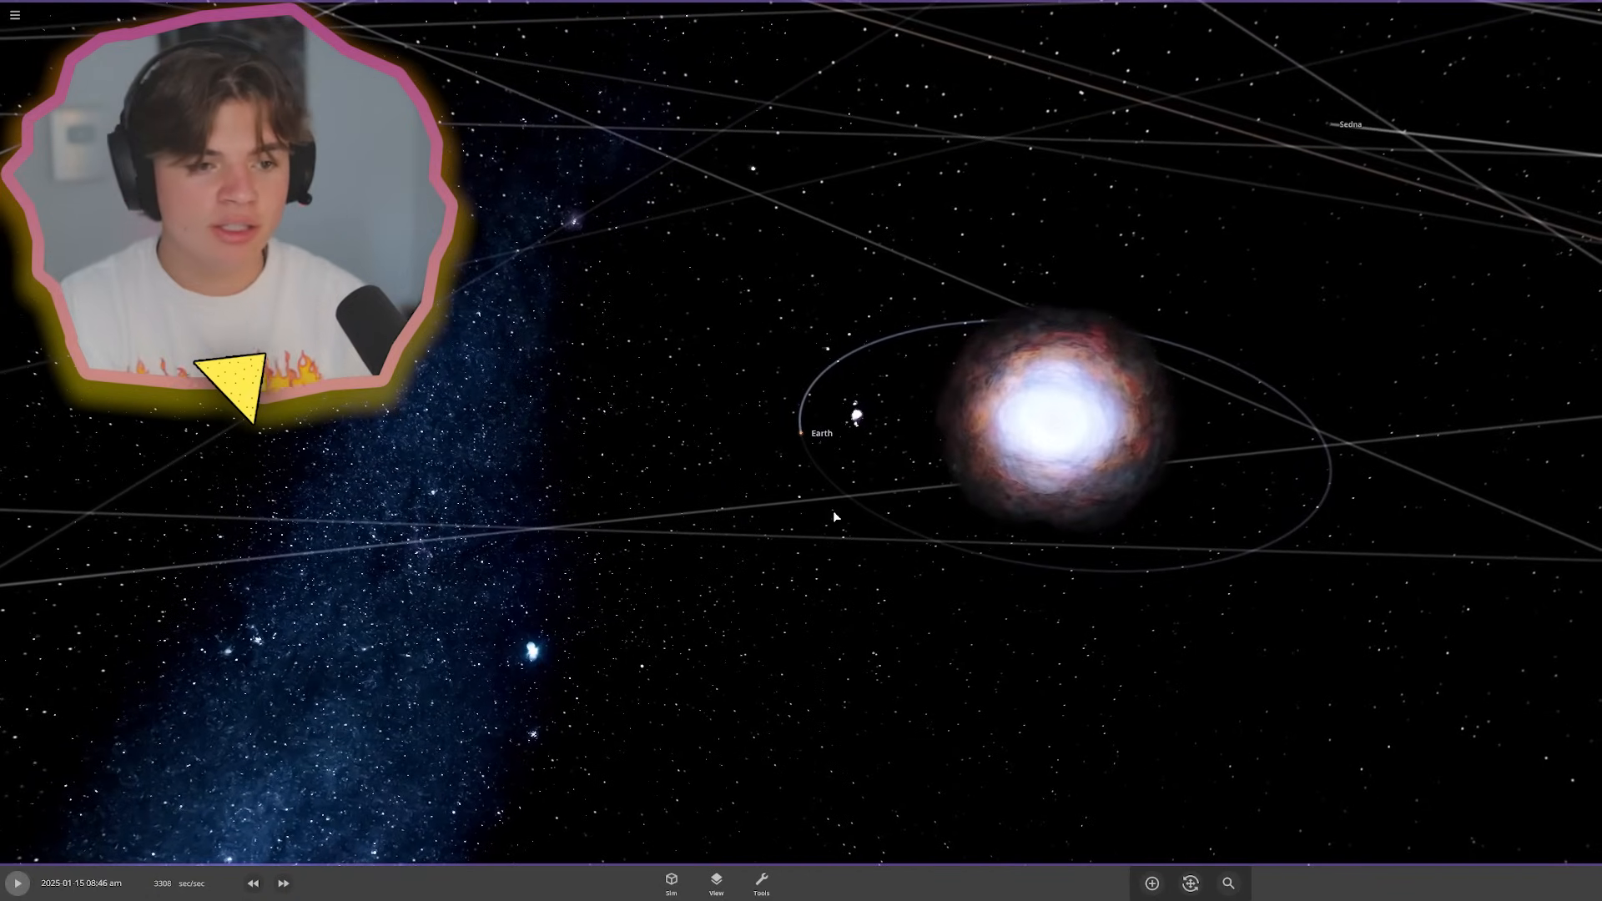
pyautogui.moveTo(797, 629)
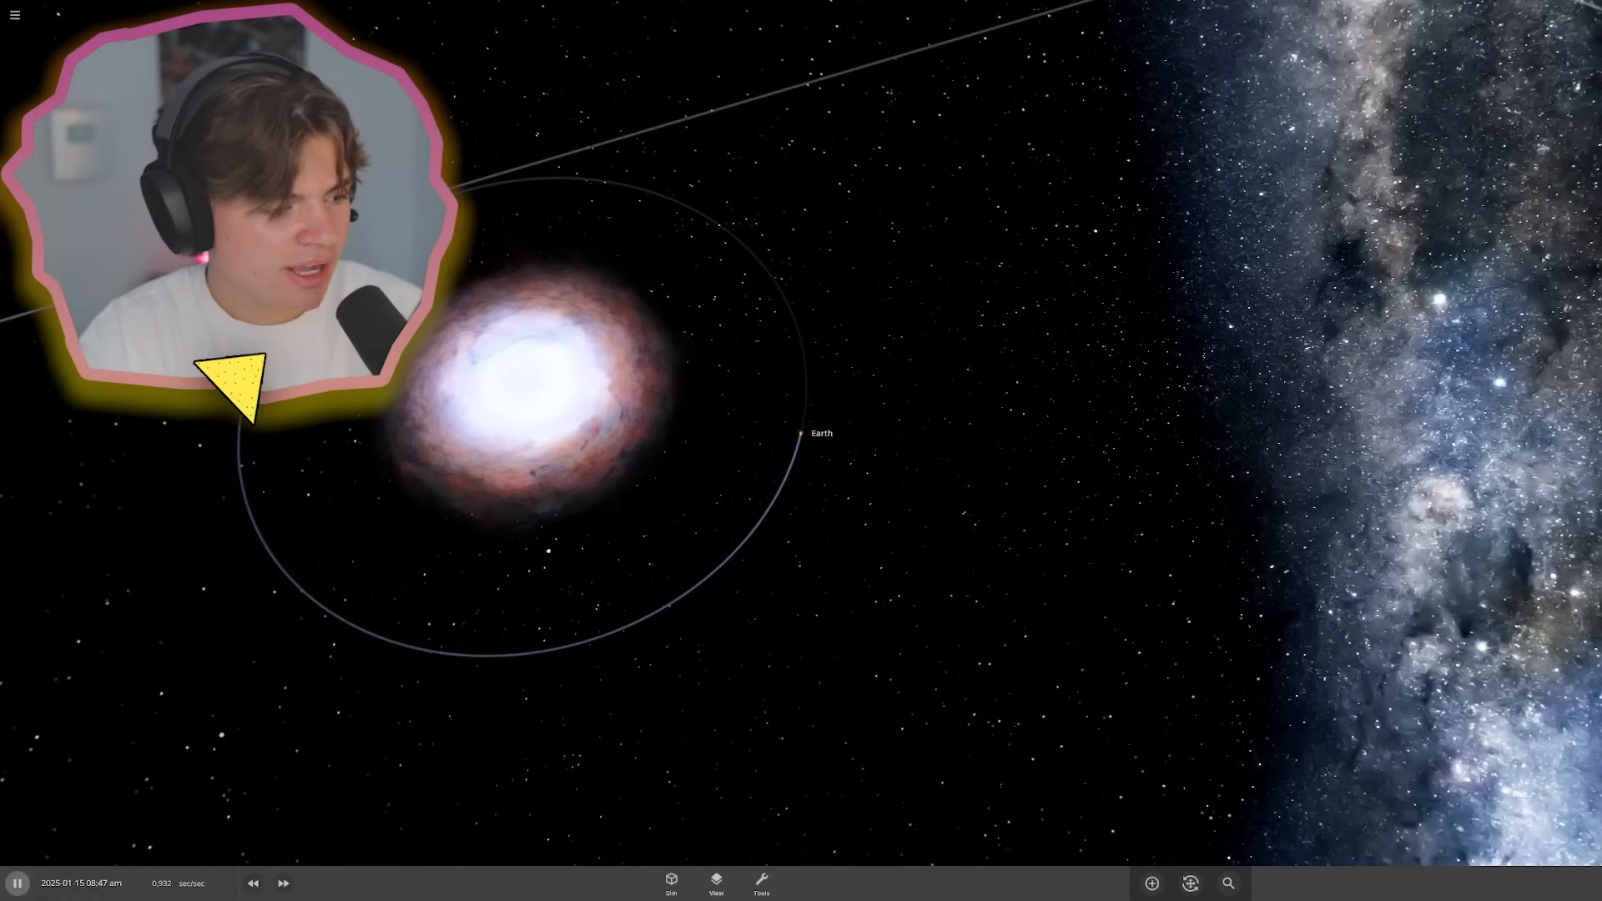
pyautogui.click(283, 883)
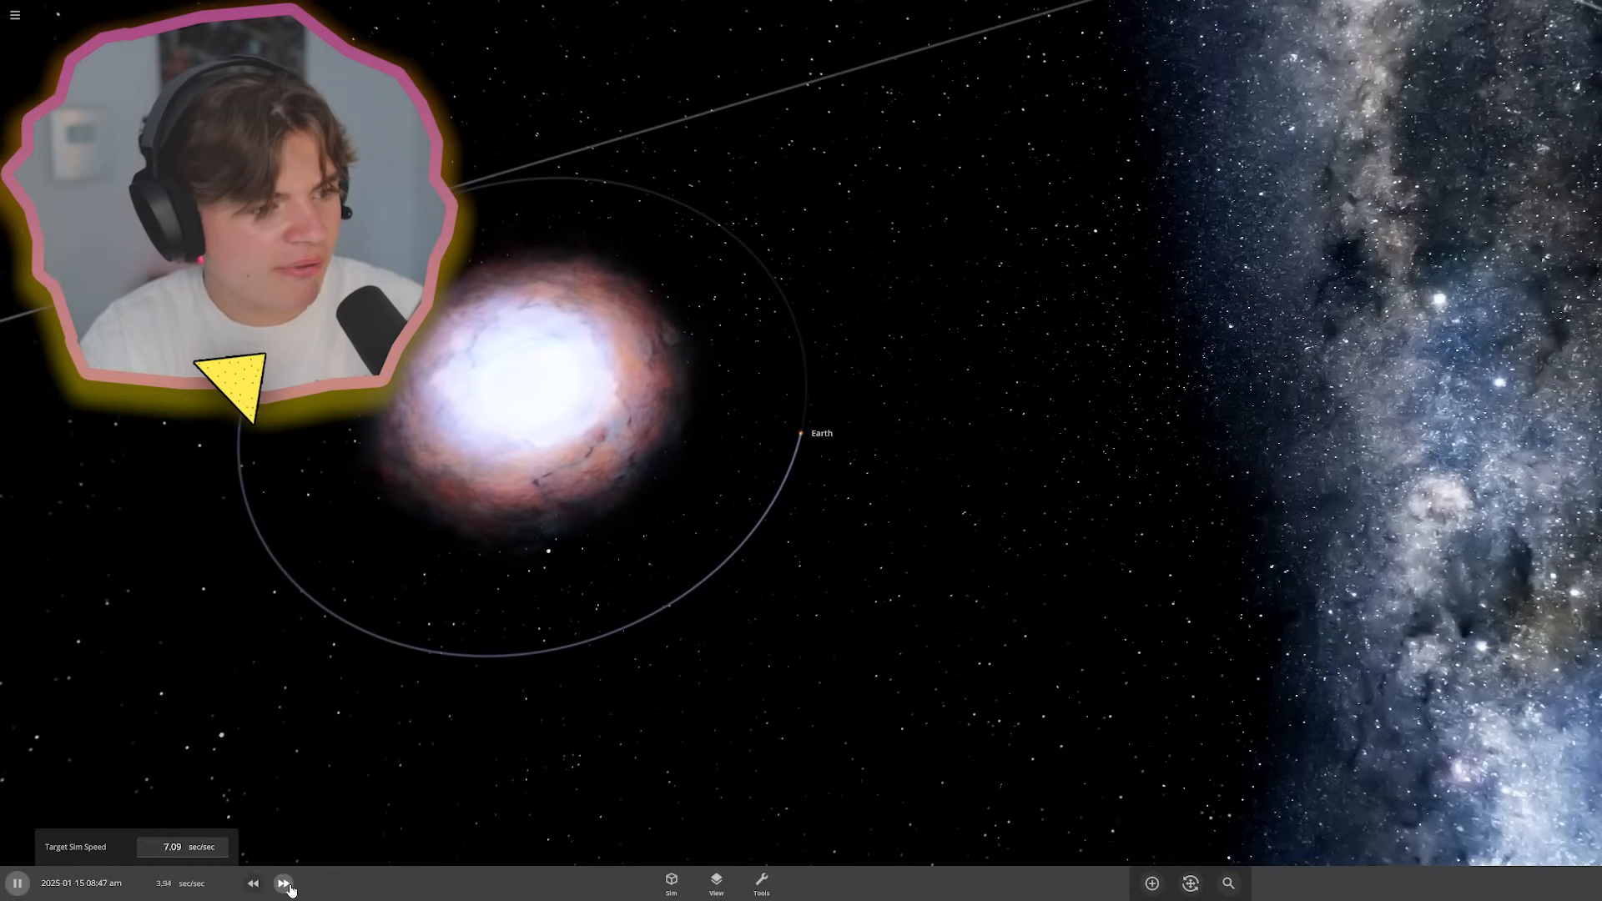
pyautogui.click(283, 883)
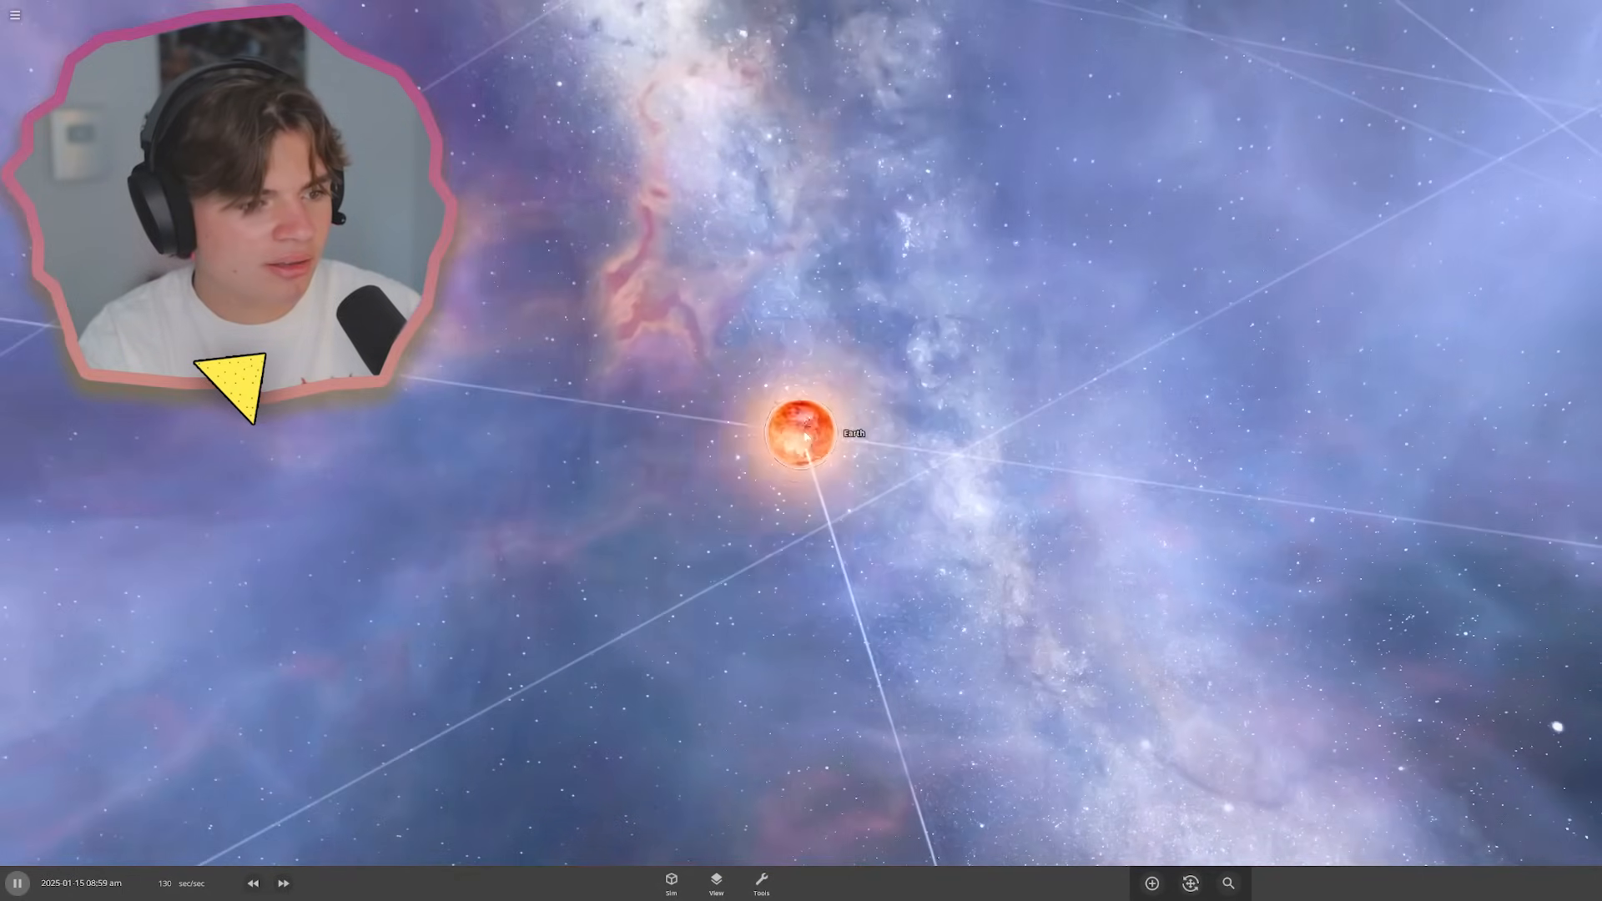
# - Show Earth's surface temperature details, then fast-forward the simulation three times
pyautogui.click(806, 432)
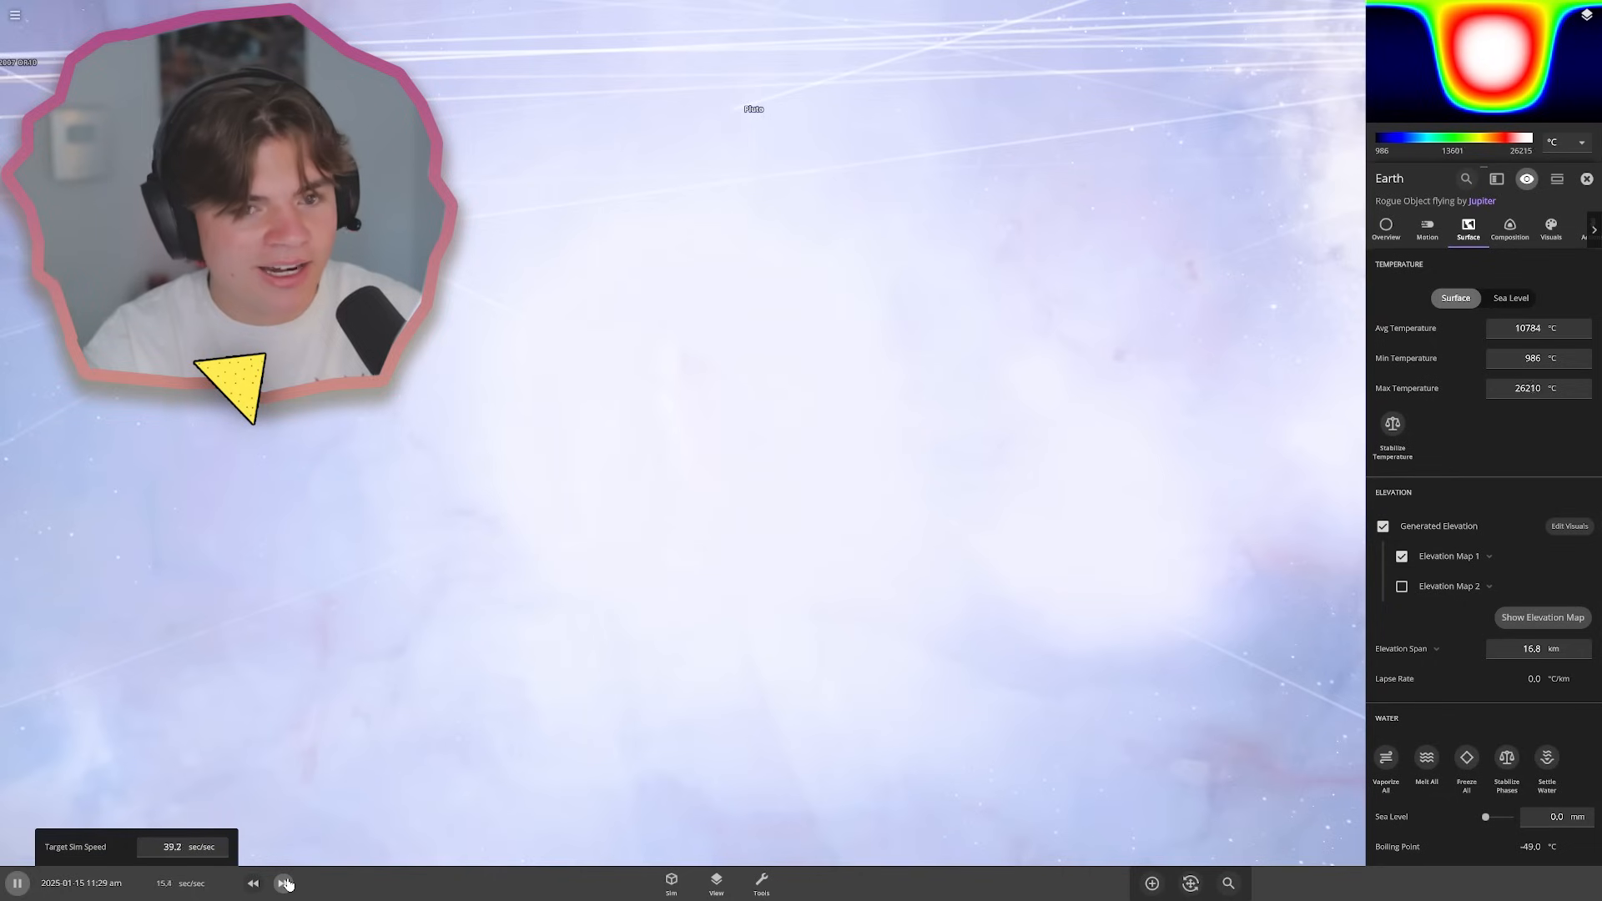
pyautogui.click(286, 883)
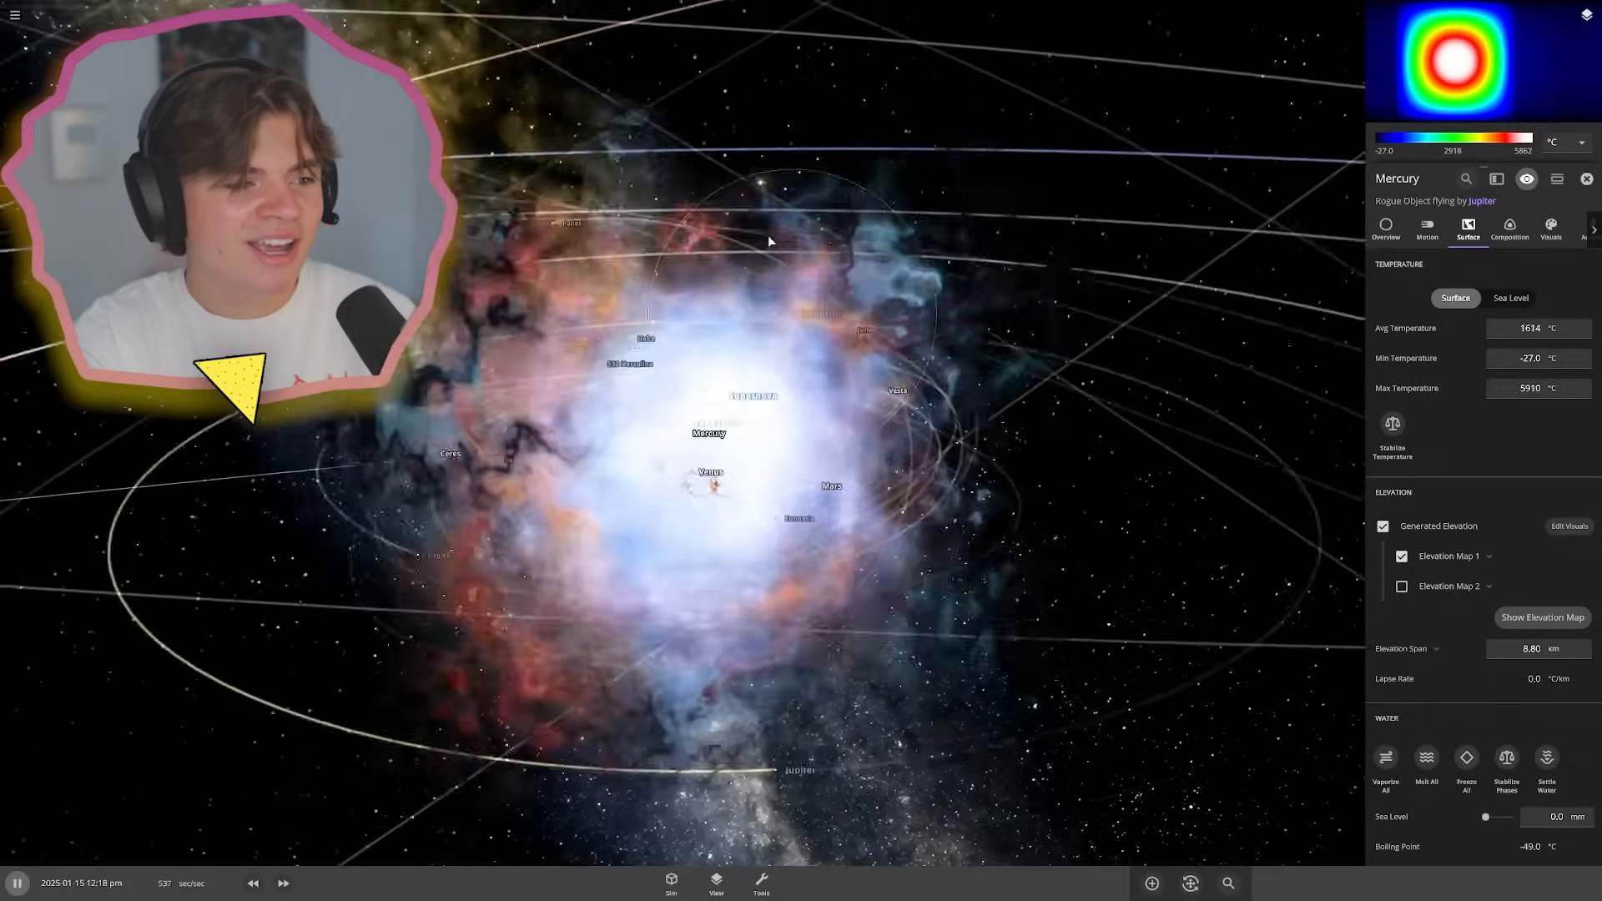
pyautogui.click(284, 883)
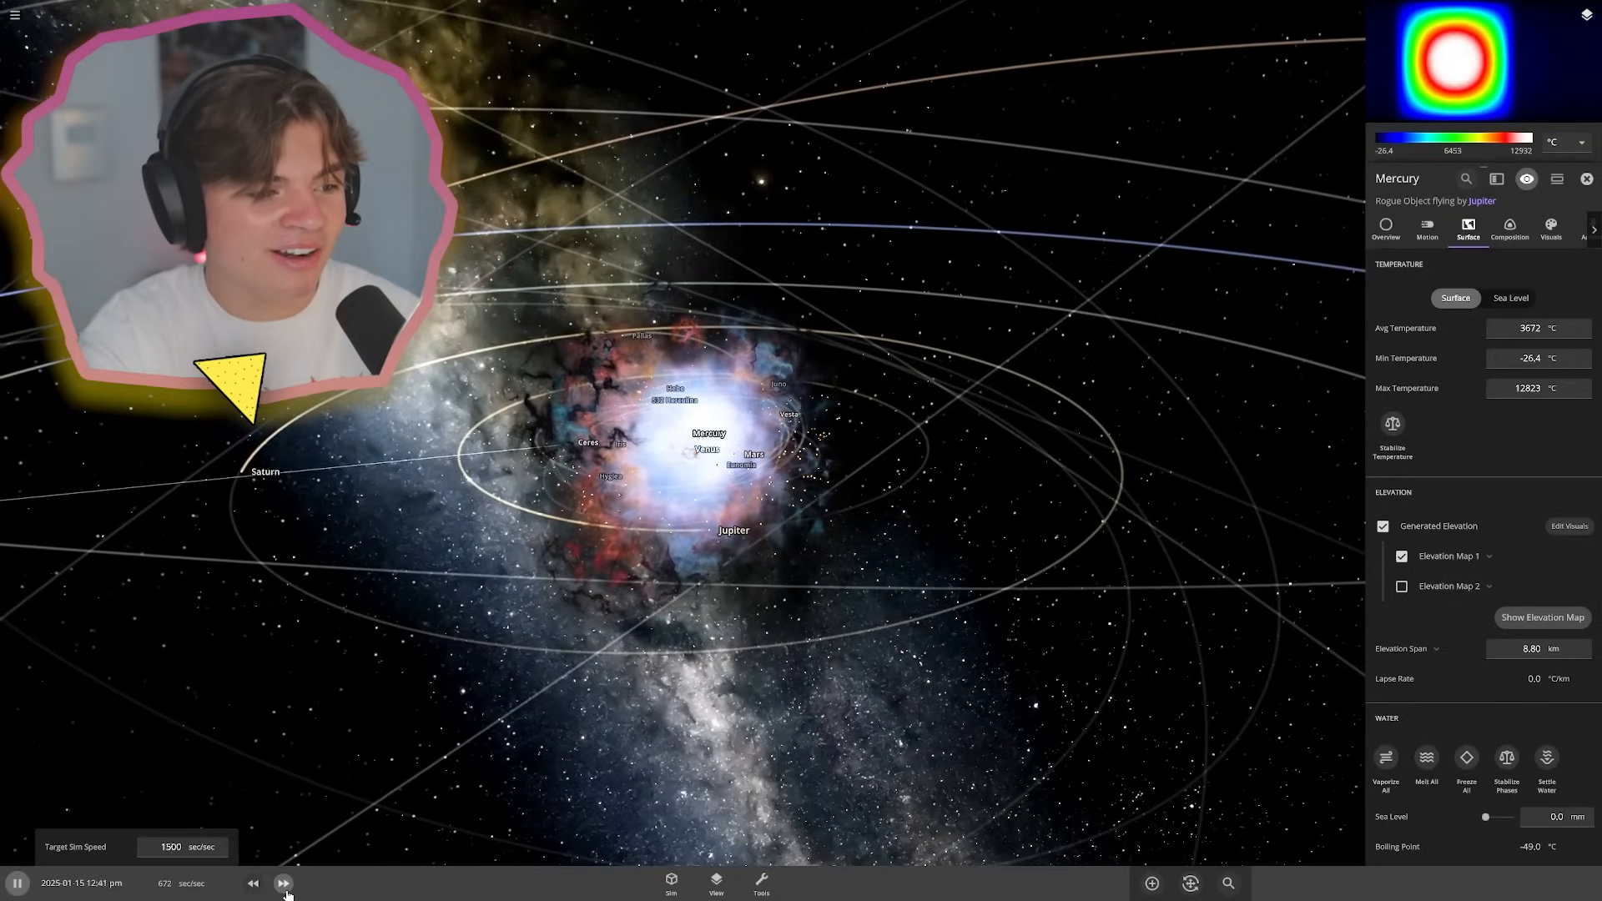
pyautogui.click(284, 883)
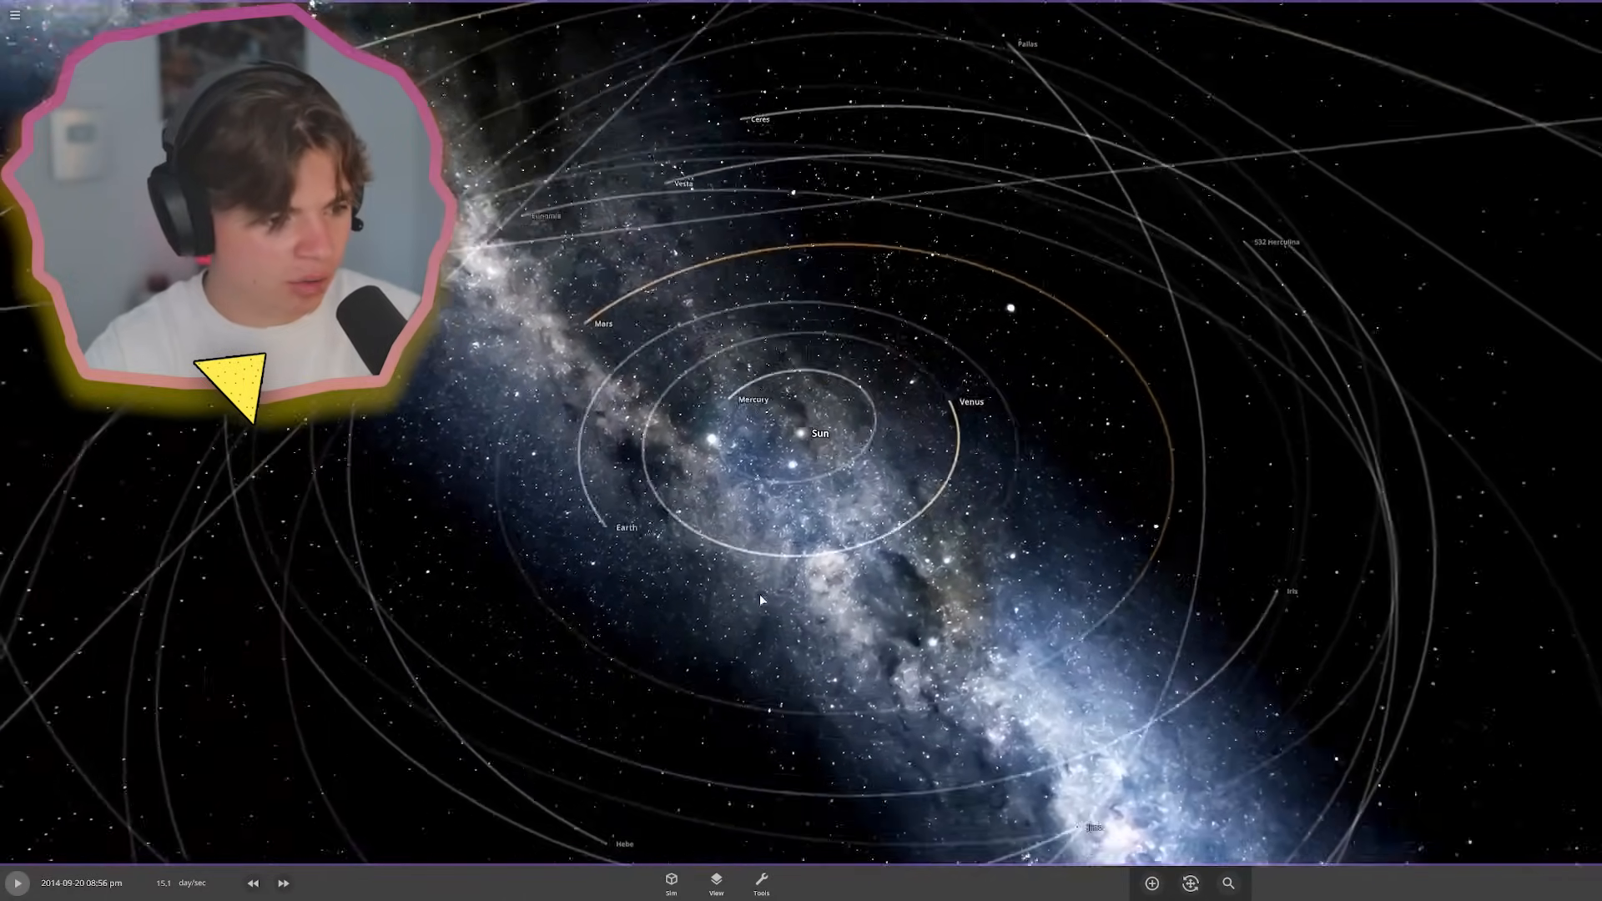
# - Place an Asteroid Belt ring around the Sun with 0.7 AU inner and 1.00 AU outer radius
pyautogui.click(819, 433)
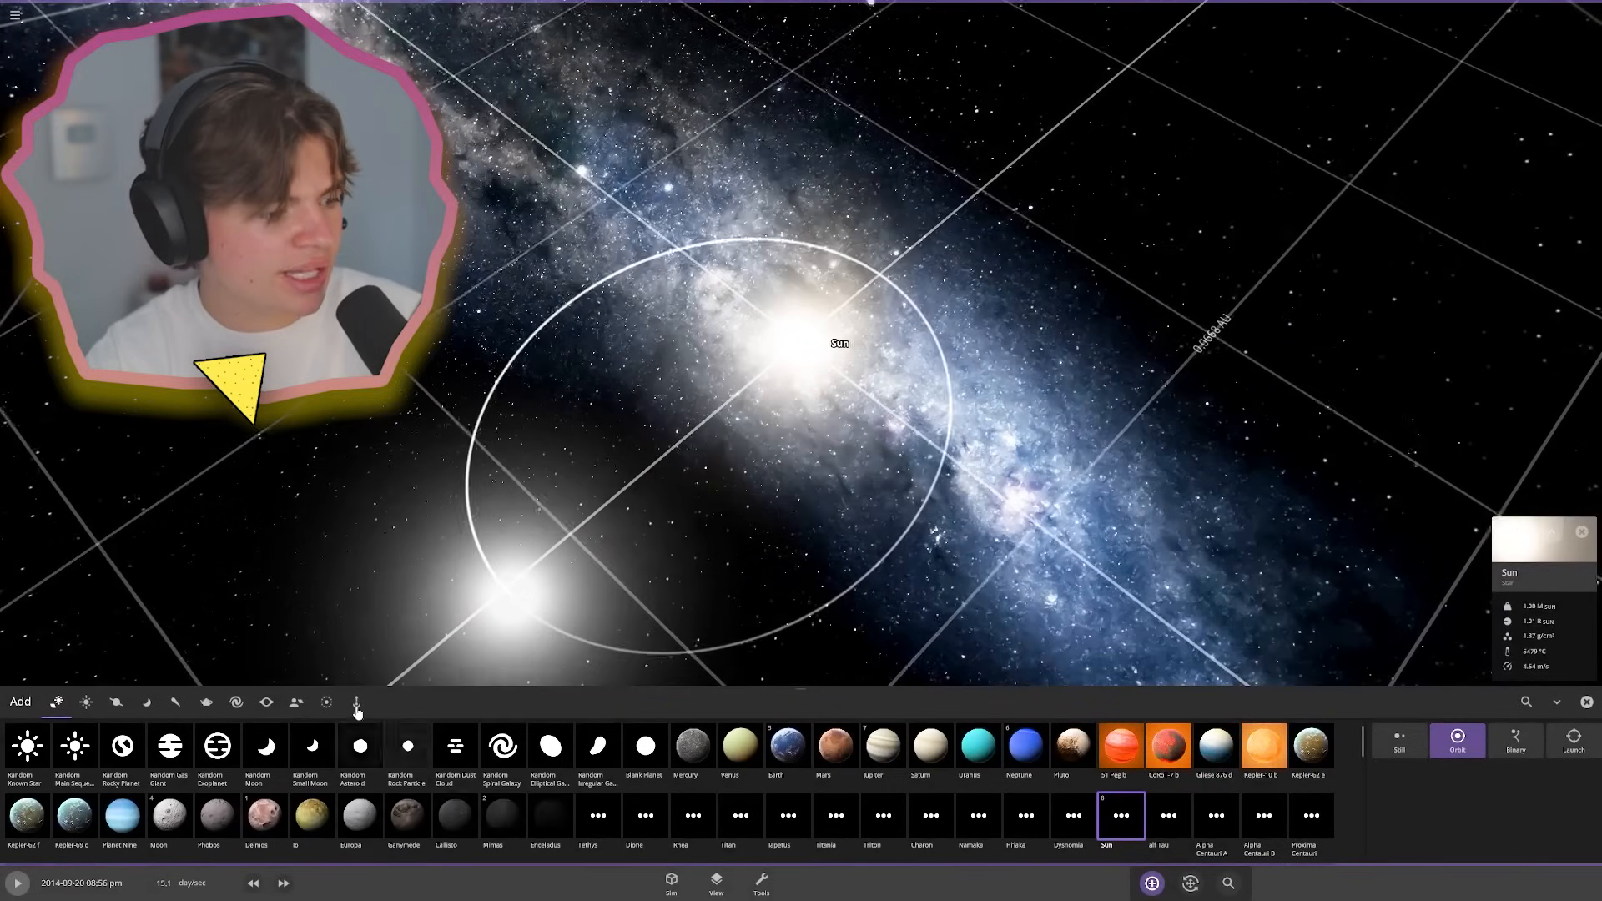
pyautogui.click(327, 701)
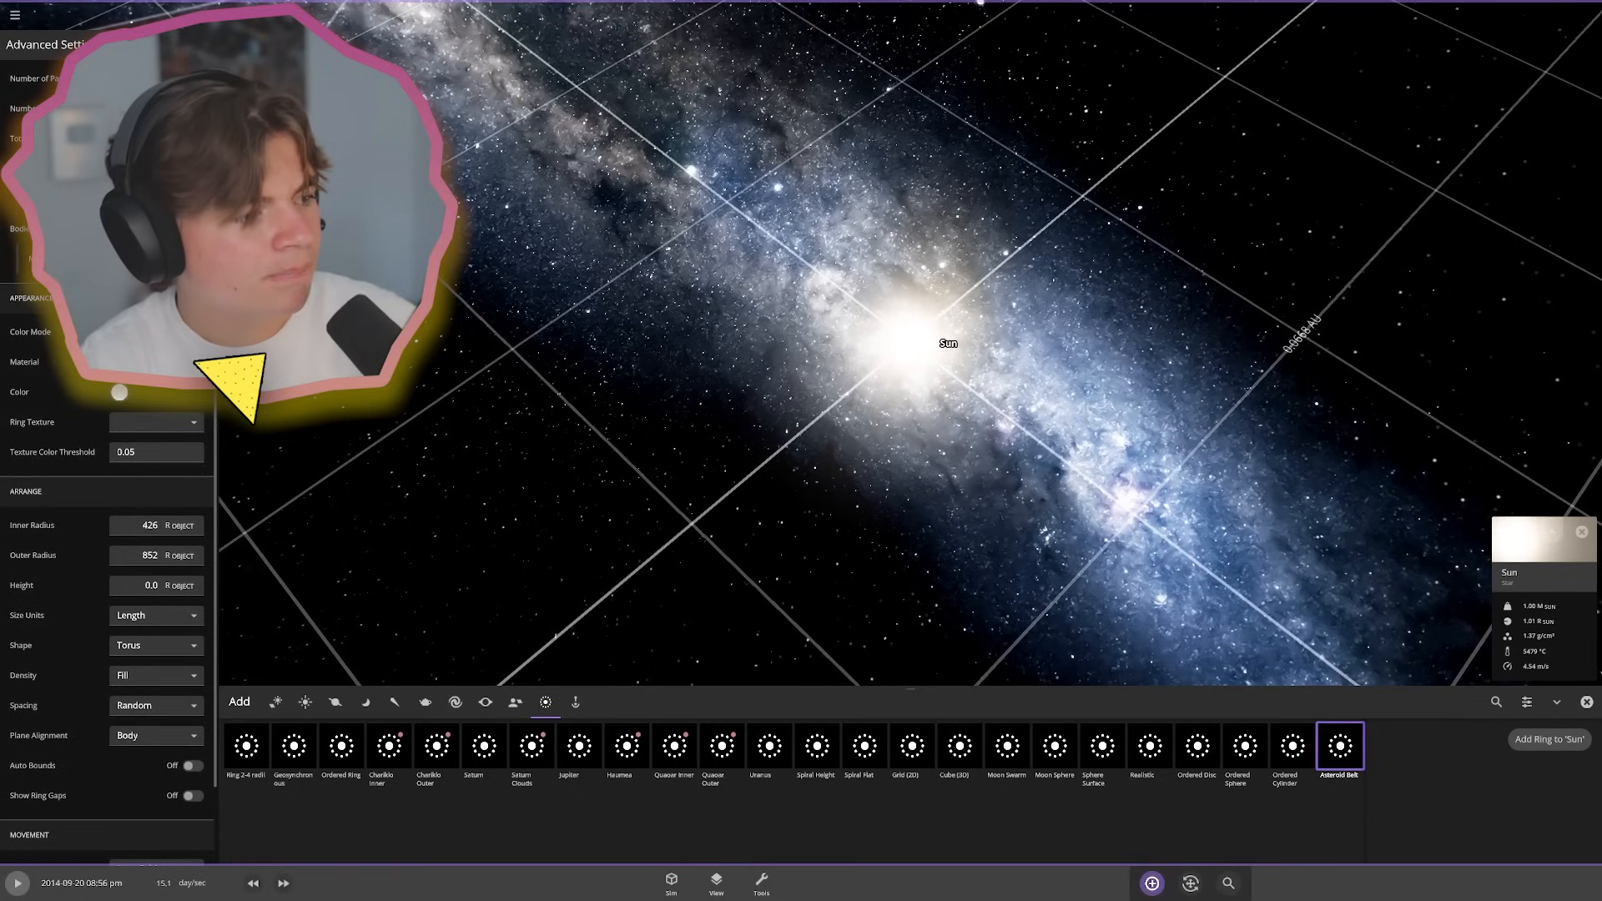
pyautogui.click(156, 524)
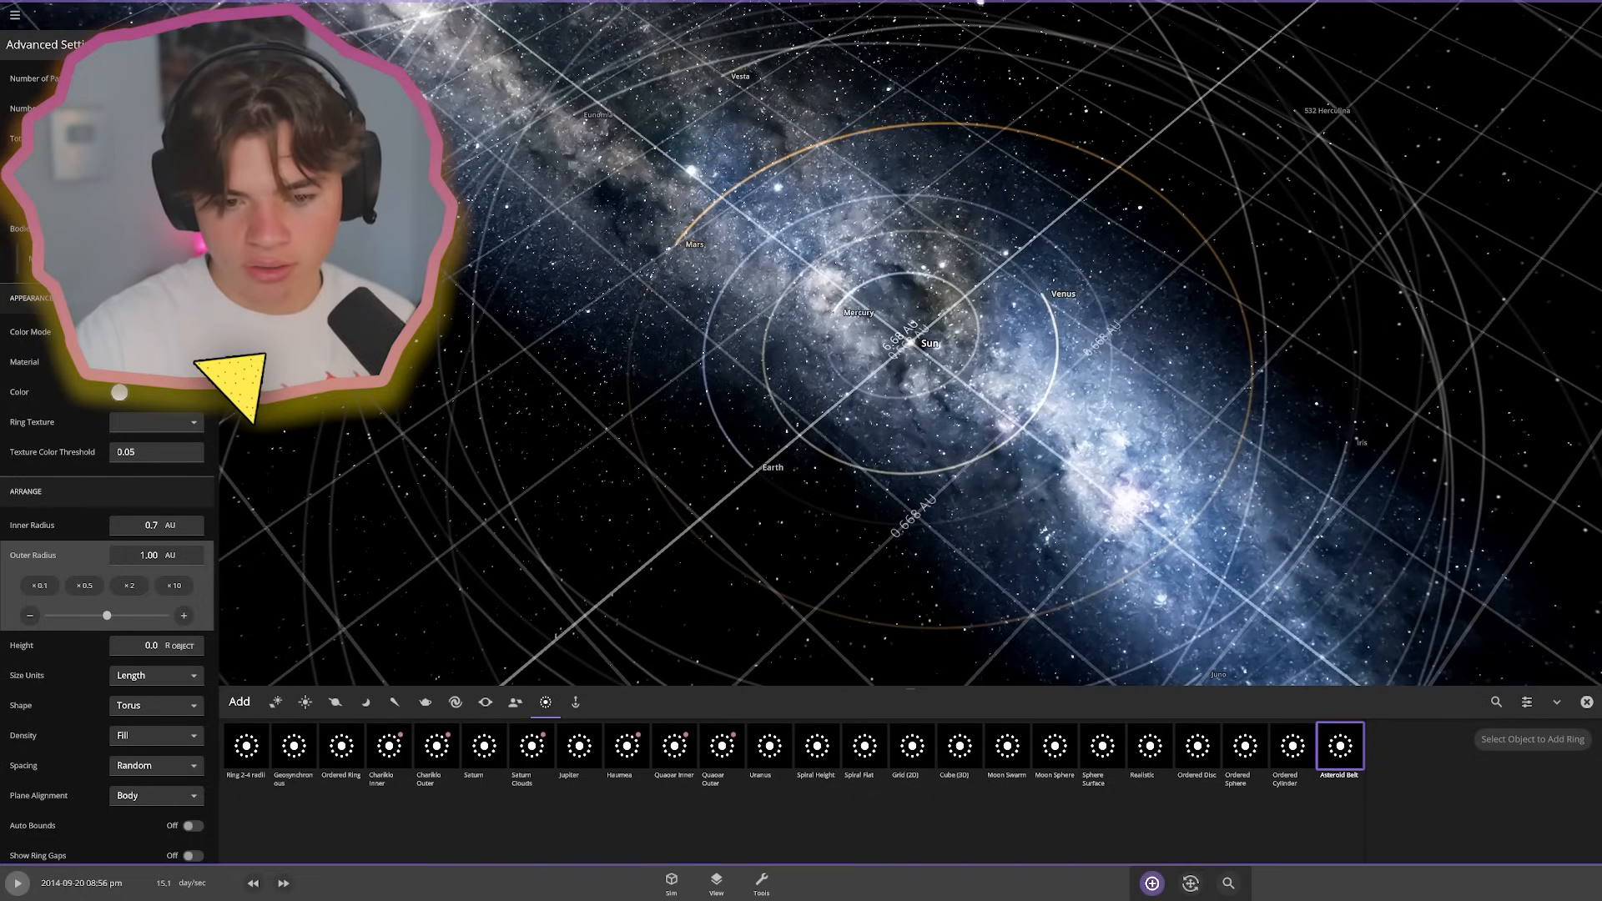
pyautogui.click(928, 342)
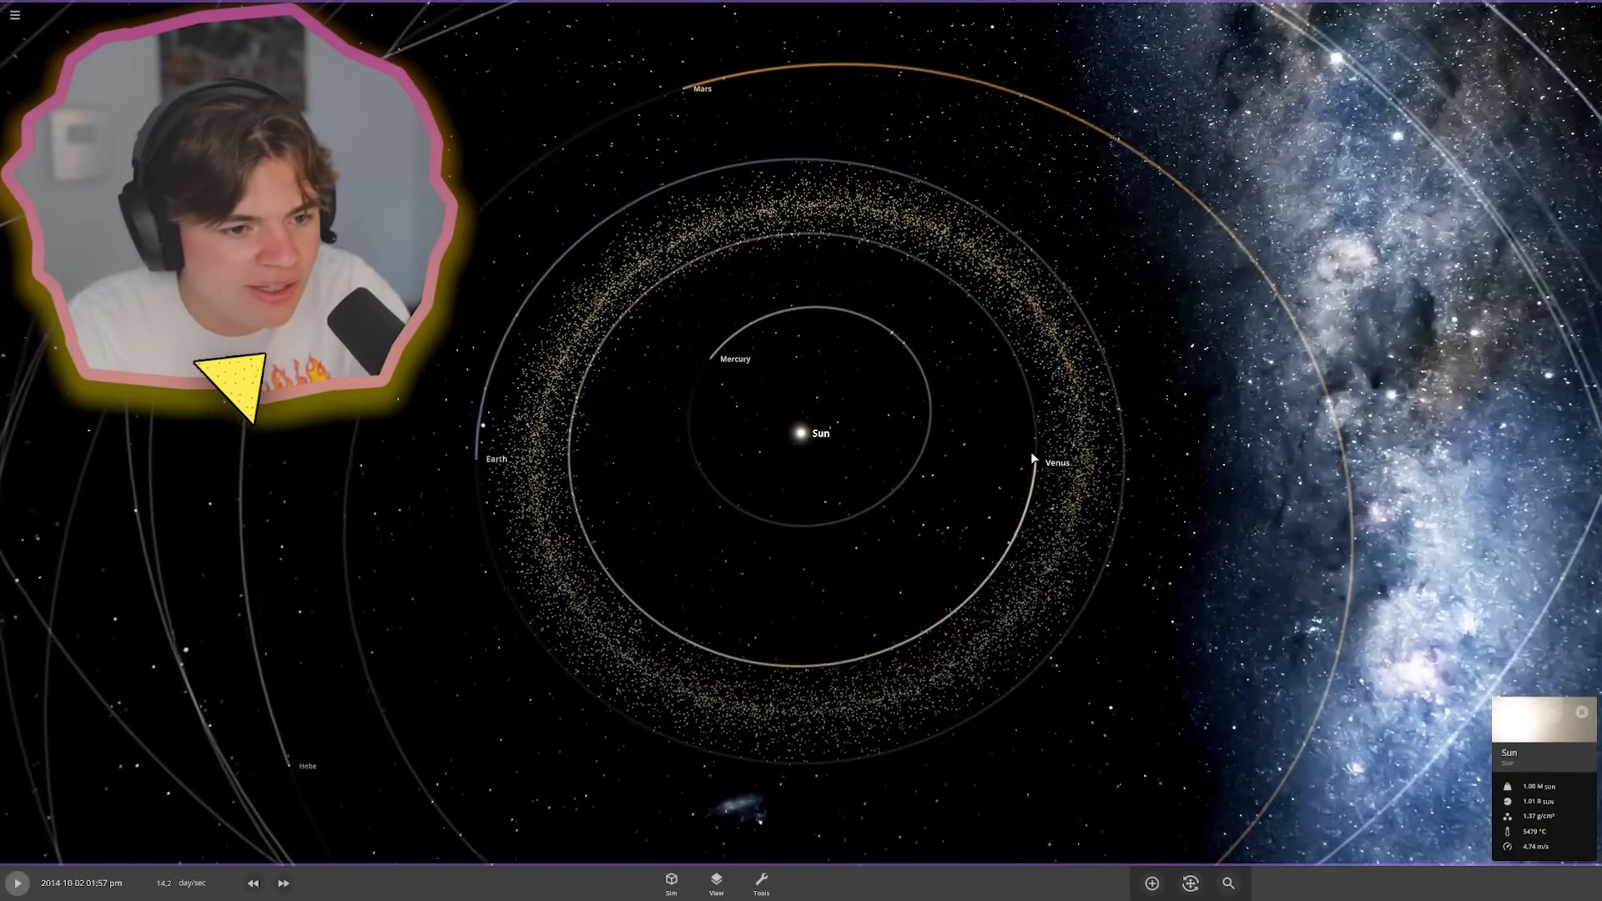
pyautogui.click(17, 882)
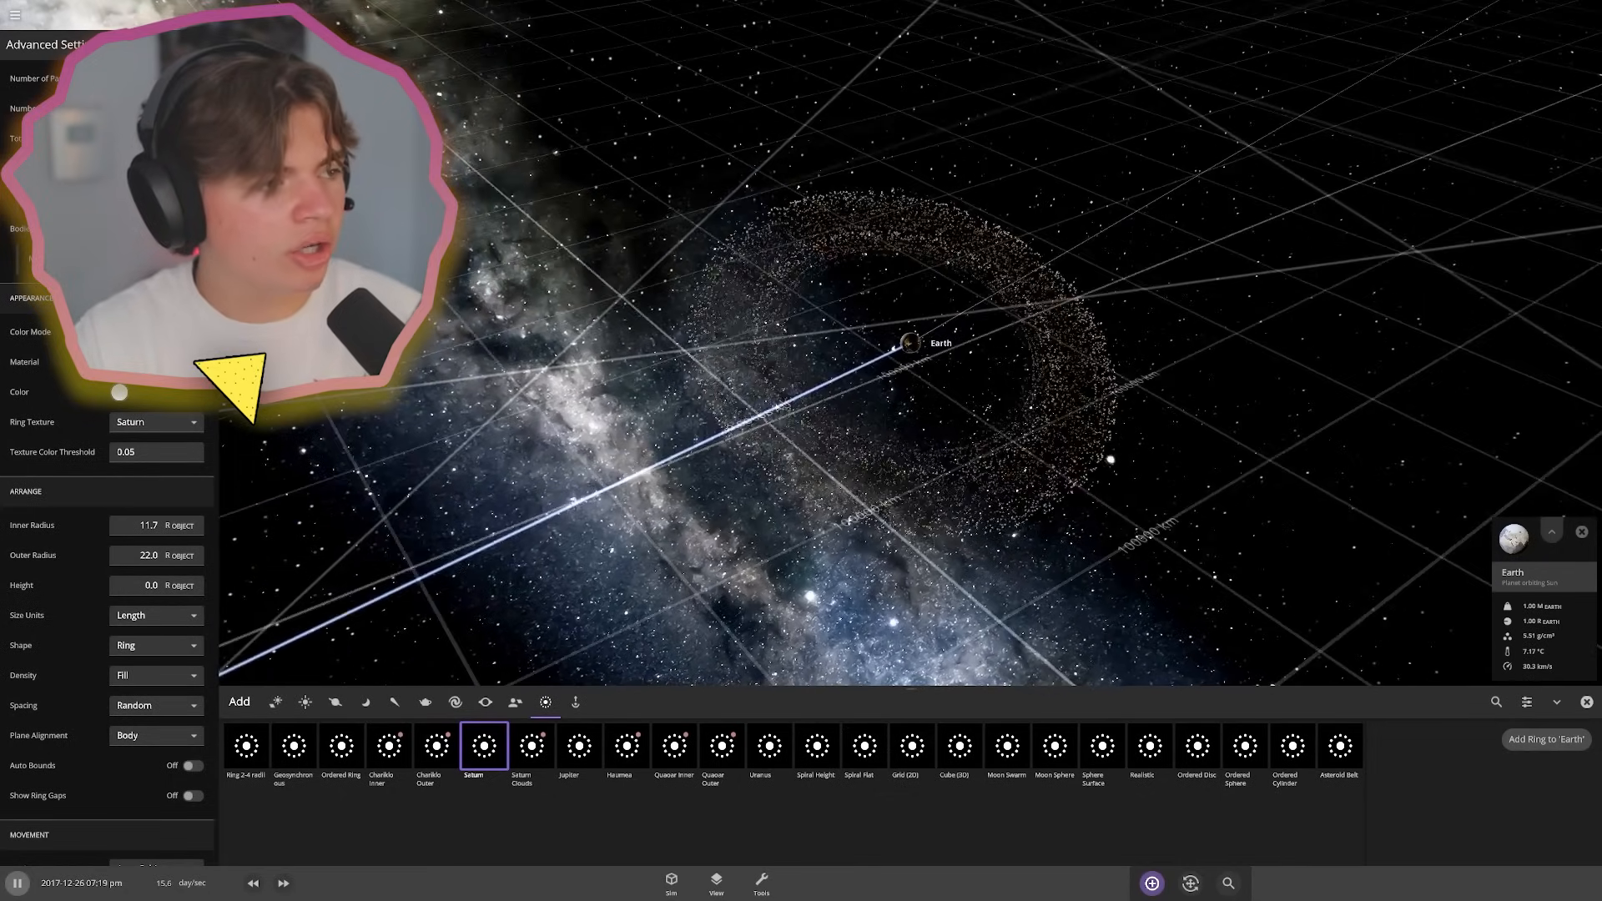
# - Add the Saturn-style ring to Earth and lower the simulation speed
pyautogui.click(149, 525)
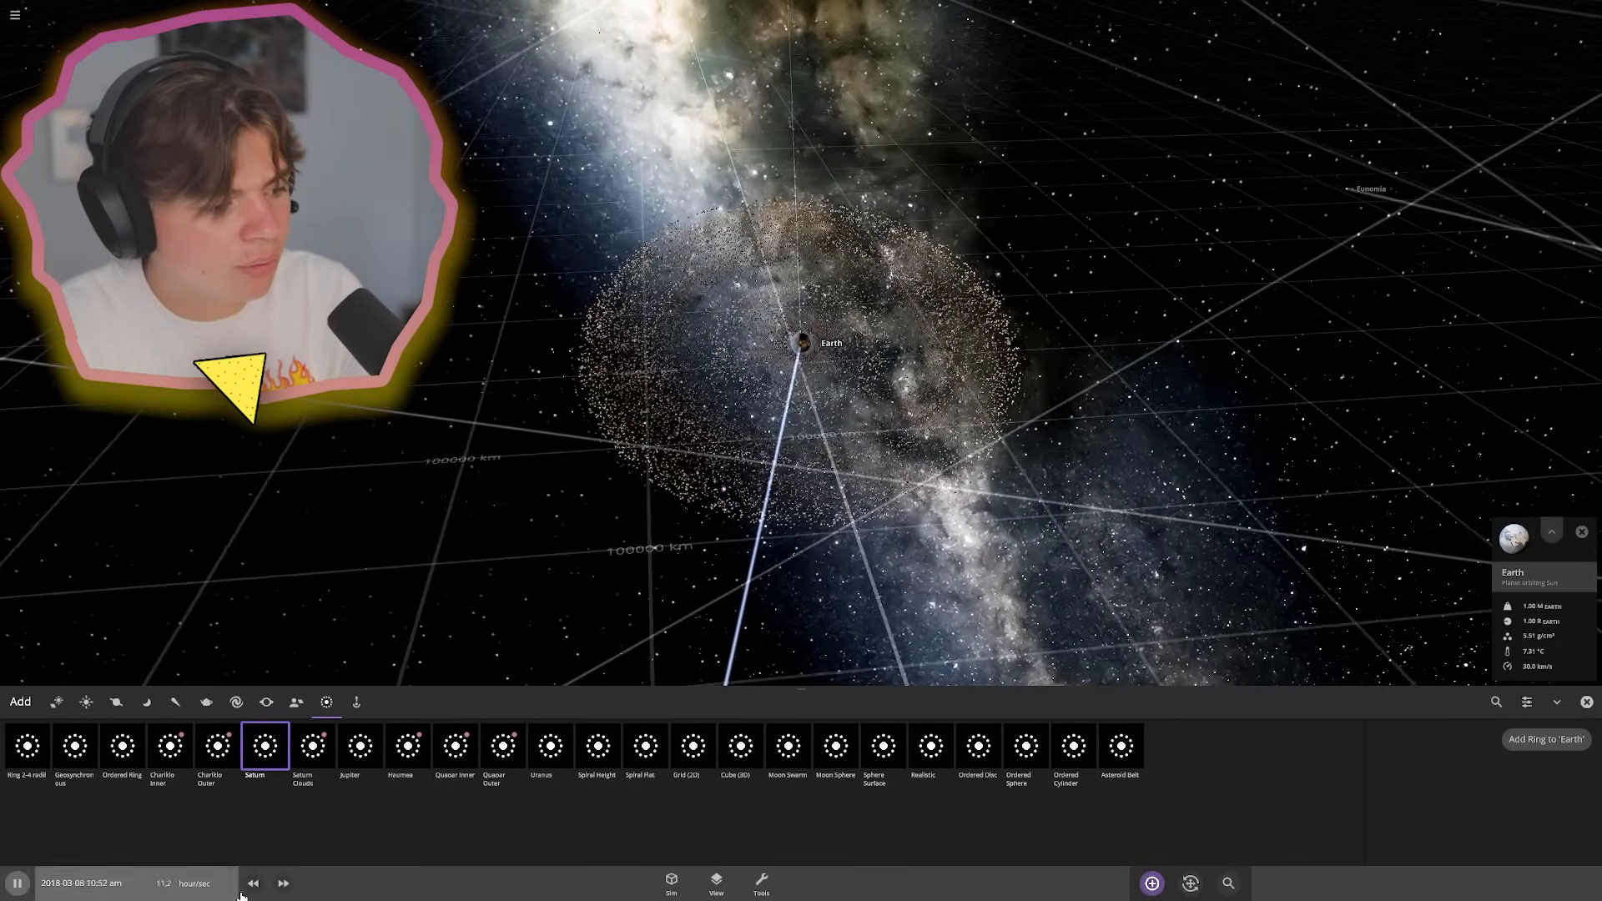
pyautogui.click(252, 882)
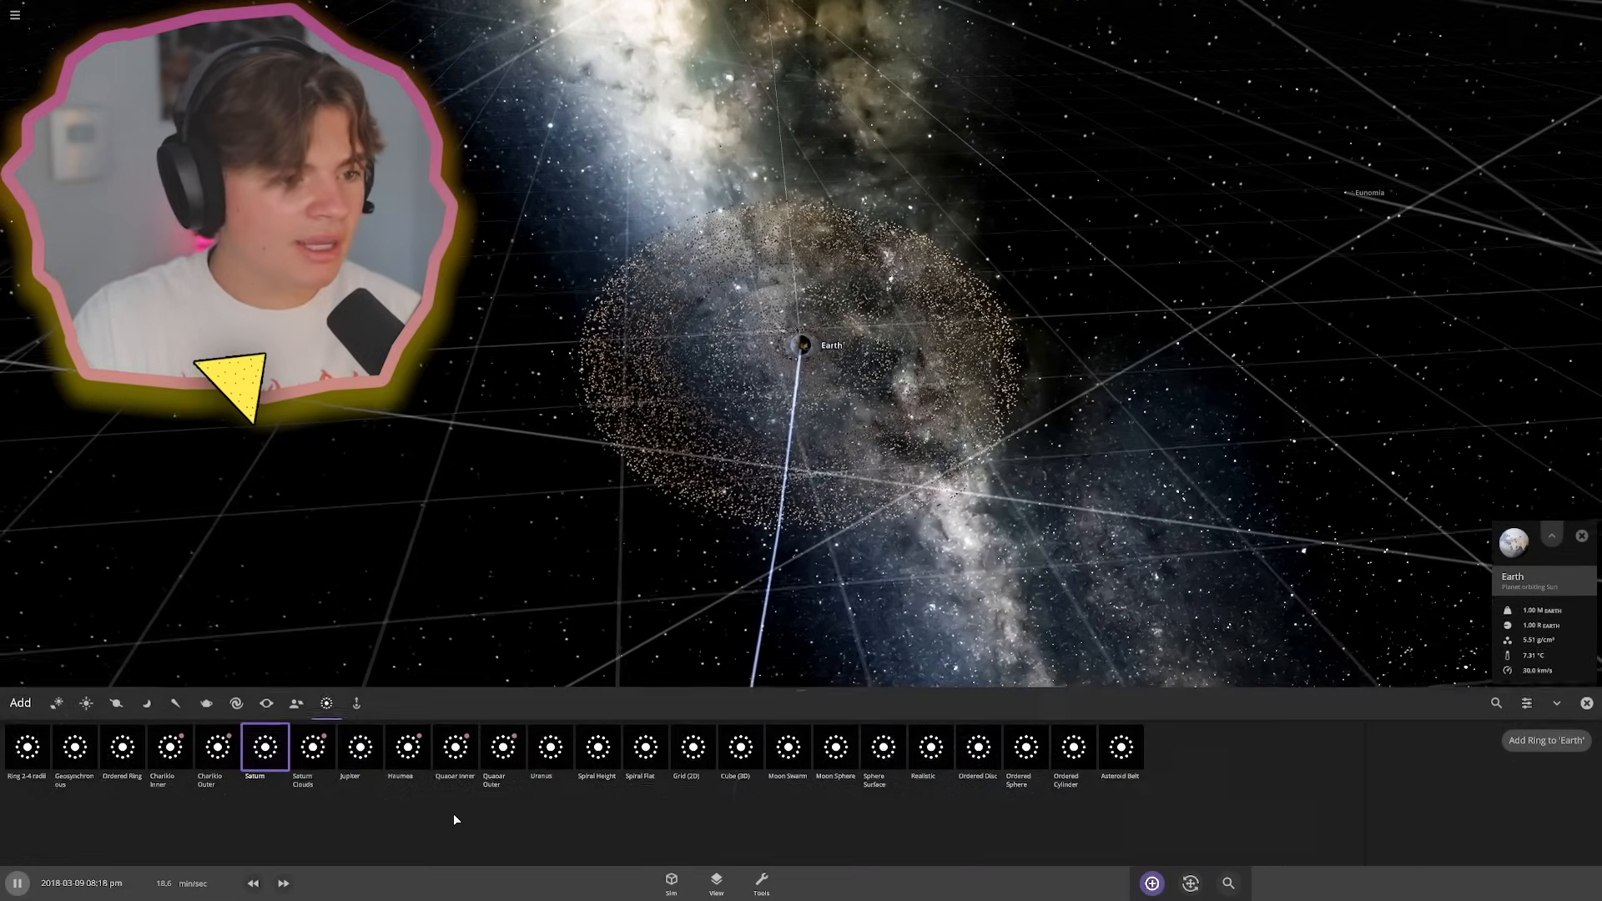
# - Enable Launch mode and pick the Moon from the Moons list to launch at Earth
pyautogui.click(146, 702)
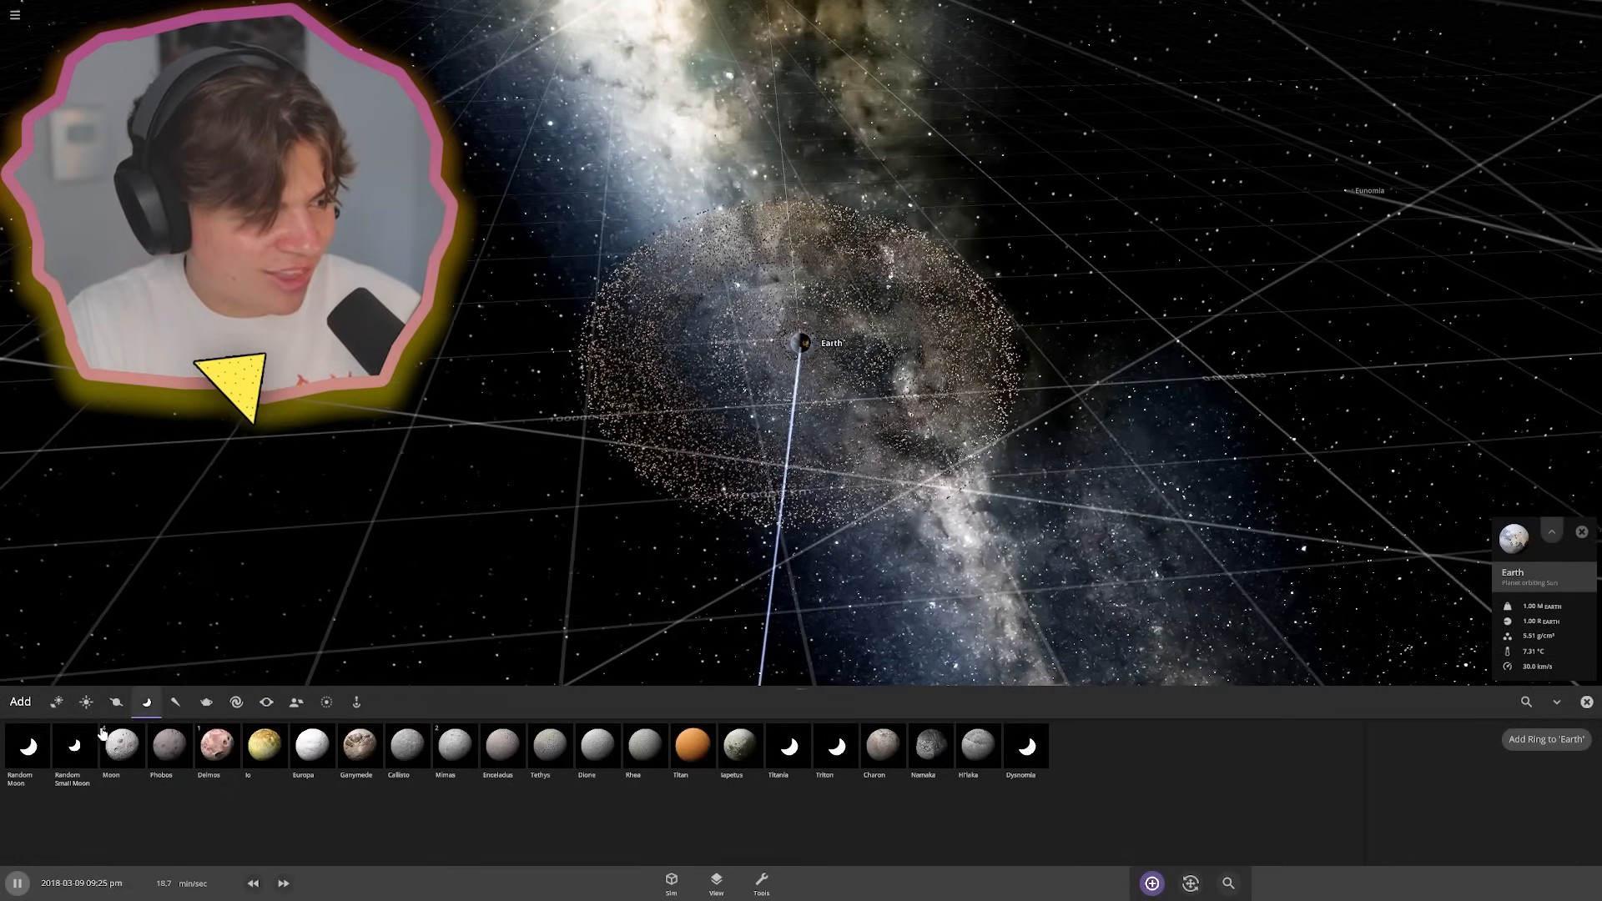
pyautogui.click(174, 702)
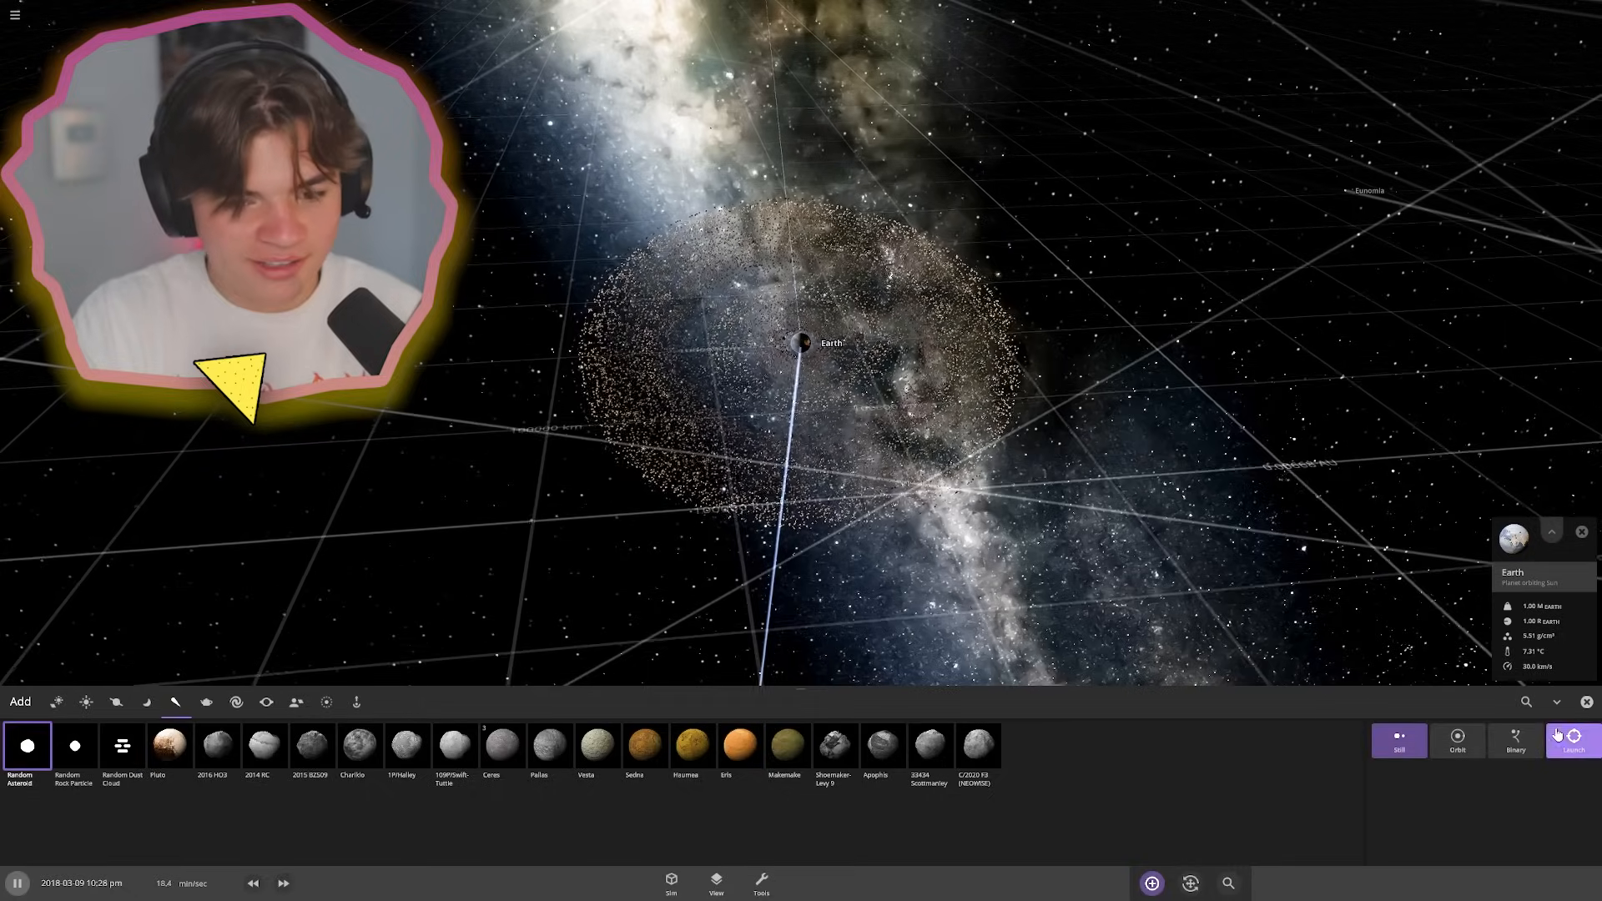
pyautogui.click(1574, 740)
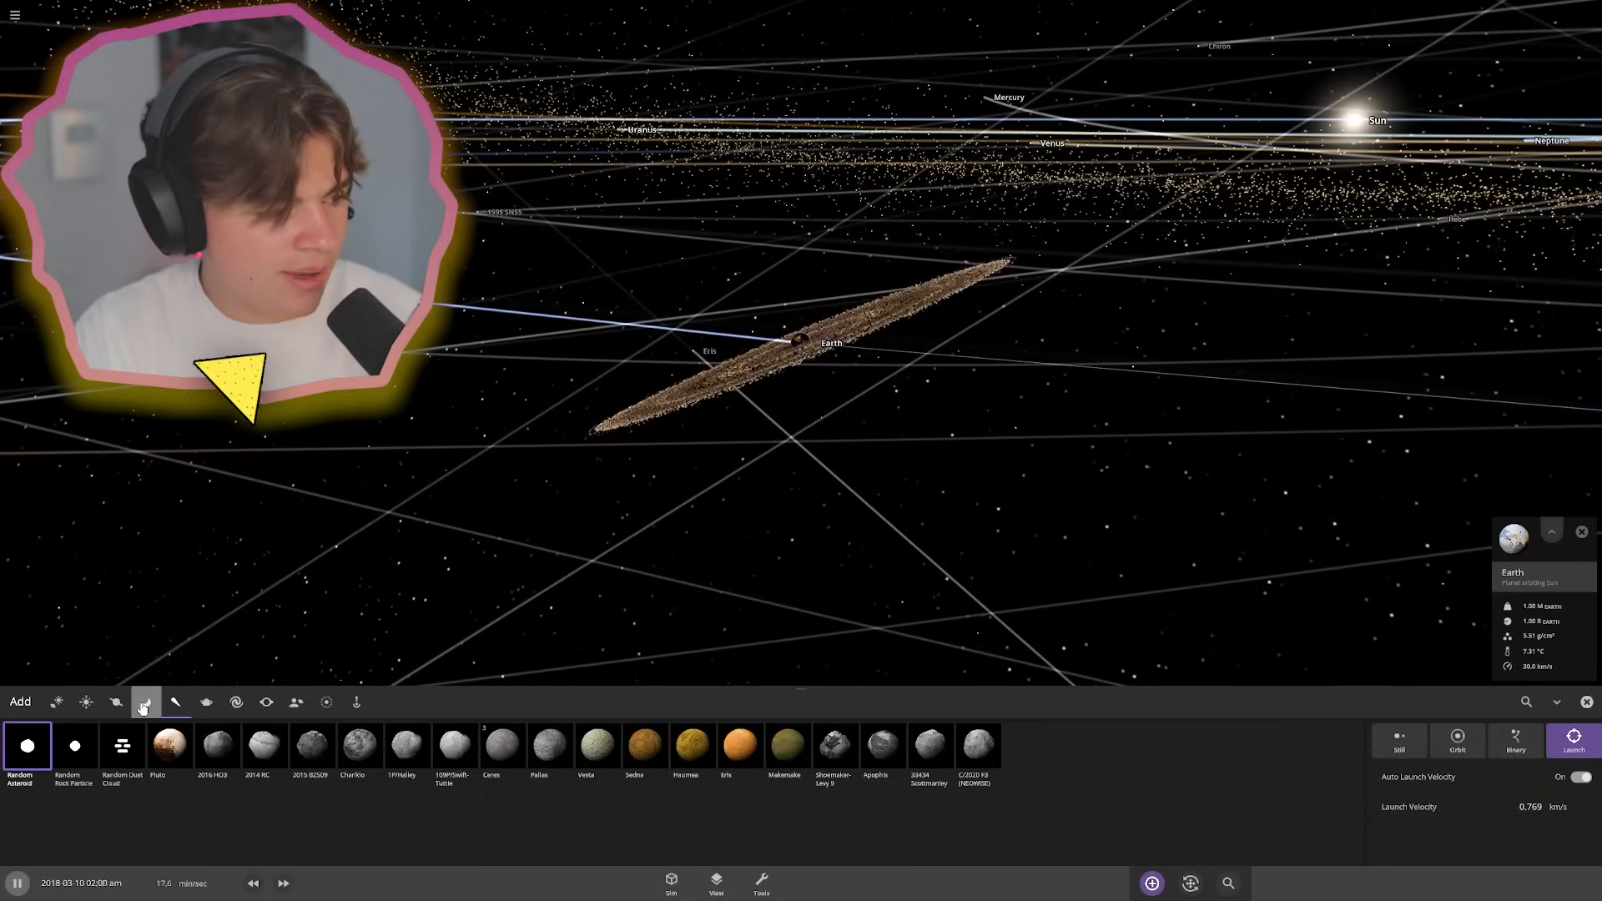
pyautogui.click(146, 701)
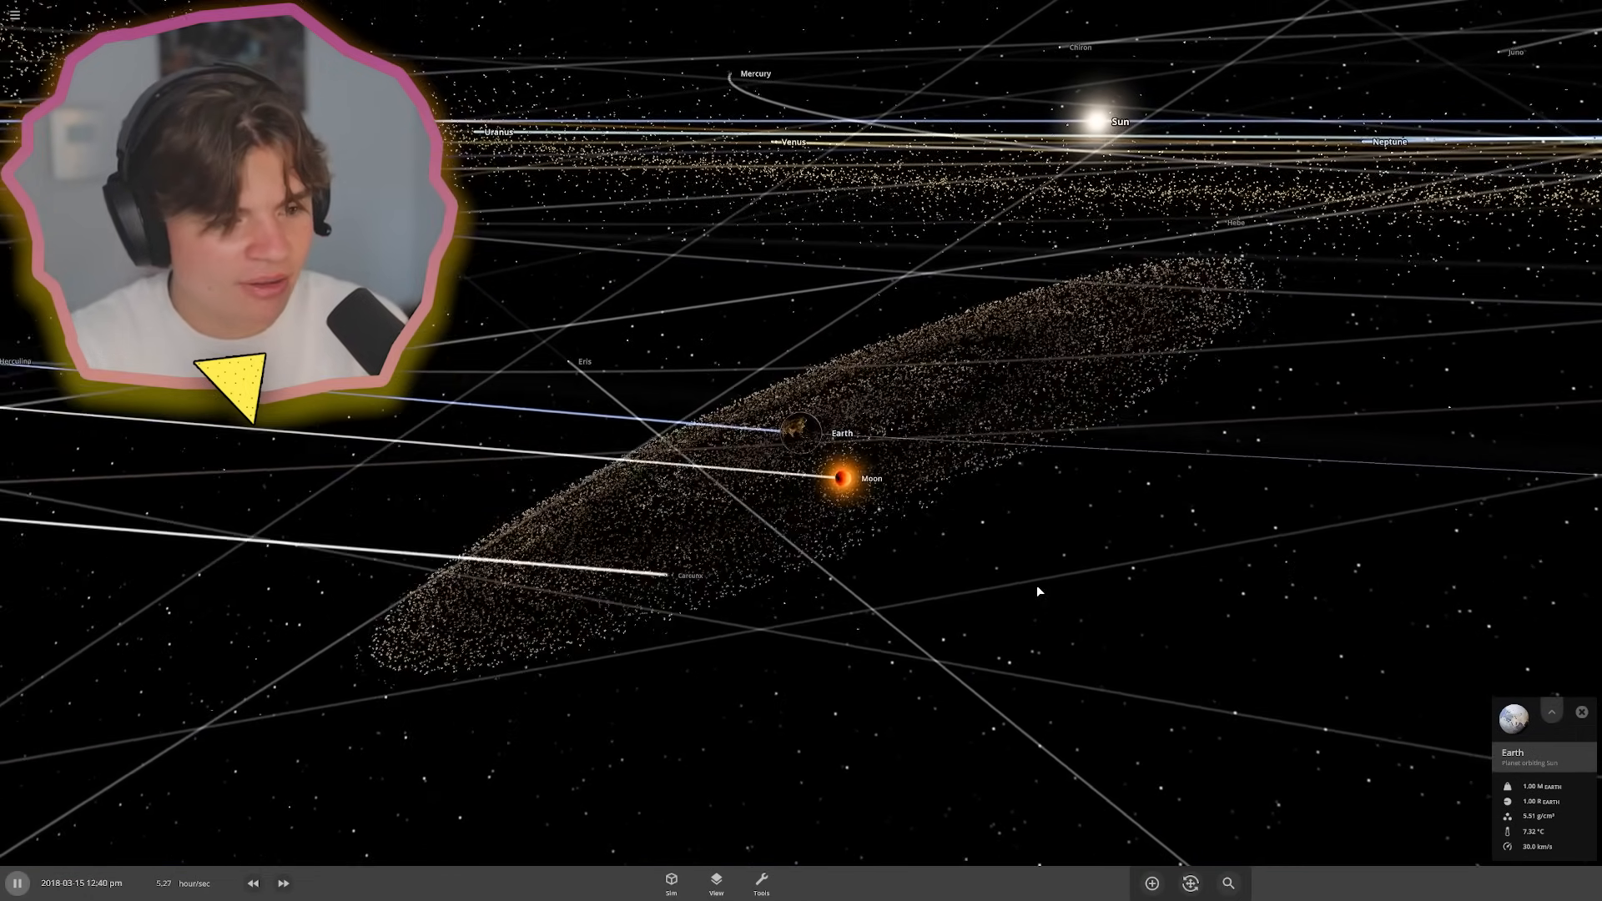
# - Slow the simulation for the impact, then fast-forward repeatedly as debris swirls around Earth
pyautogui.click(252, 884)
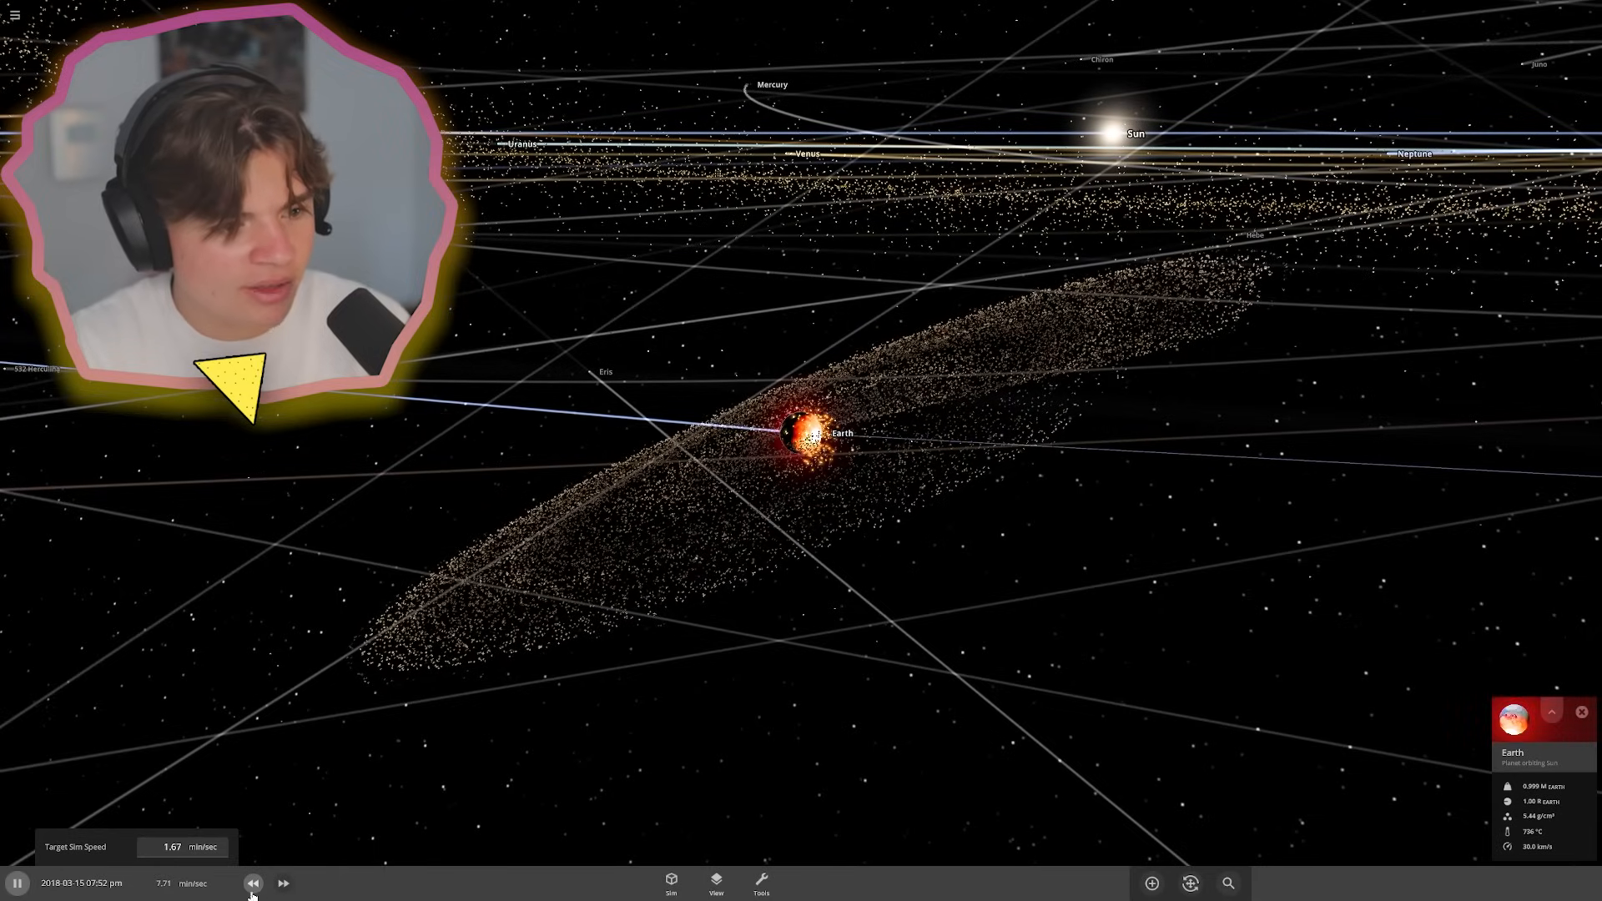
pyautogui.click(283, 882)
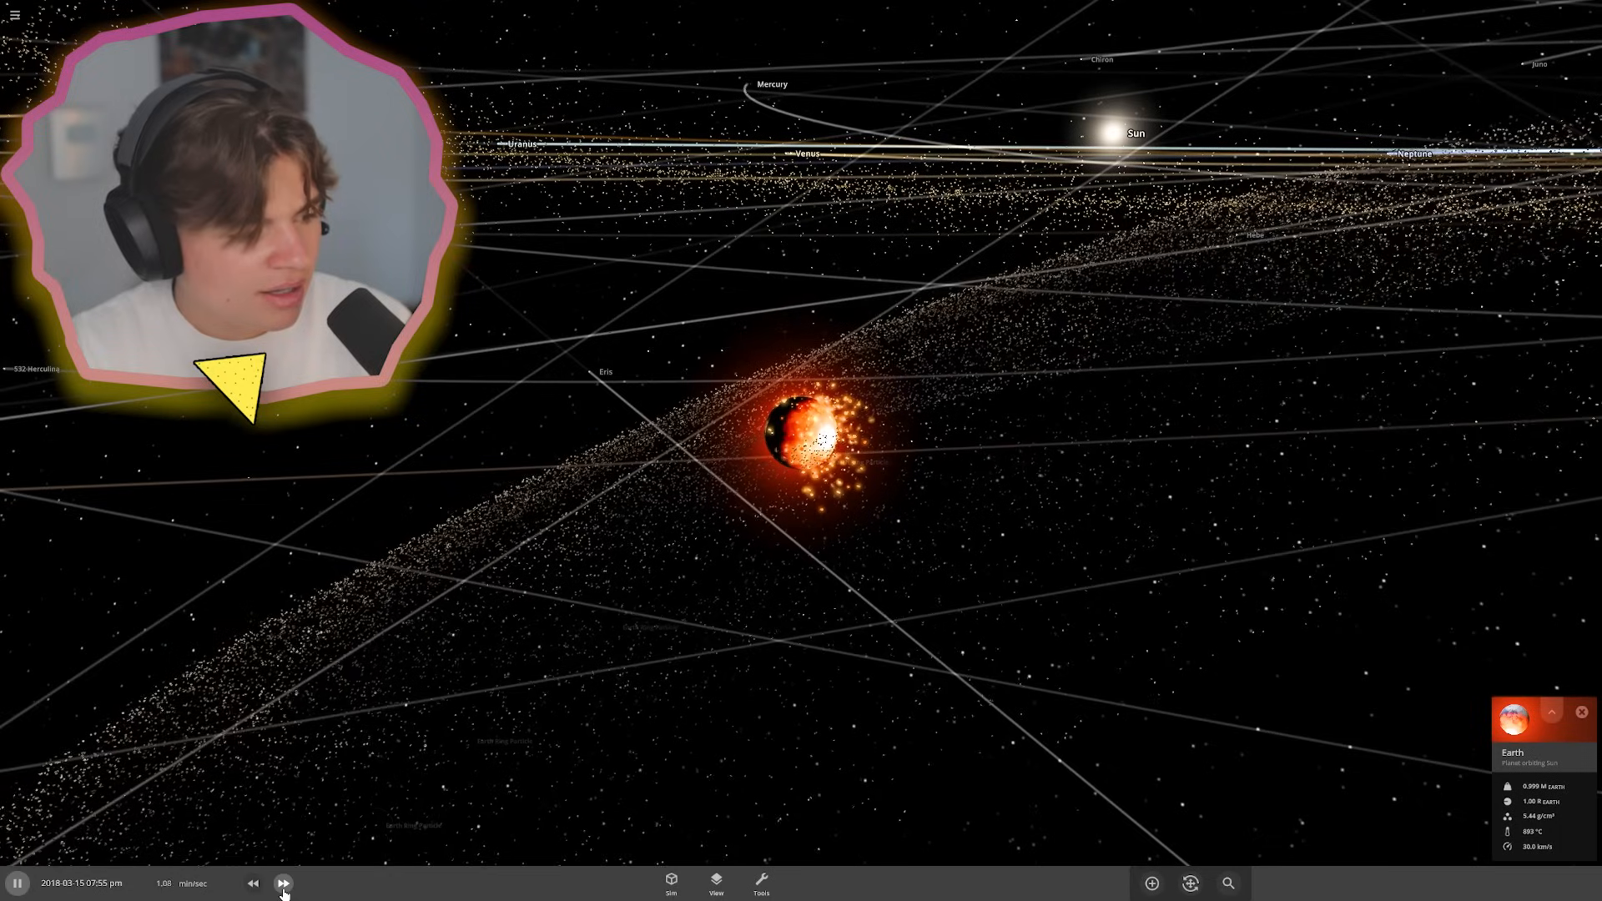
pyautogui.click(283, 883)
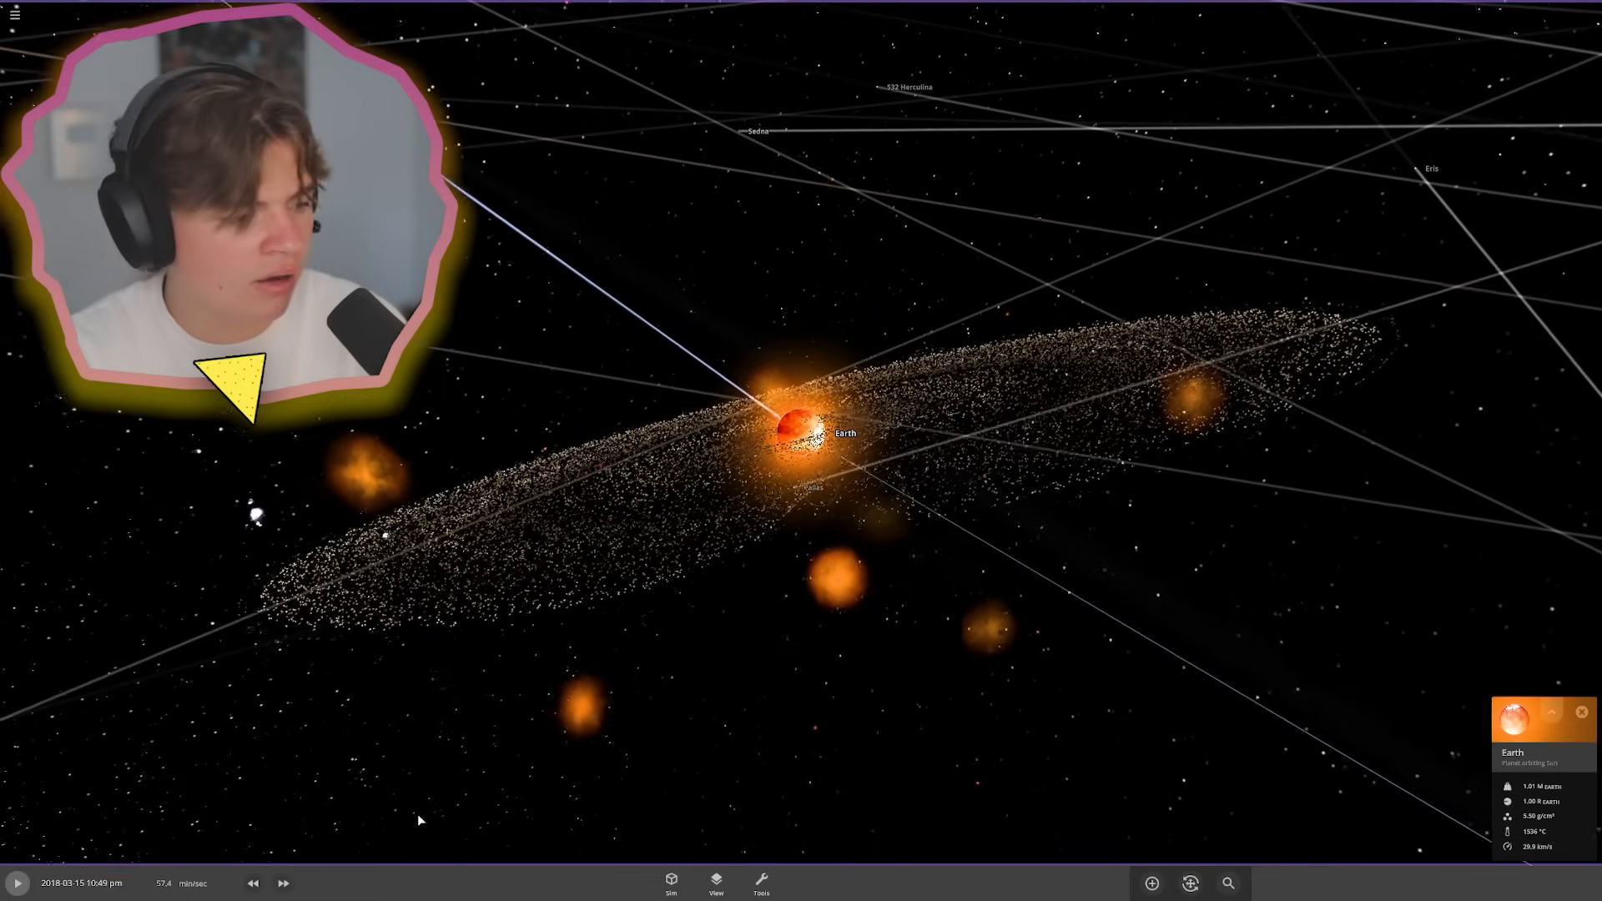
pyautogui.click(283, 883)
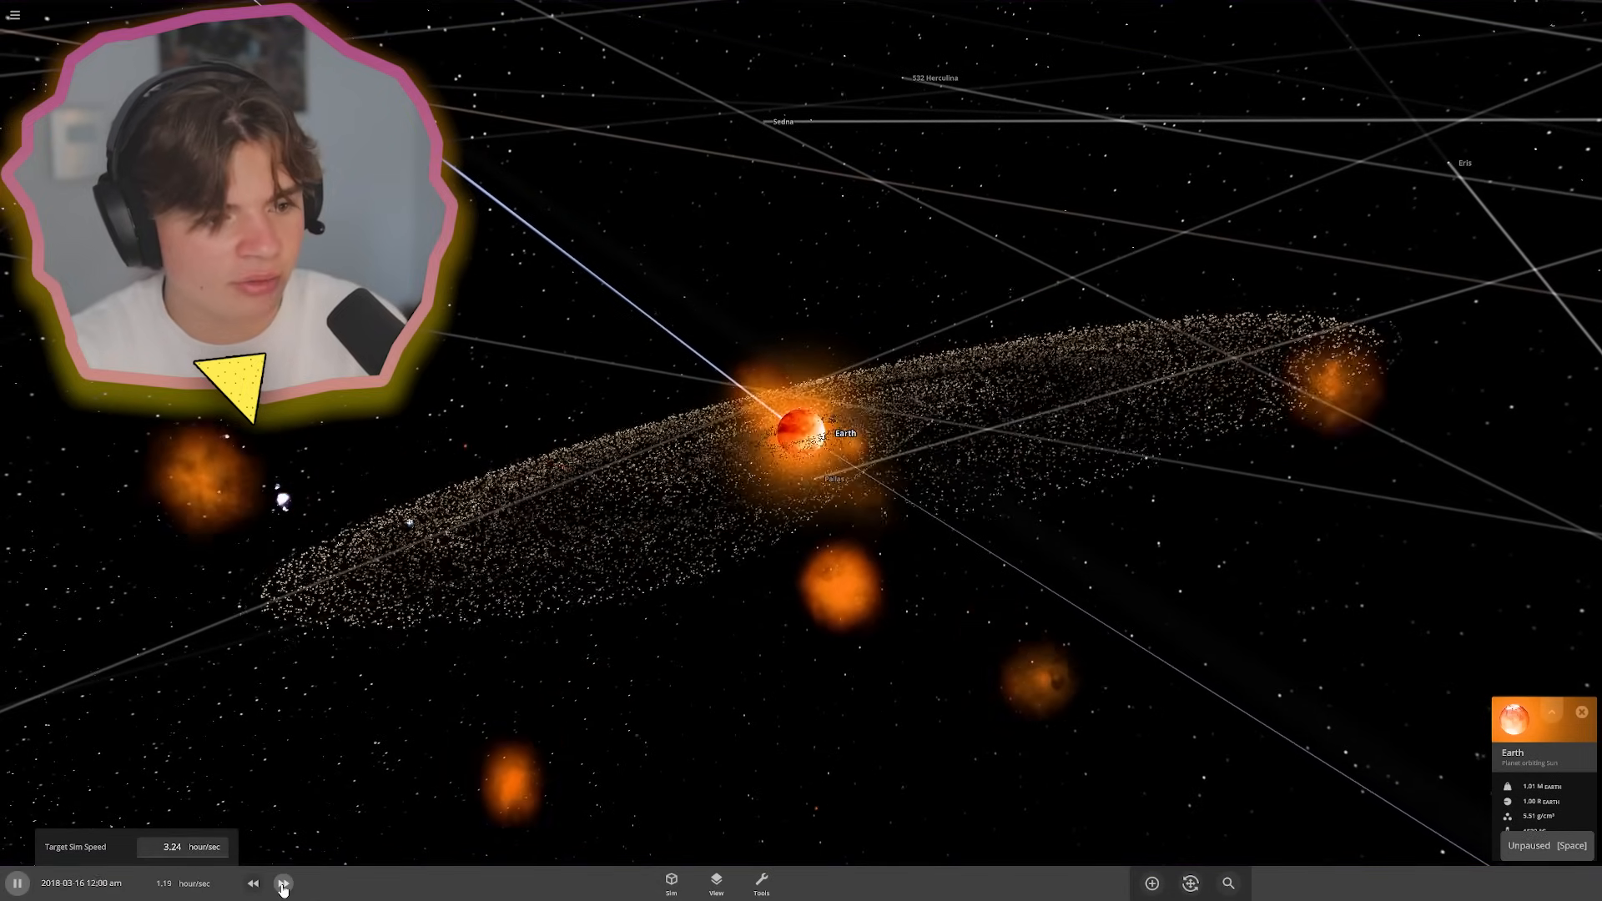
pyautogui.click(283, 883)
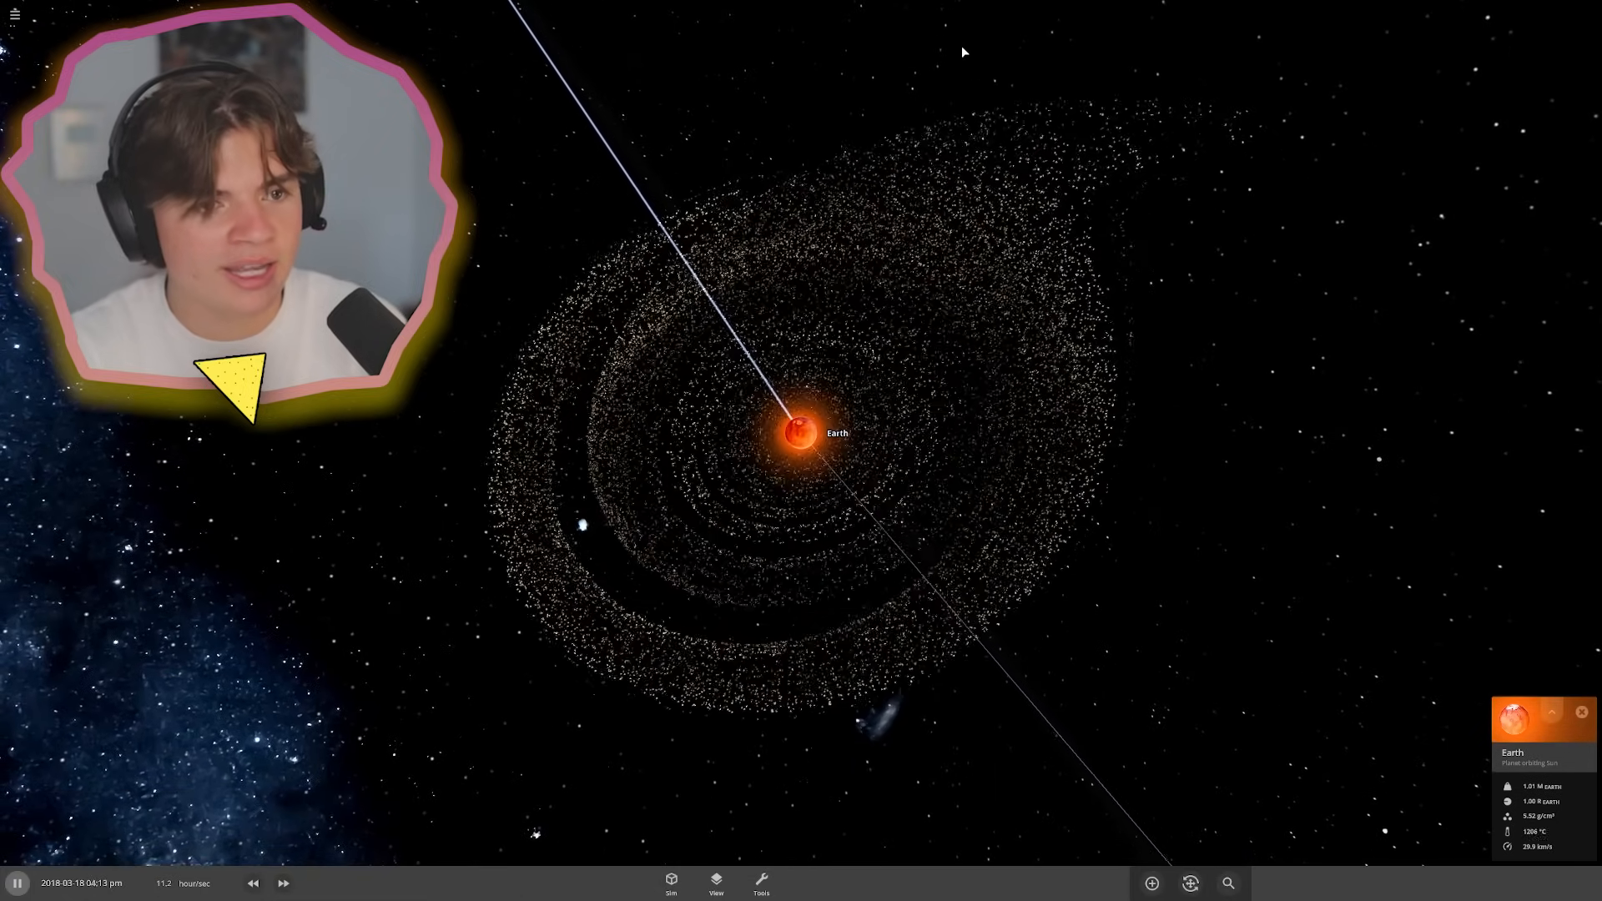
pyautogui.click(282, 883)
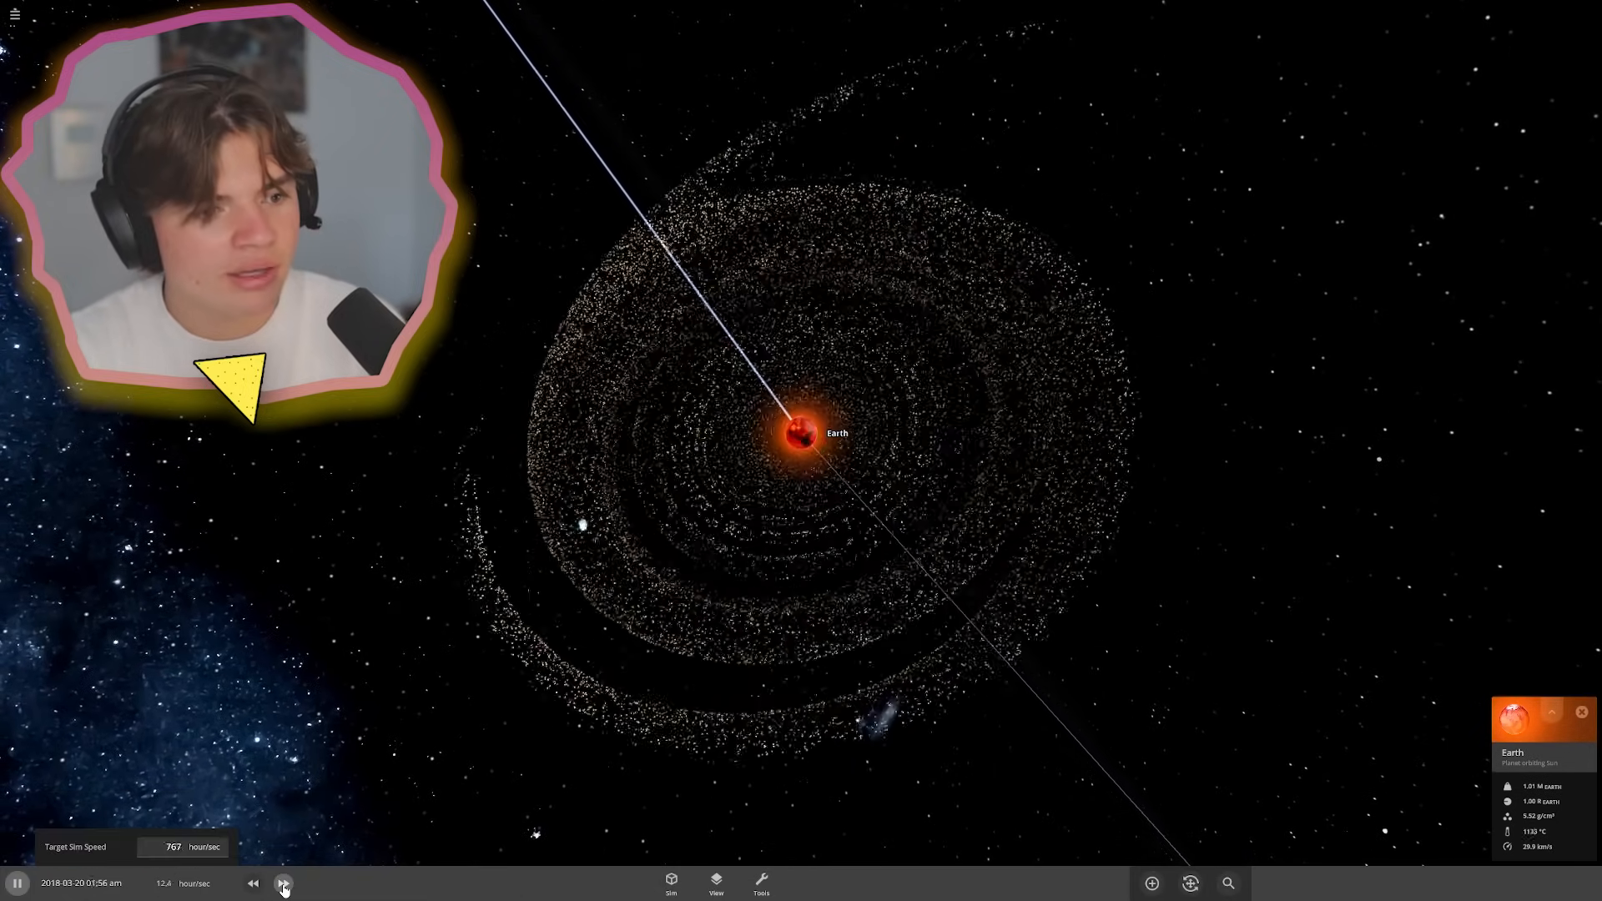
pyautogui.click(283, 883)
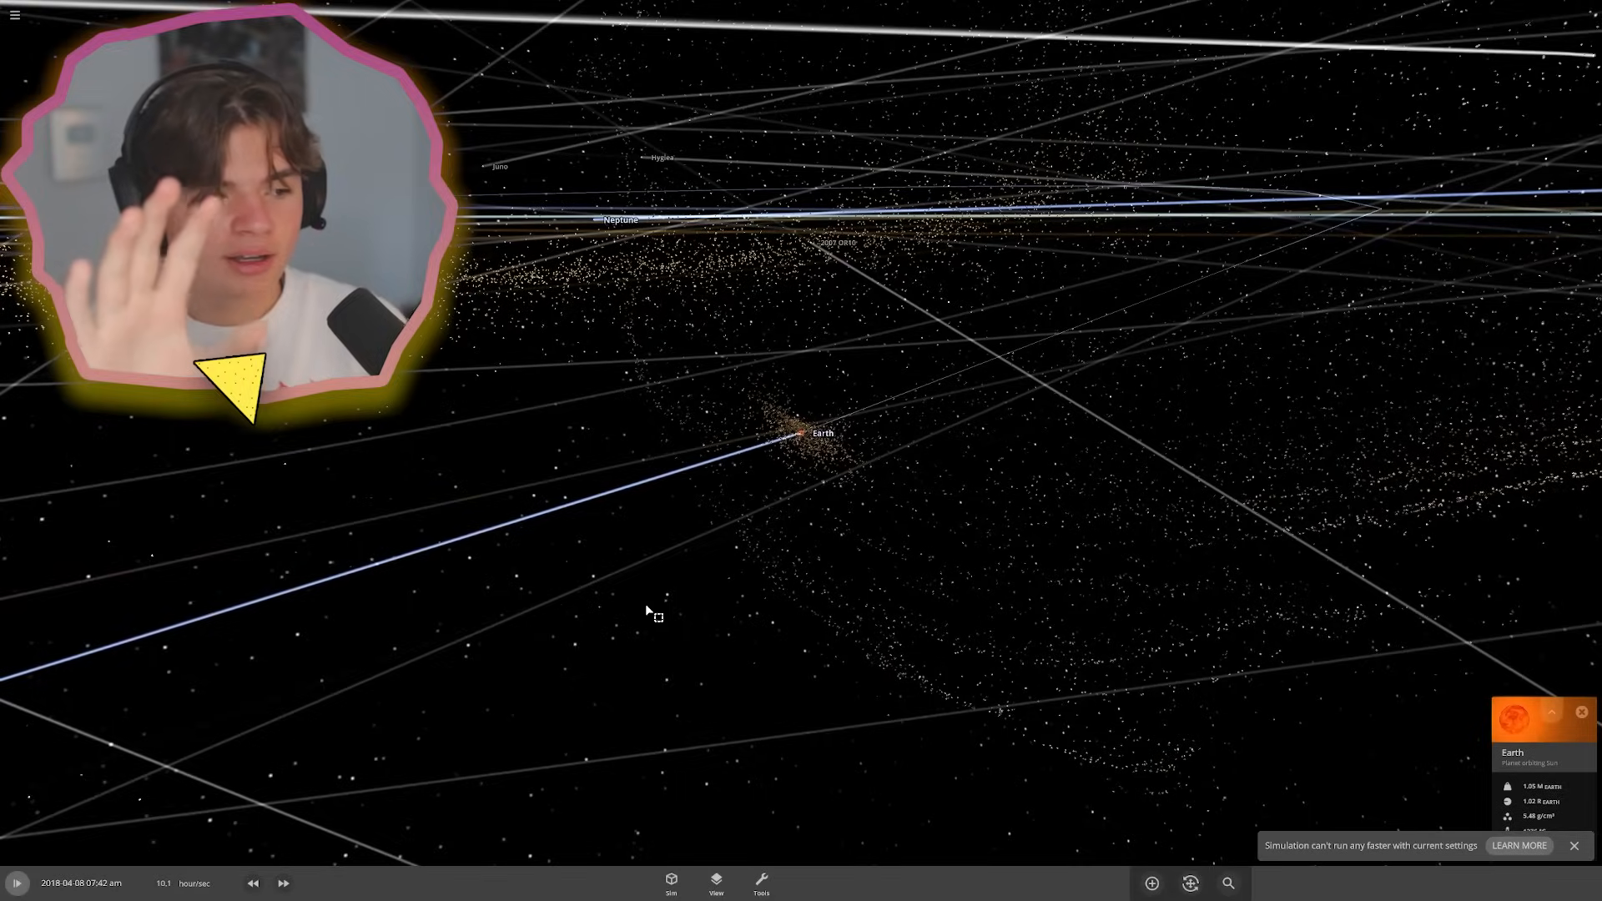
# - Let the impact debris scatter as time runs ahead to June 2060
pyautogui.click(17, 882)
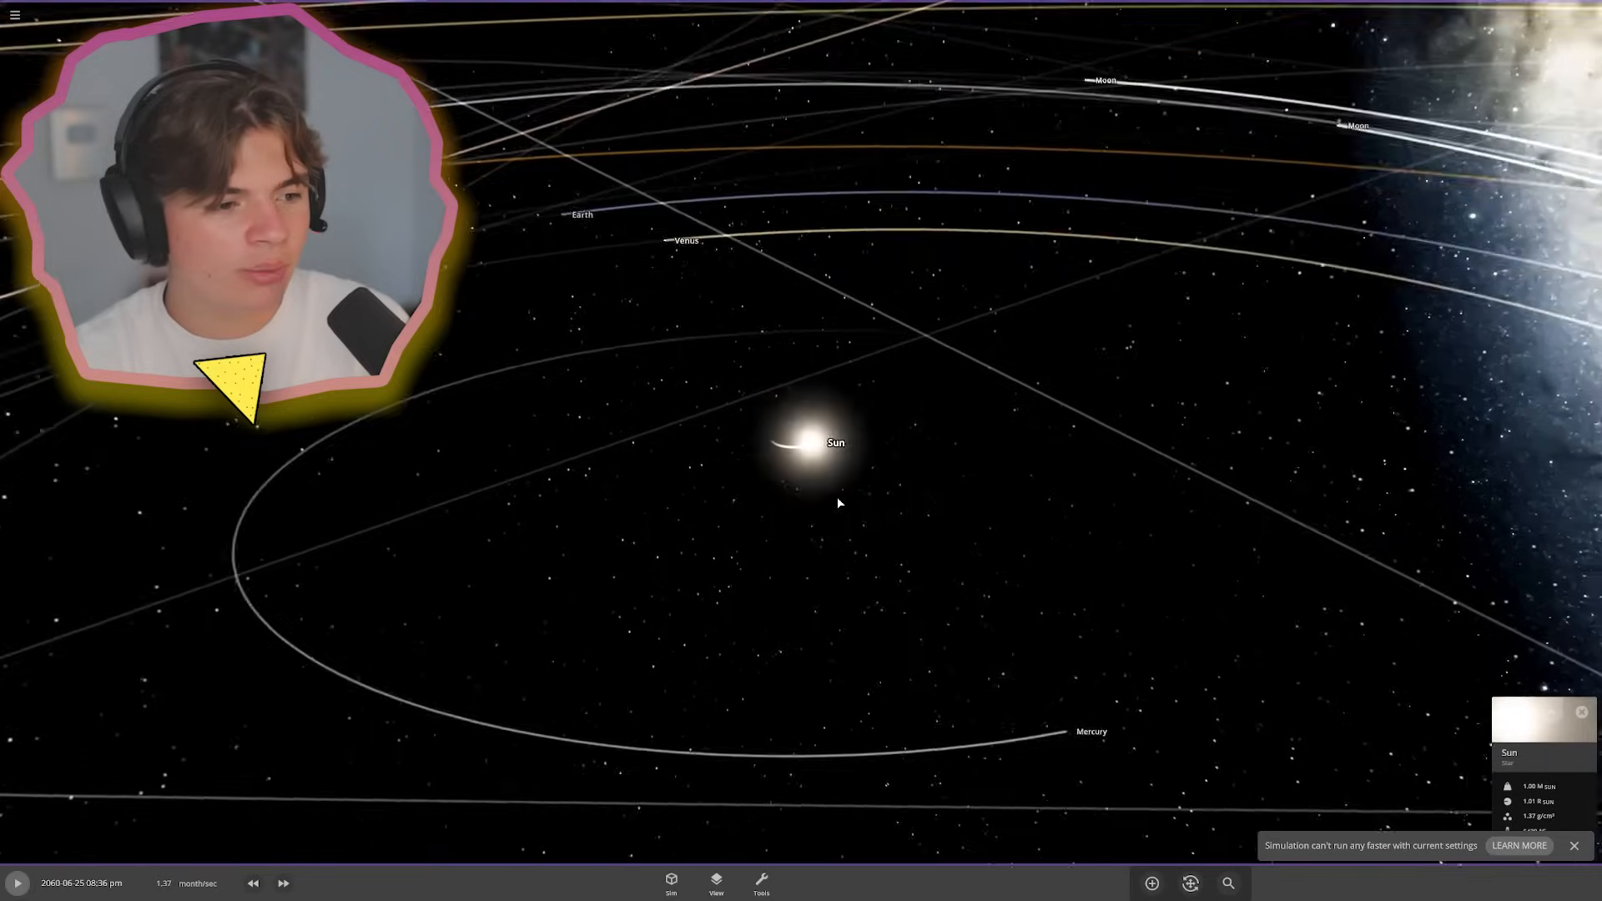
# - Replace the Sun with a Spherical Cow from the Sun's Actions panel
pyautogui.click(809, 442)
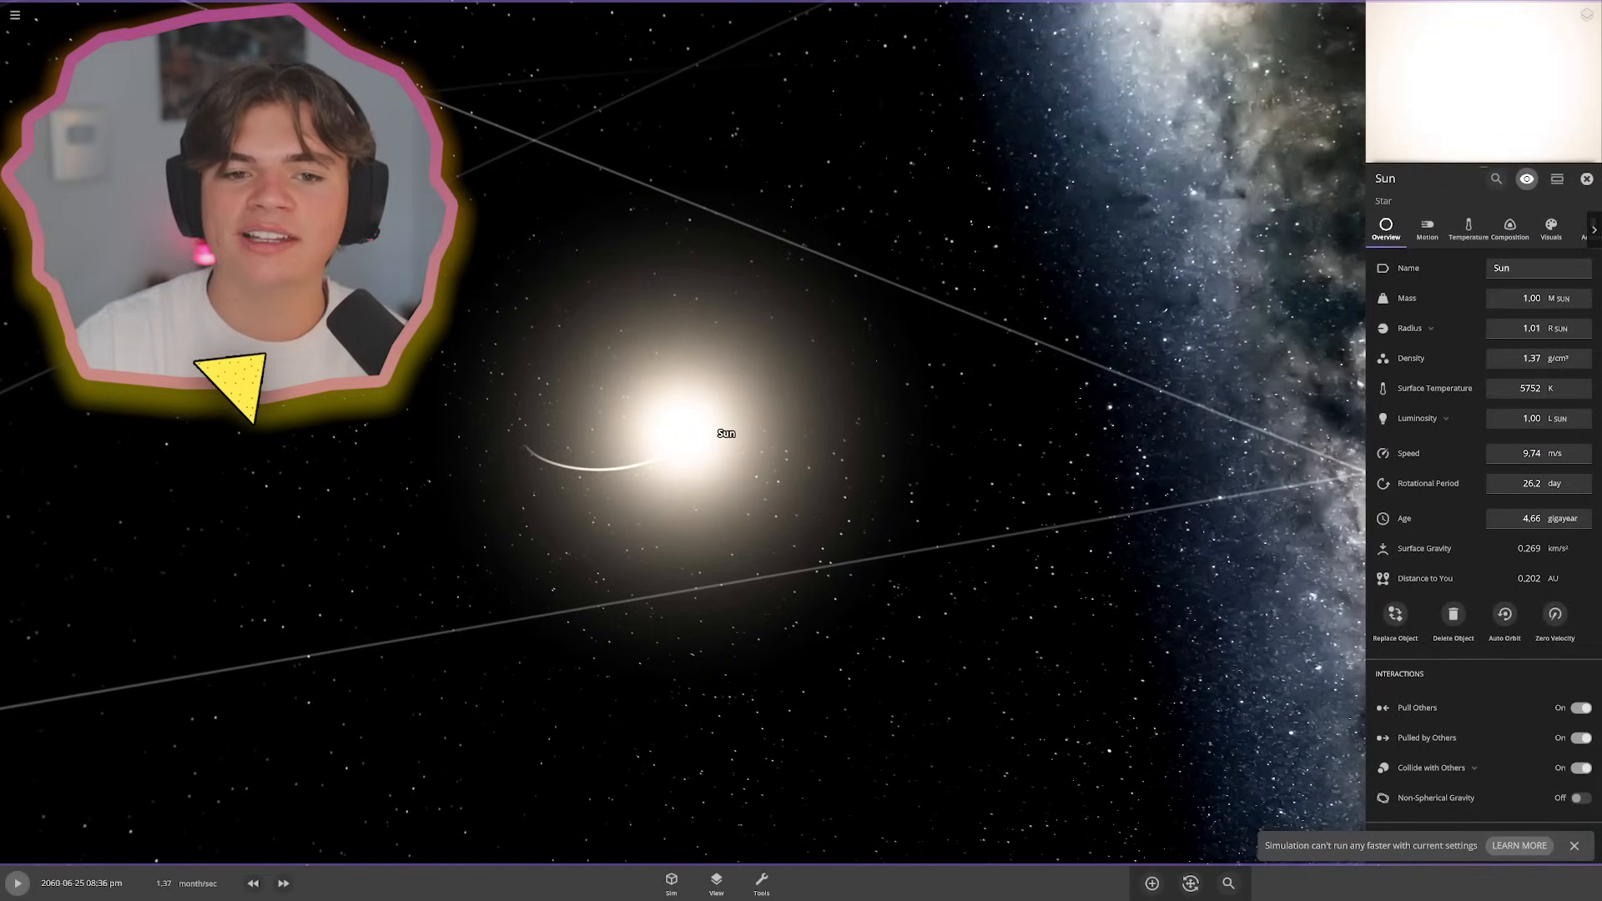
pyautogui.click(1592, 226)
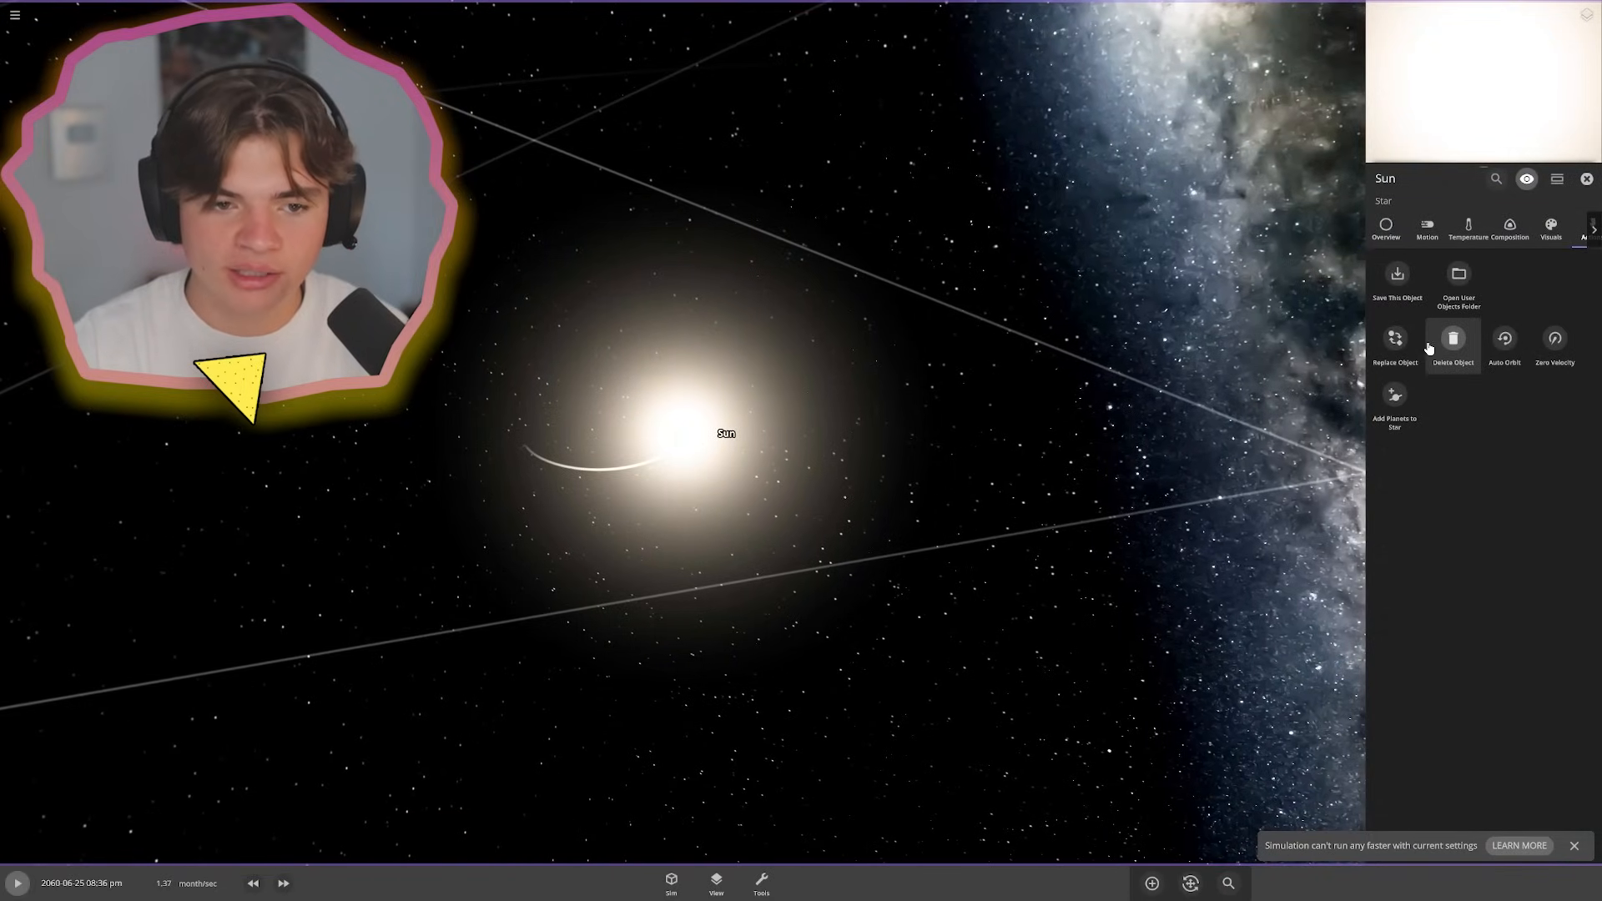
pyautogui.moveTo(1394, 342)
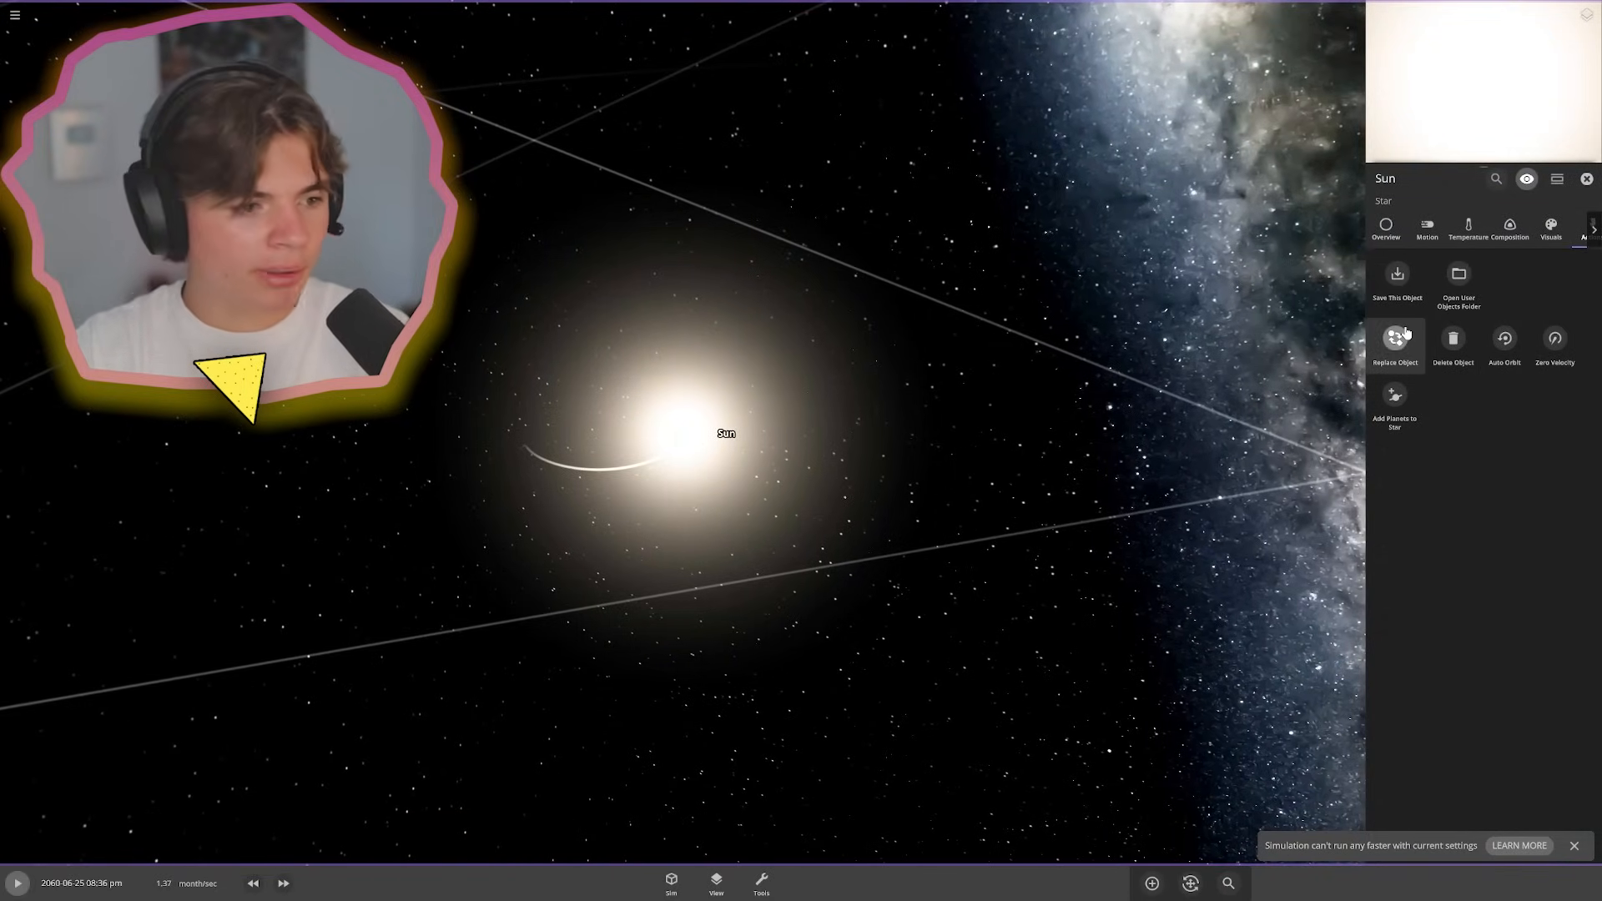
pyautogui.click(1393, 342)
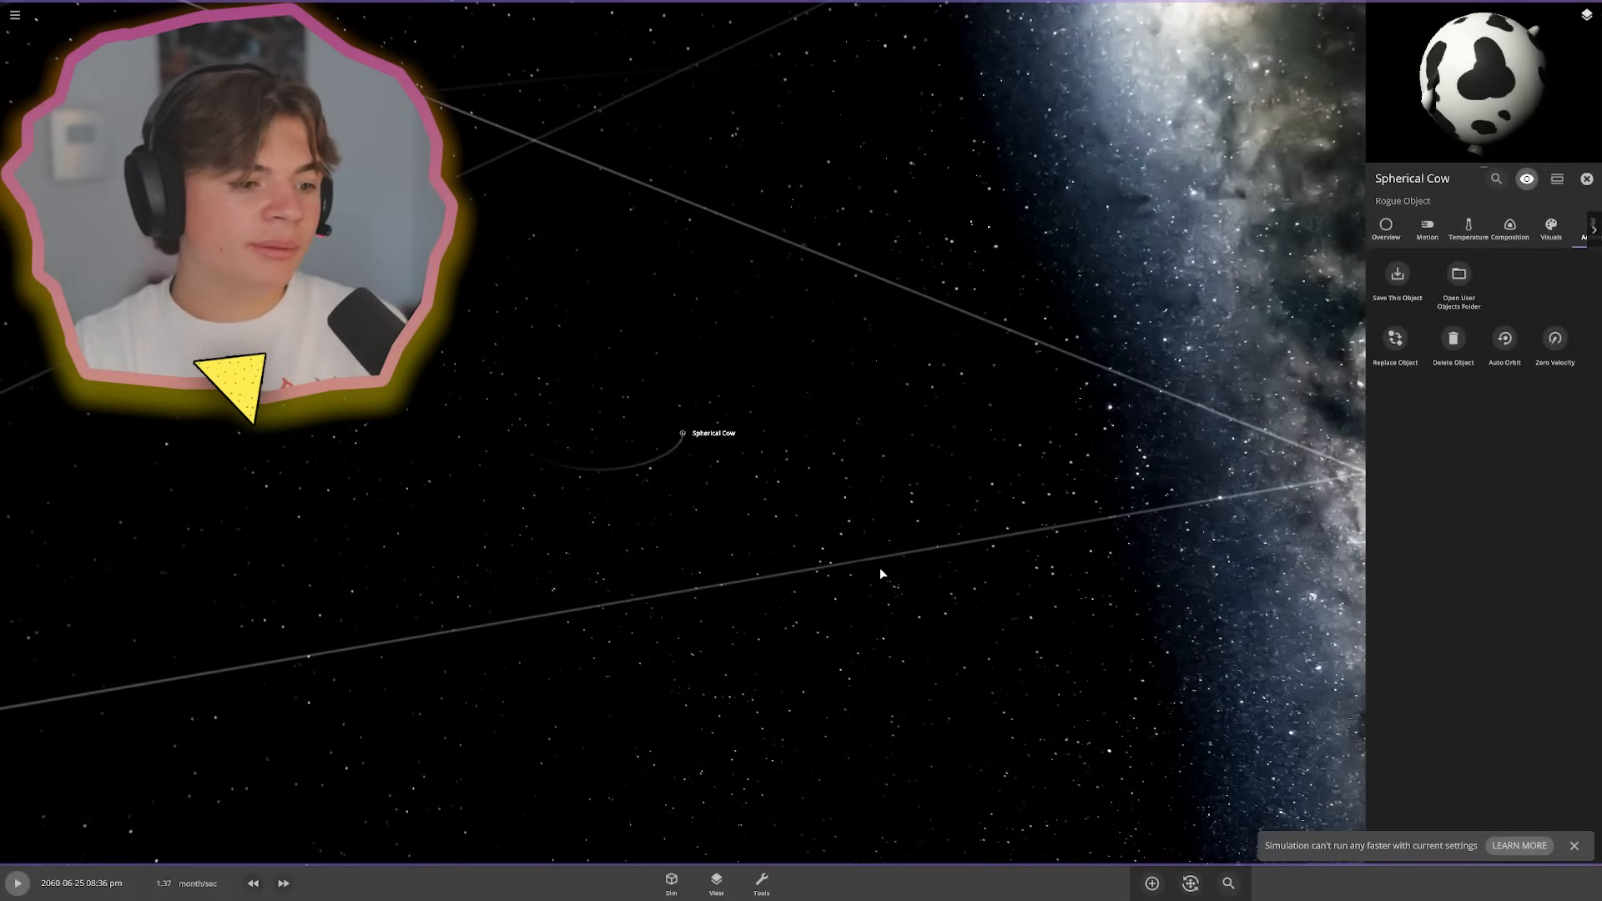
pyautogui.click(1385, 228)
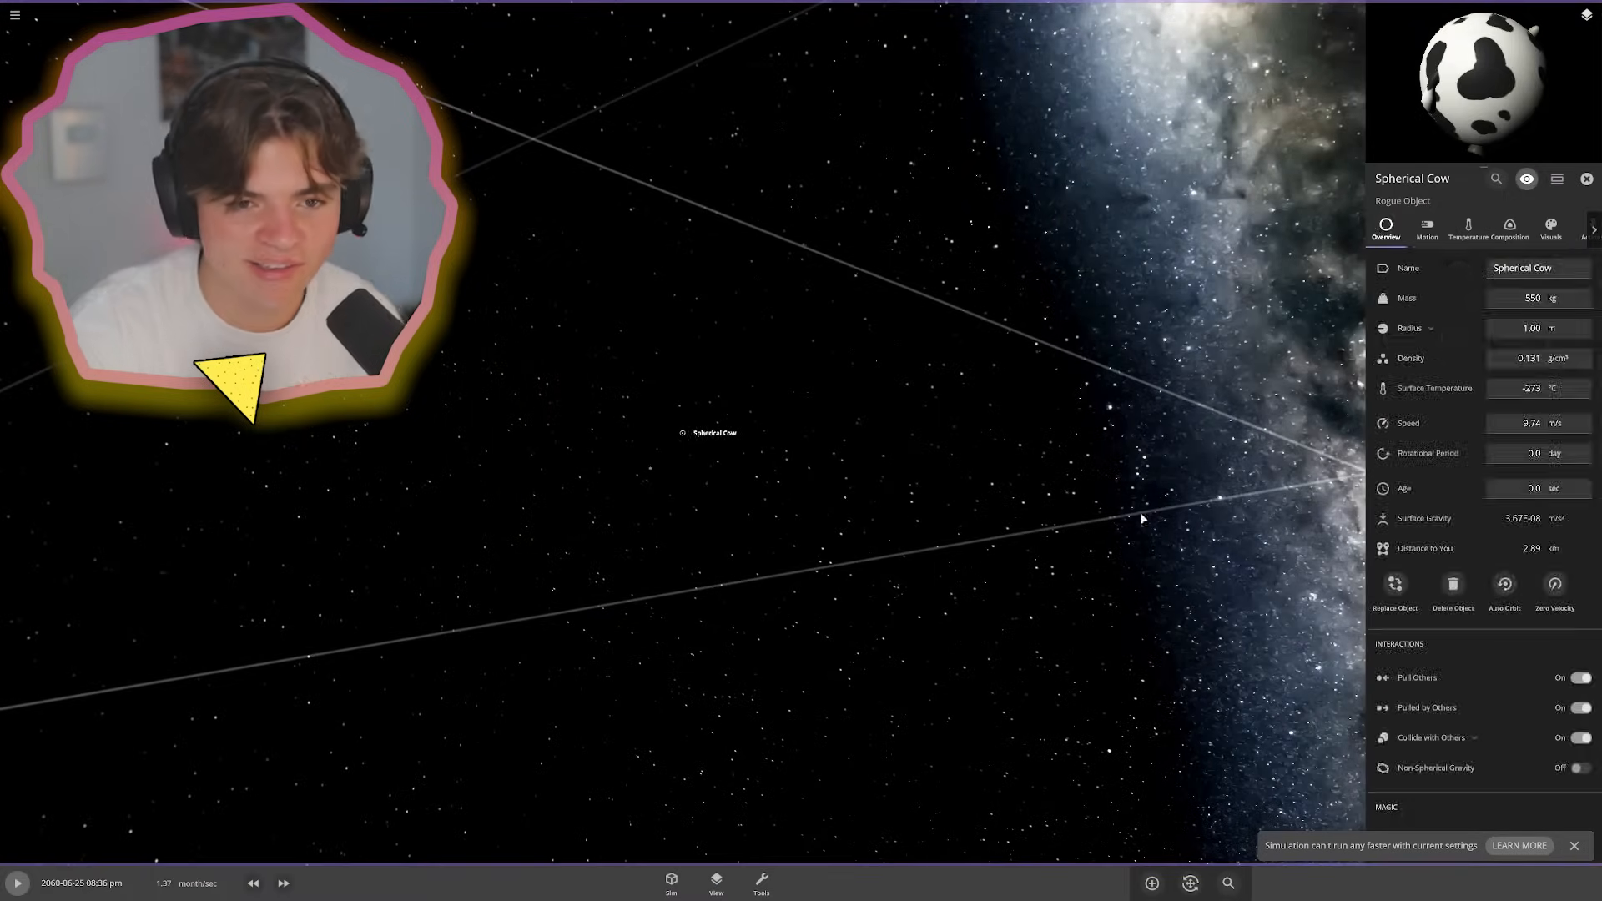
pyautogui.click(1532, 297)
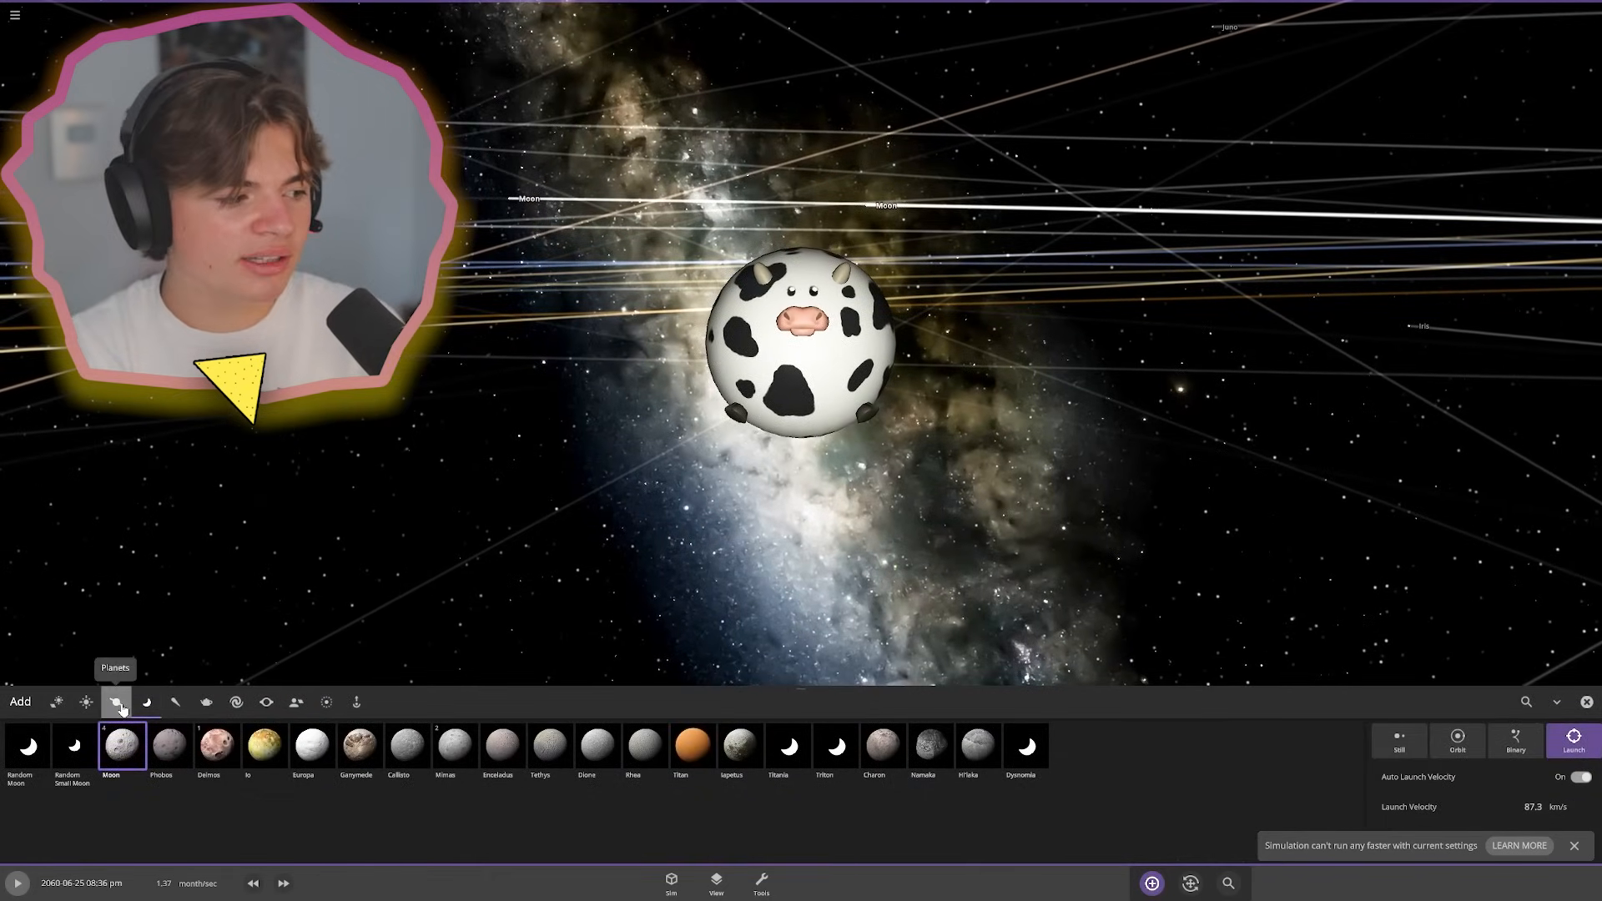
# - Browse the Planets category and fast-forward so planets orbit the Spherical Cow
pyautogui.click(86, 702)
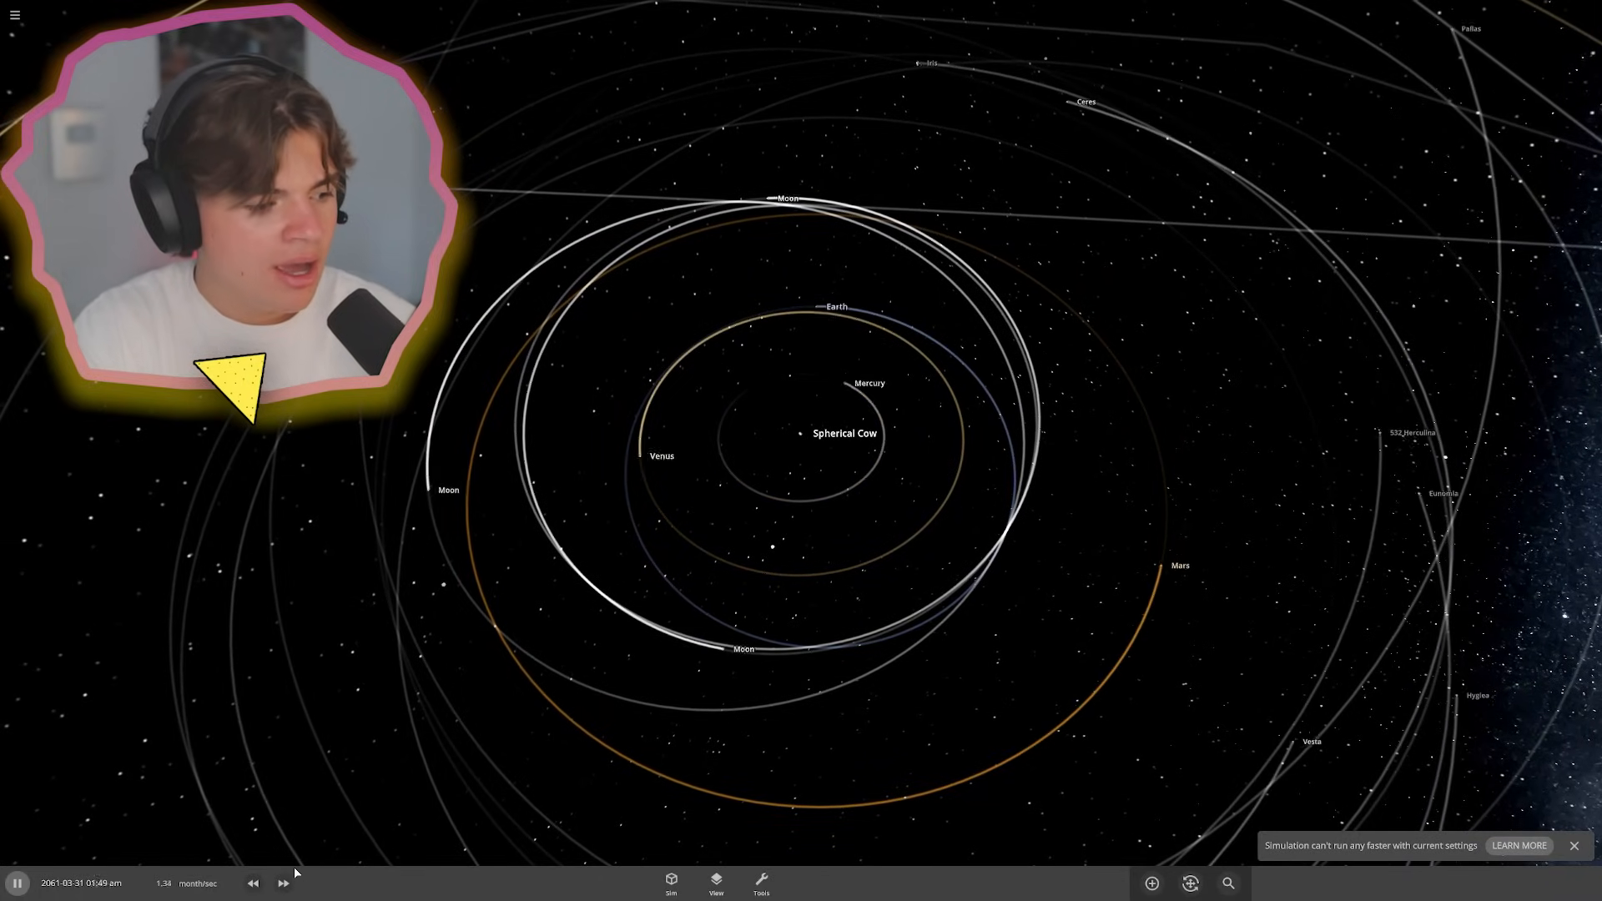
pyautogui.click(283, 883)
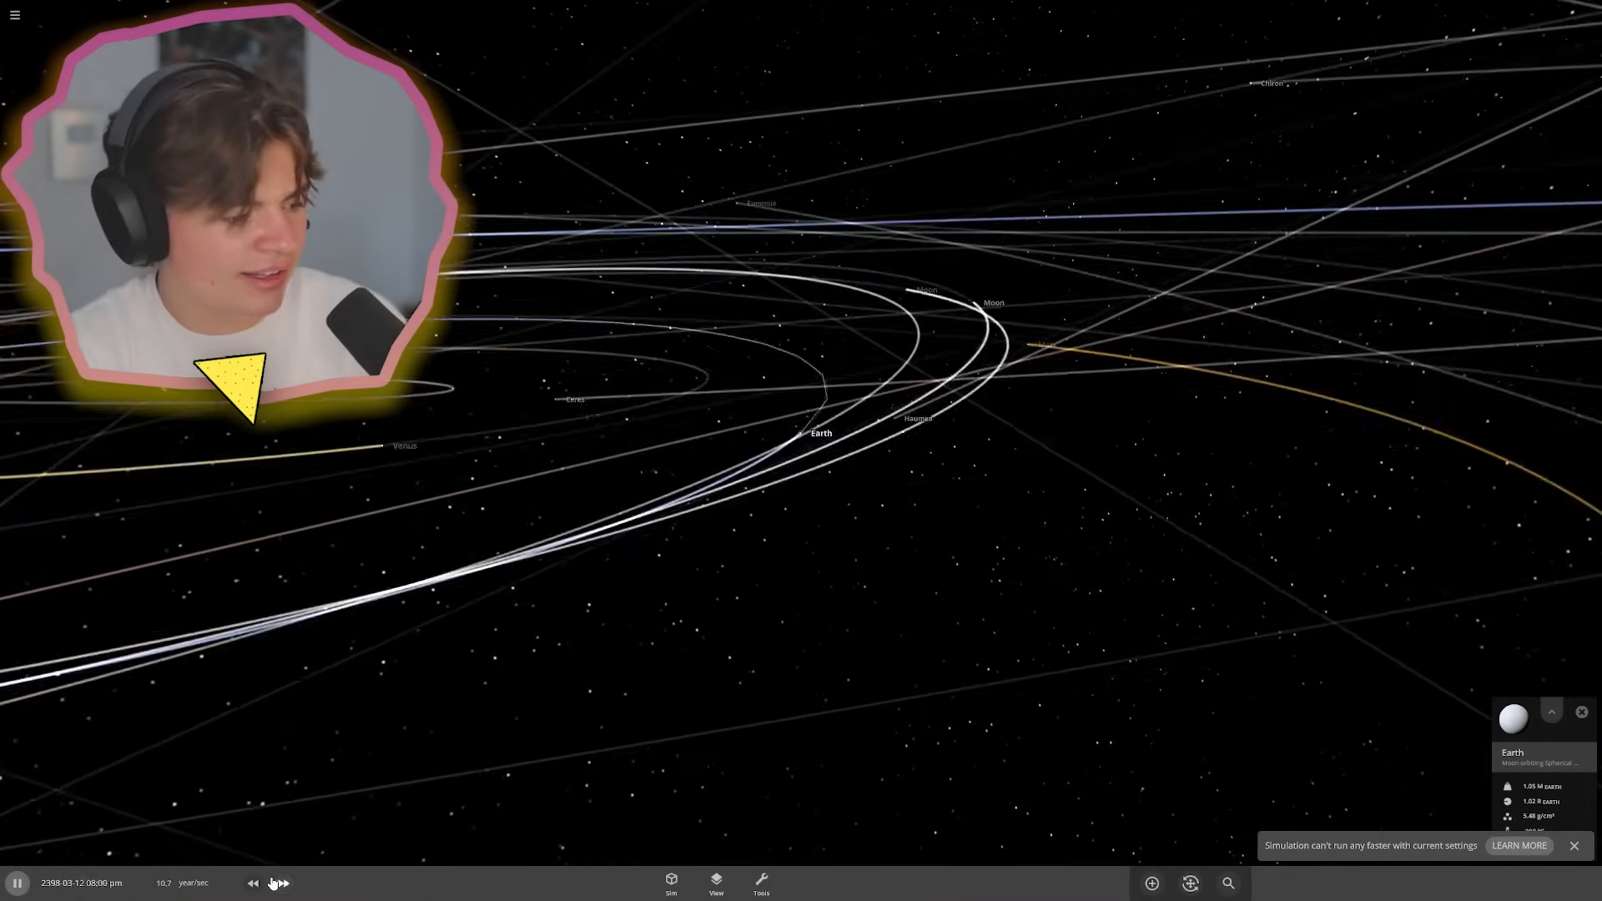
# - Replace the Spherical Cow with the Sun by searching 'sun', then select Earth
pyautogui.click(251, 882)
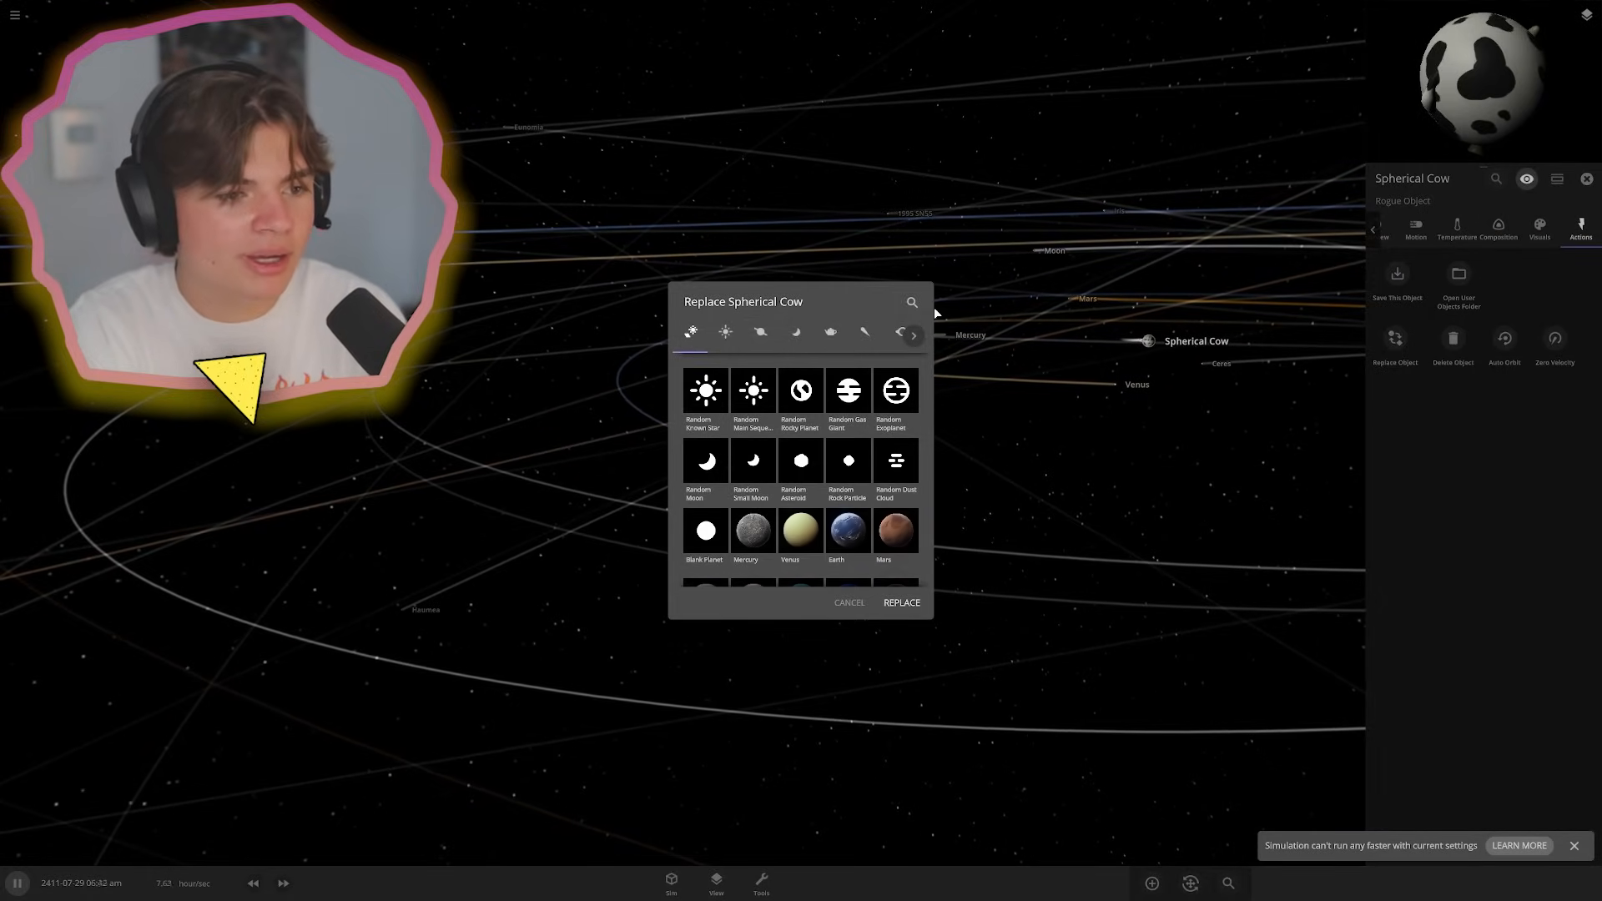
pyautogui.write('sun')
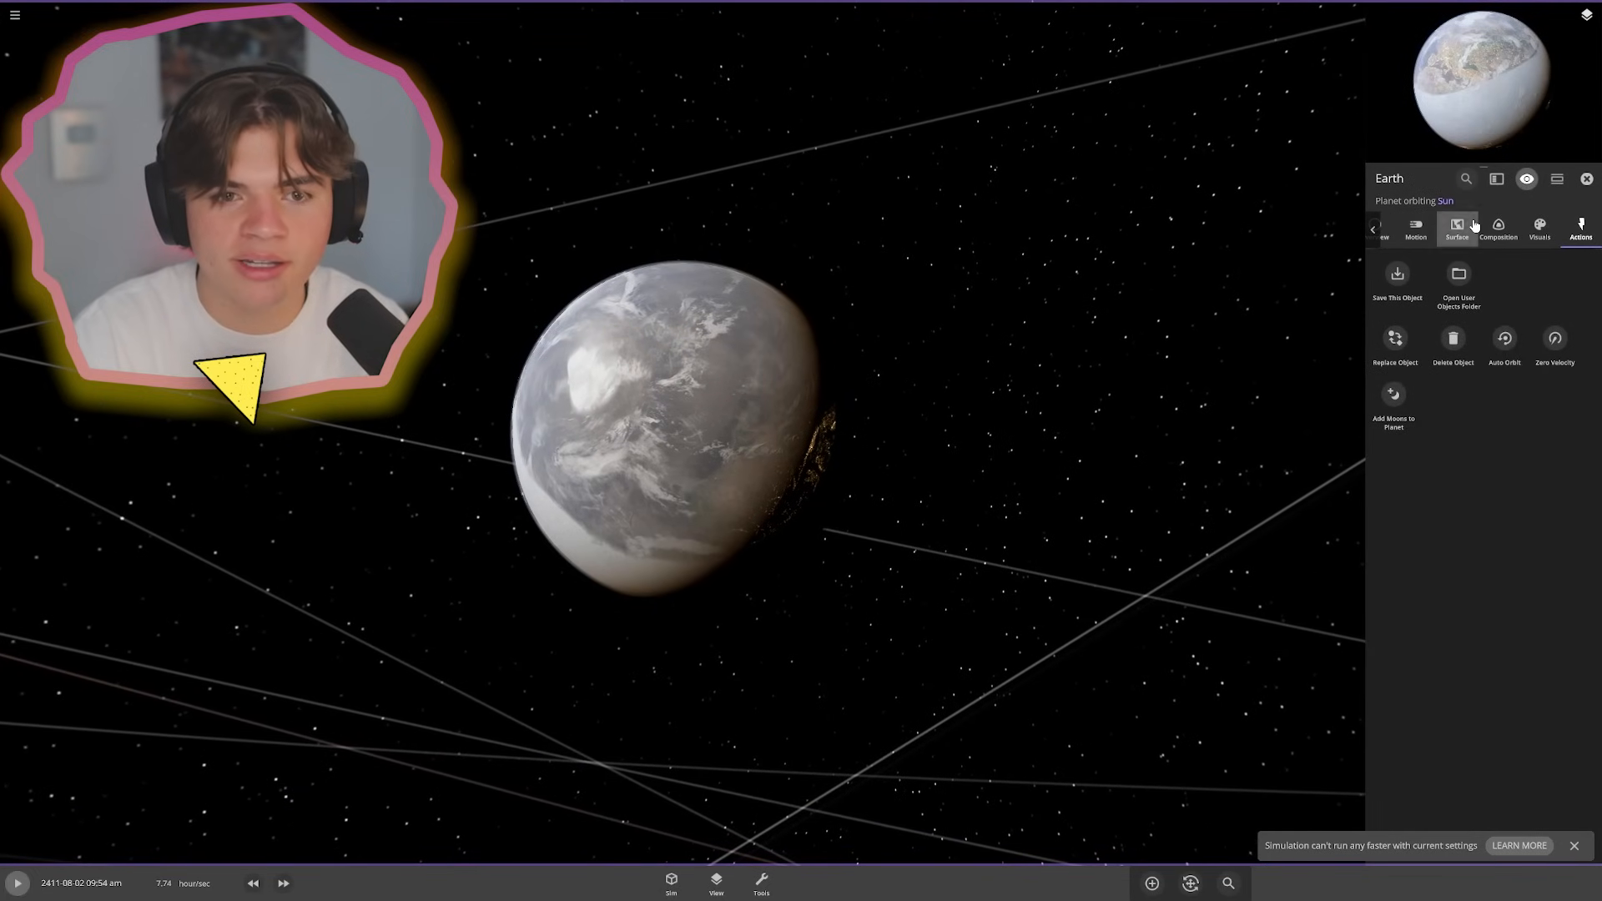
# - Place a second Earth from the Planets list near Earth and select it
pyautogui.click(1456, 230)
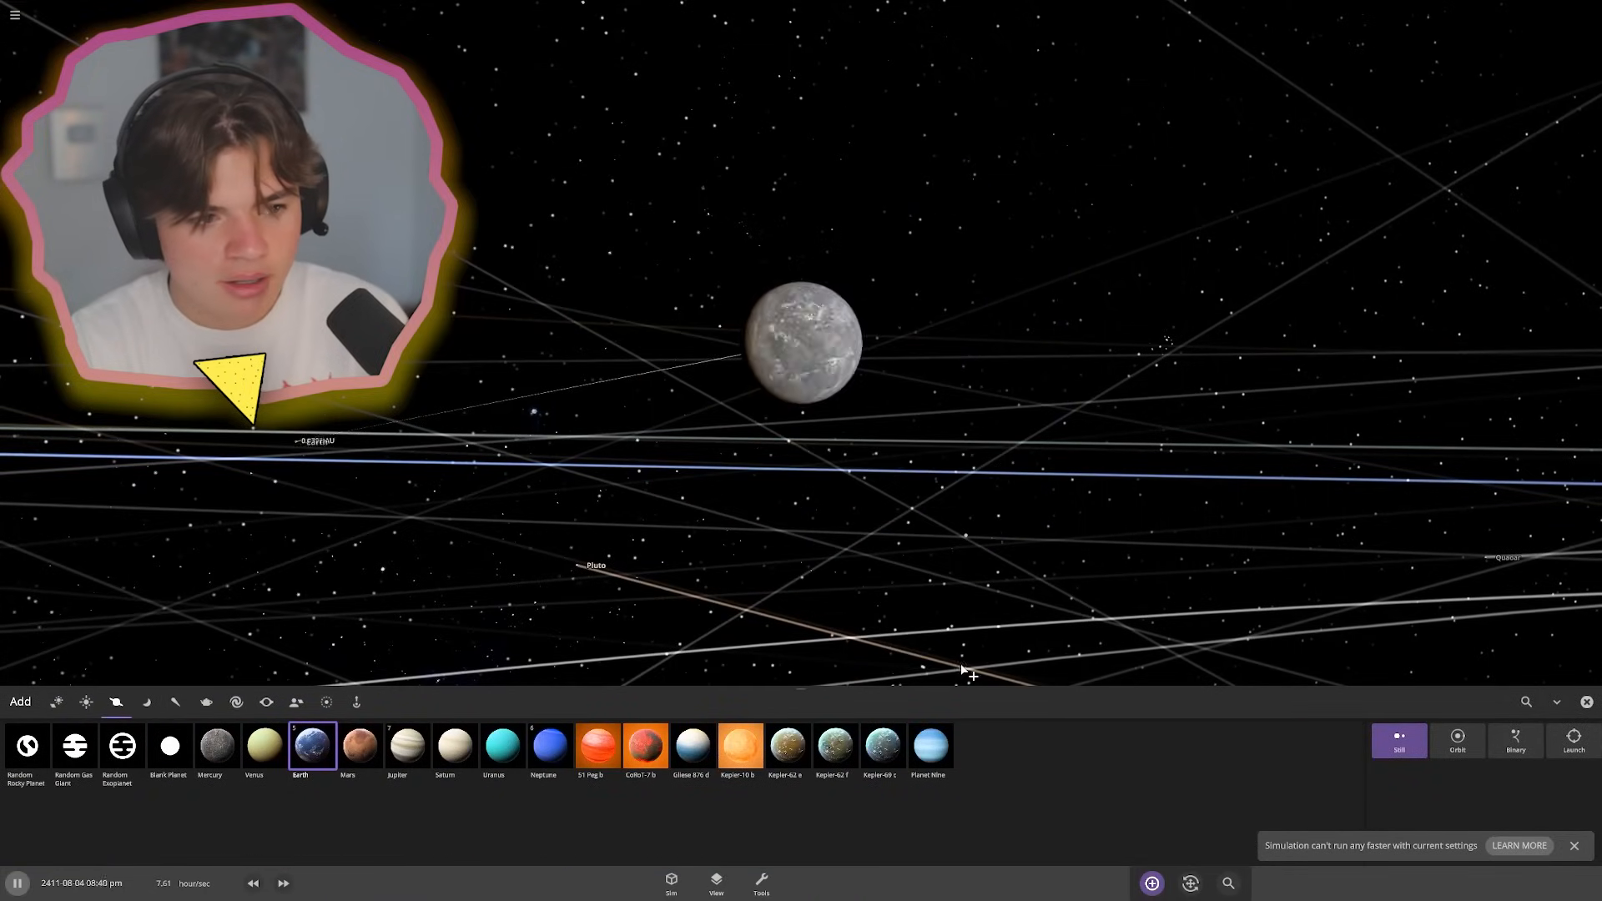
pyautogui.click(1457, 741)
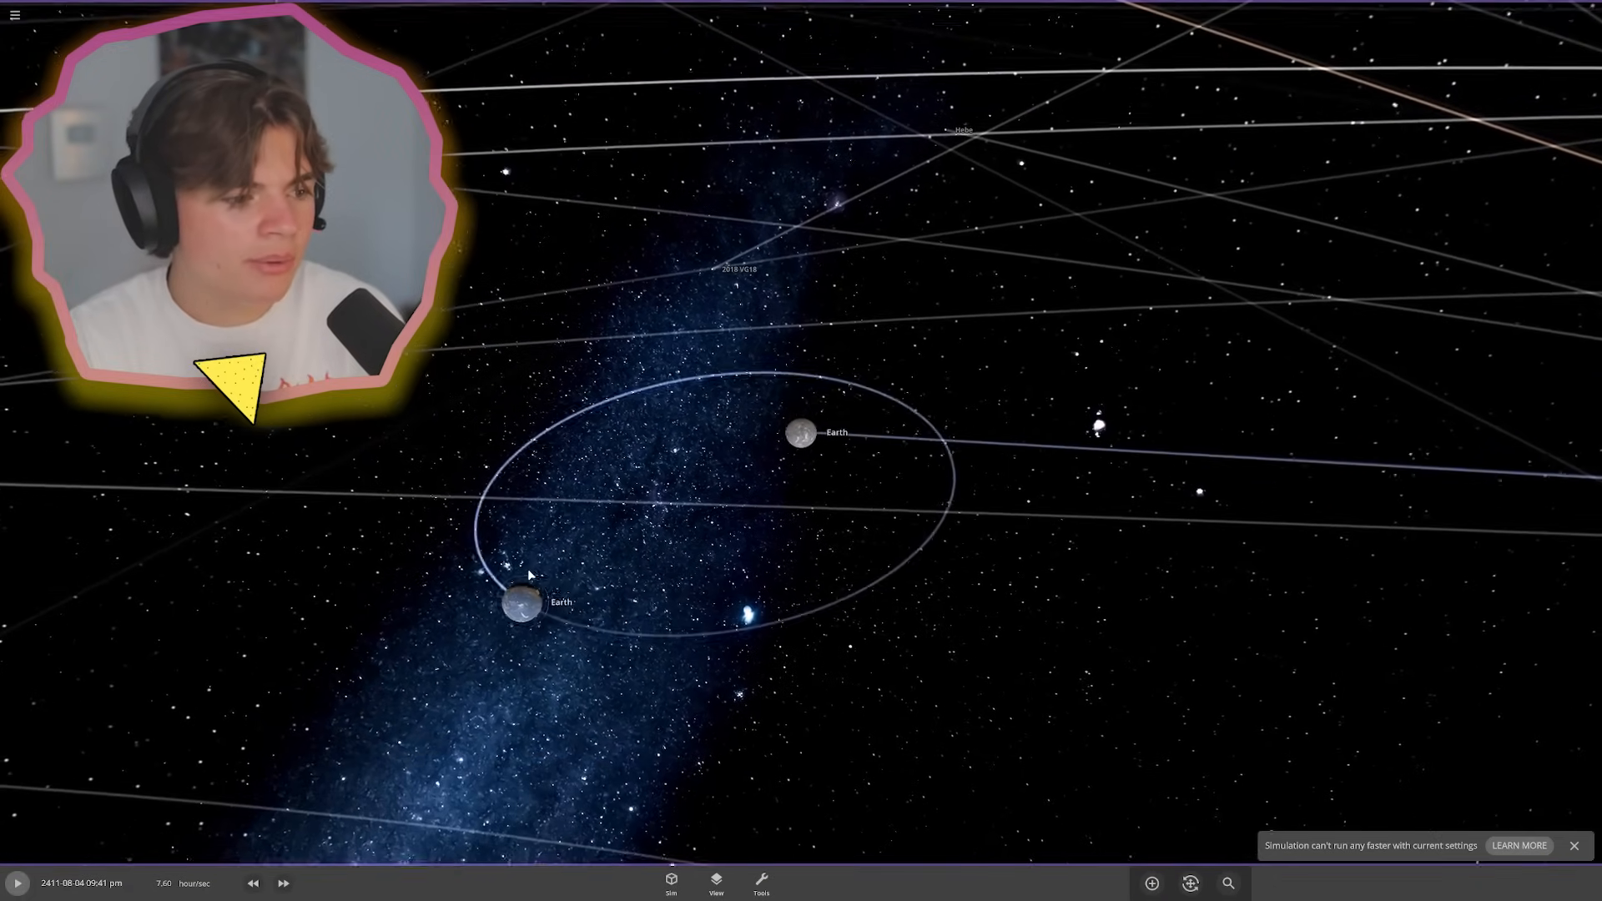
pyautogui.click(801, 432)
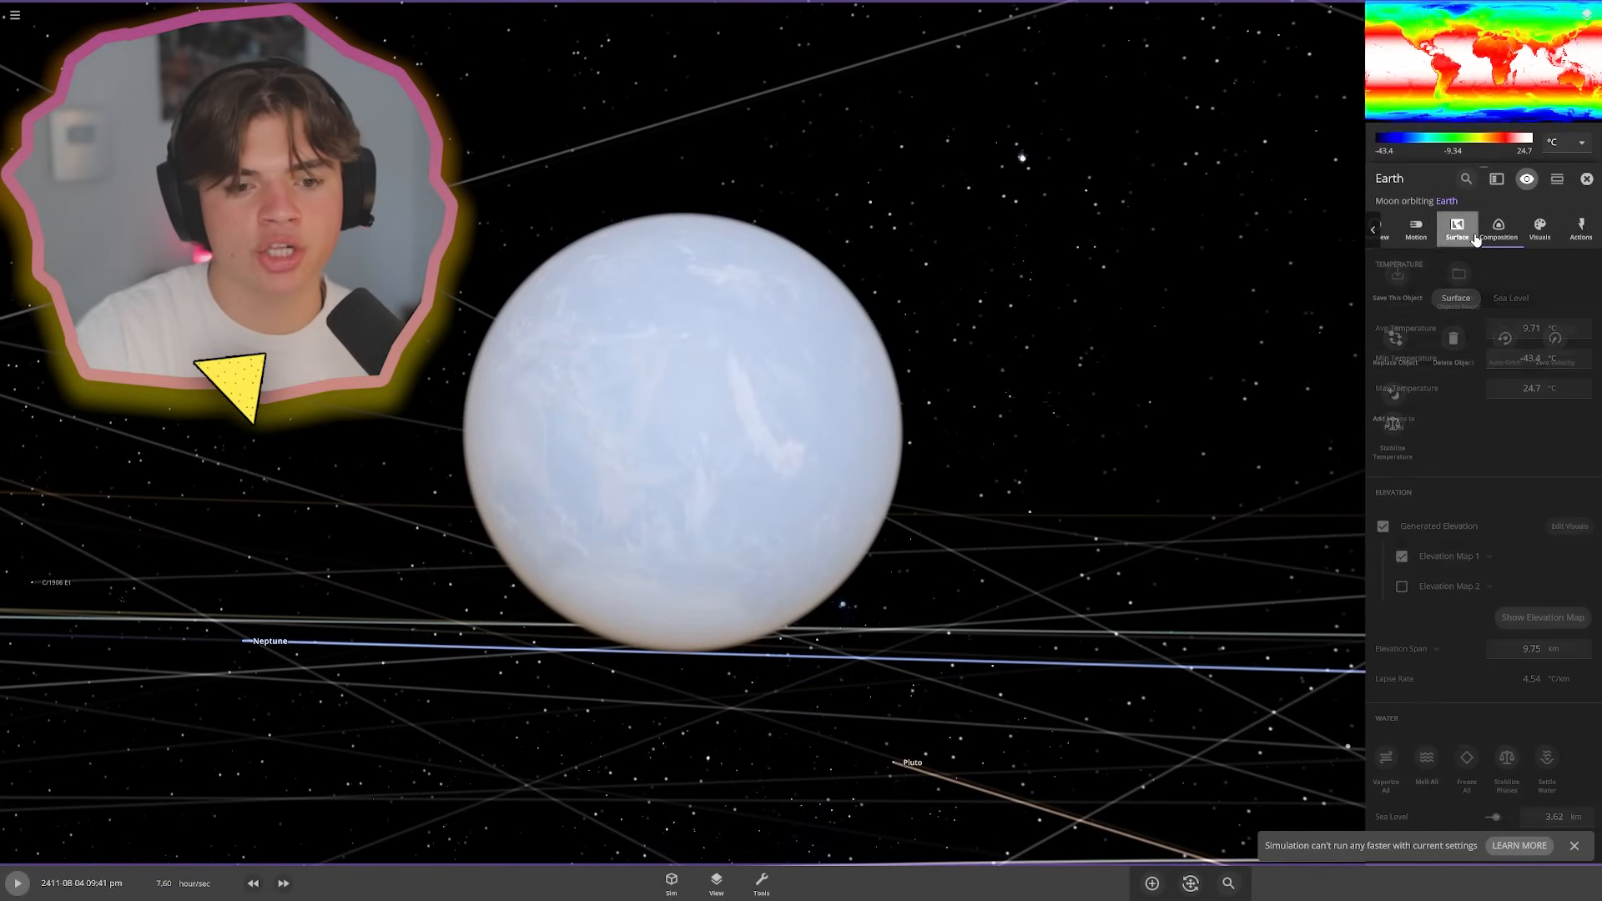
# - Raise the second Earth's sea level to 5.20 km under Visuals > Surface
pyautogui.click(1538, 229)
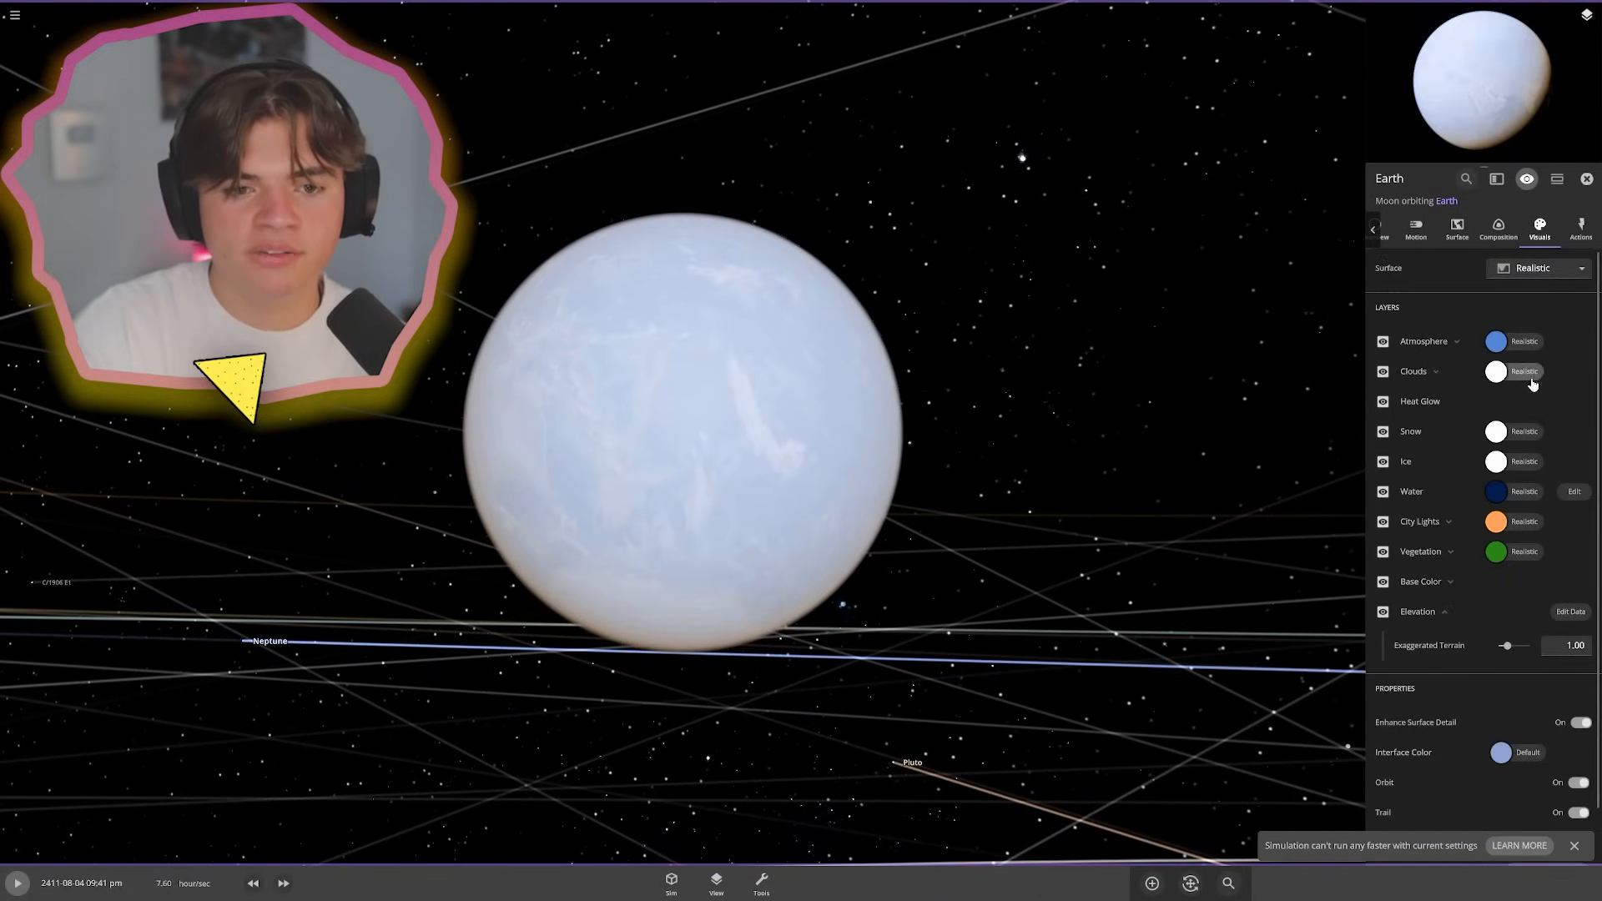
pyautogui.click(1457, 341)
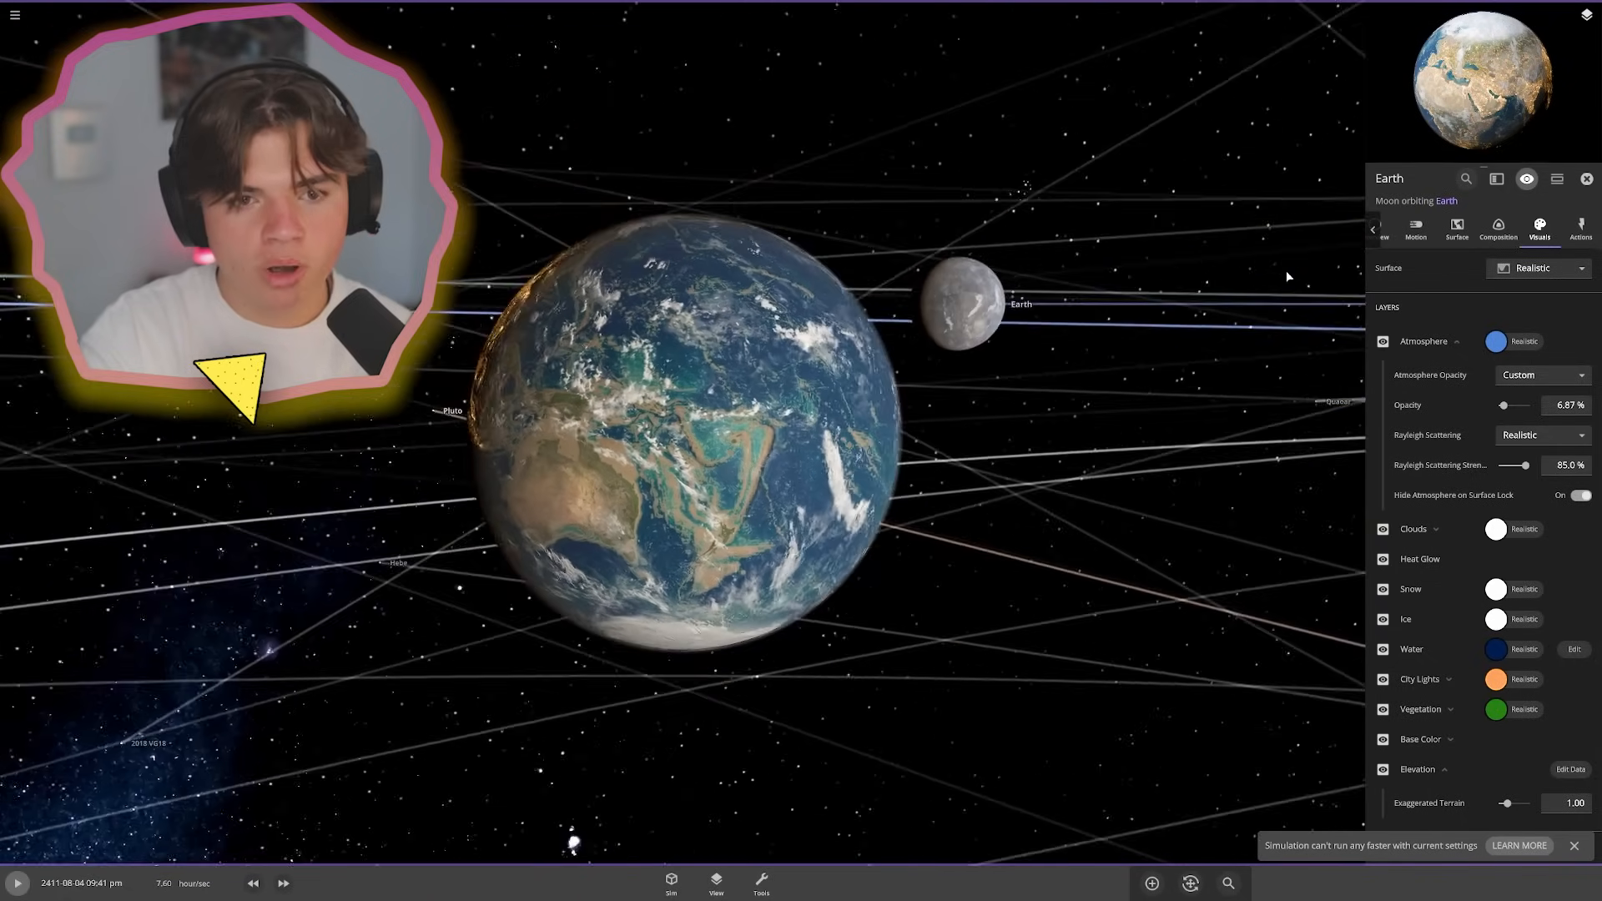
pyautogui.click(1455, 229)
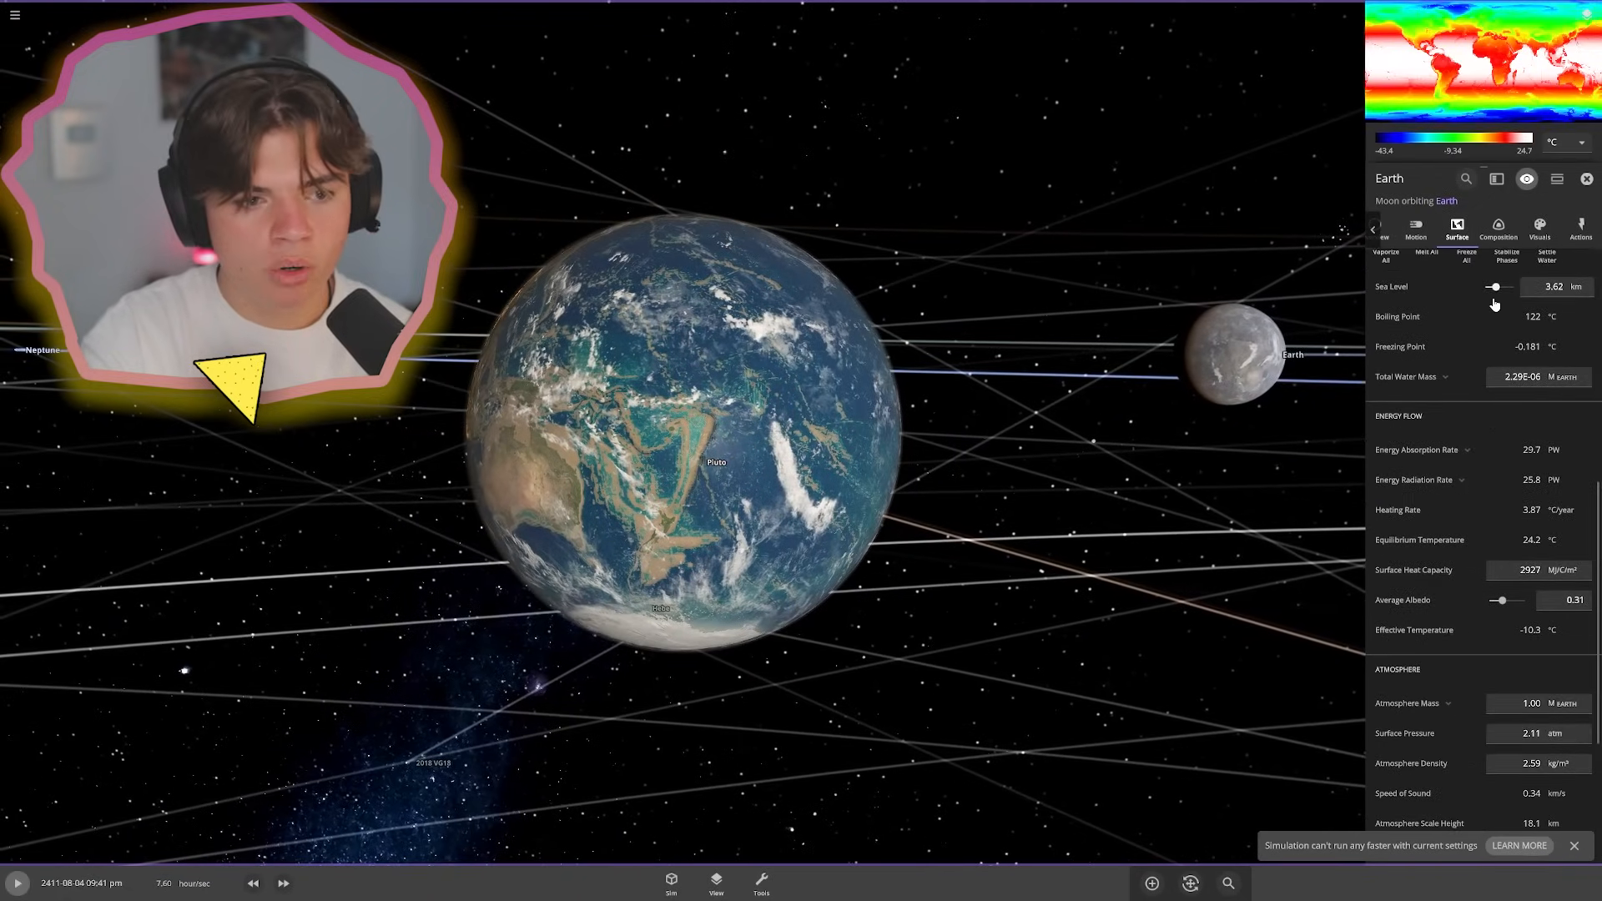
pyautogui.moveTo(1496, 287); pyautogui.dragTo(1502, 287)
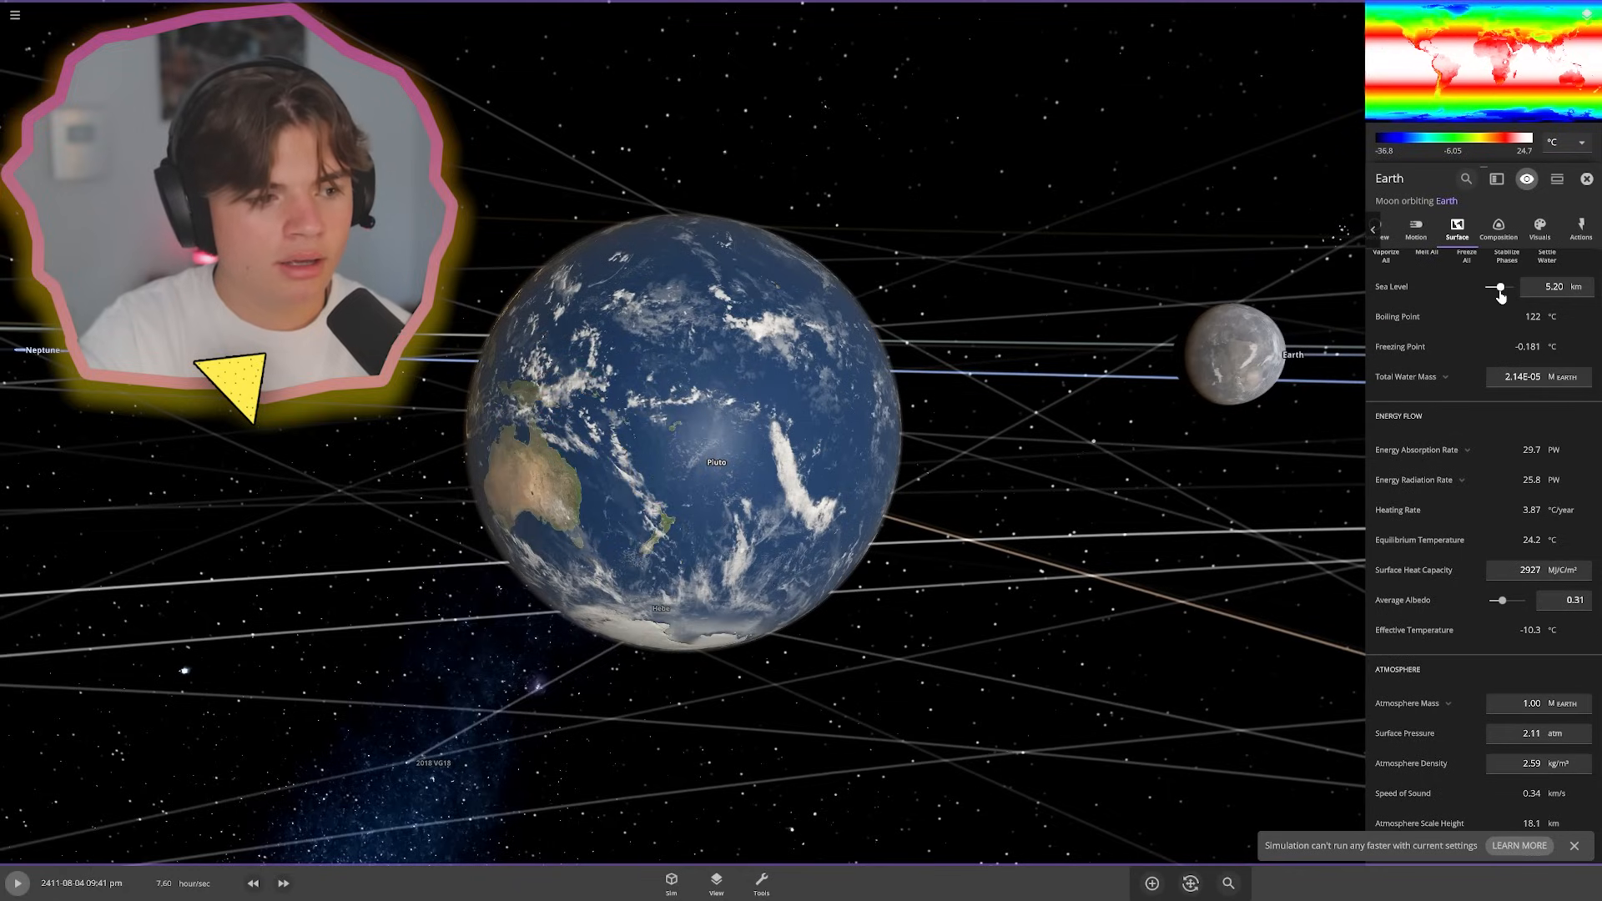
pyautogui.click(1538, 230)
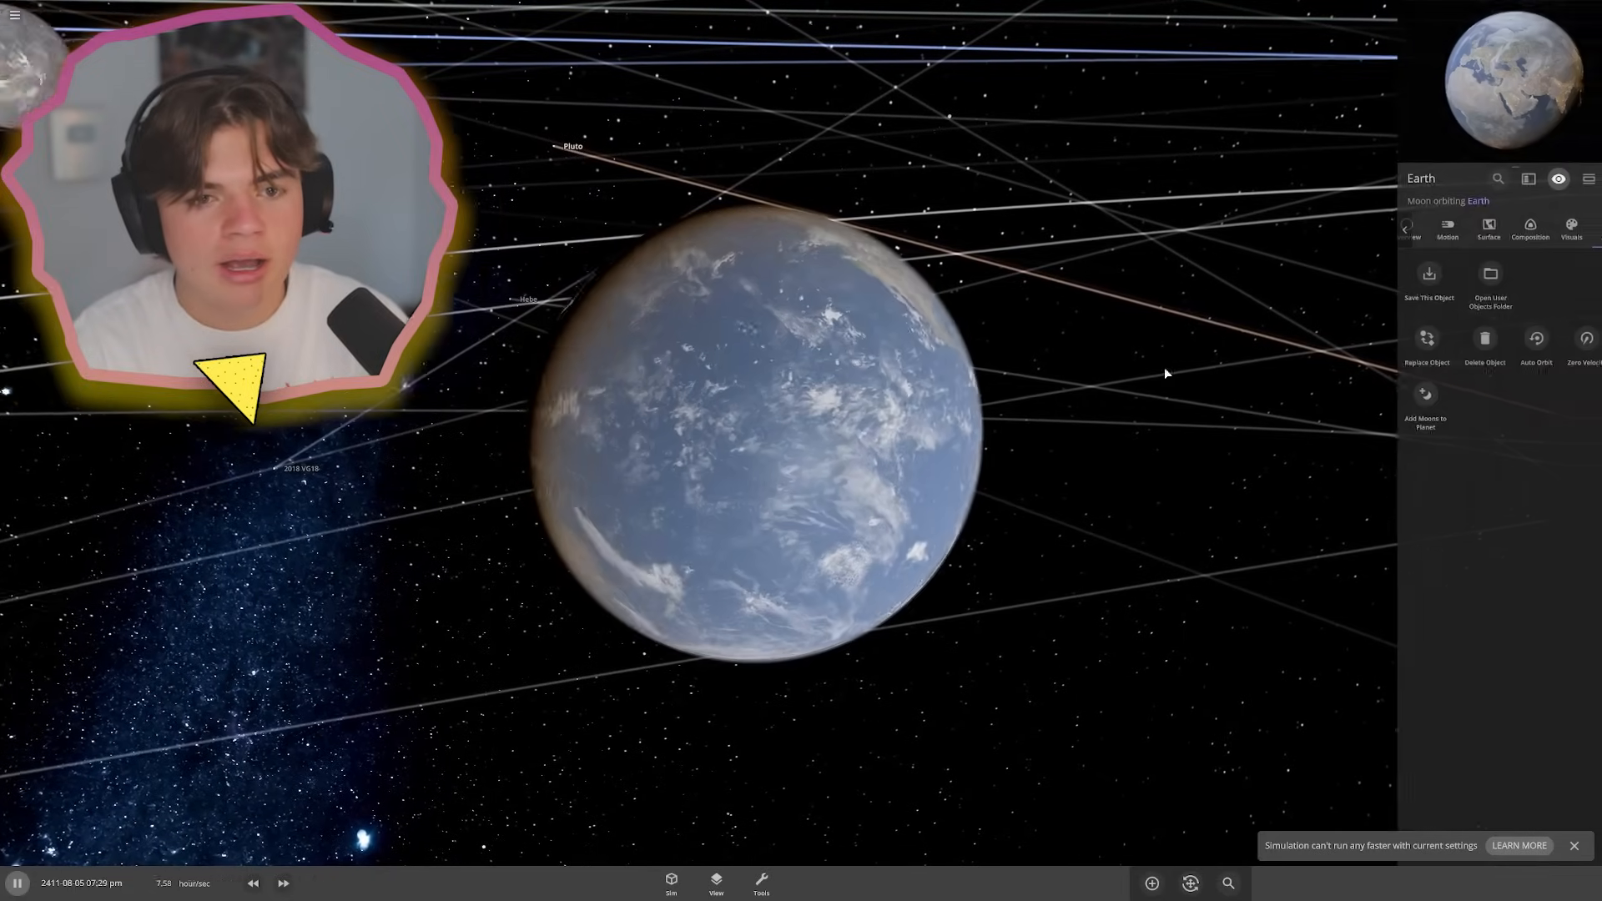
# - Select the original Earth and show its Composition tab with core properties
pyautogui.click(1529, 228)
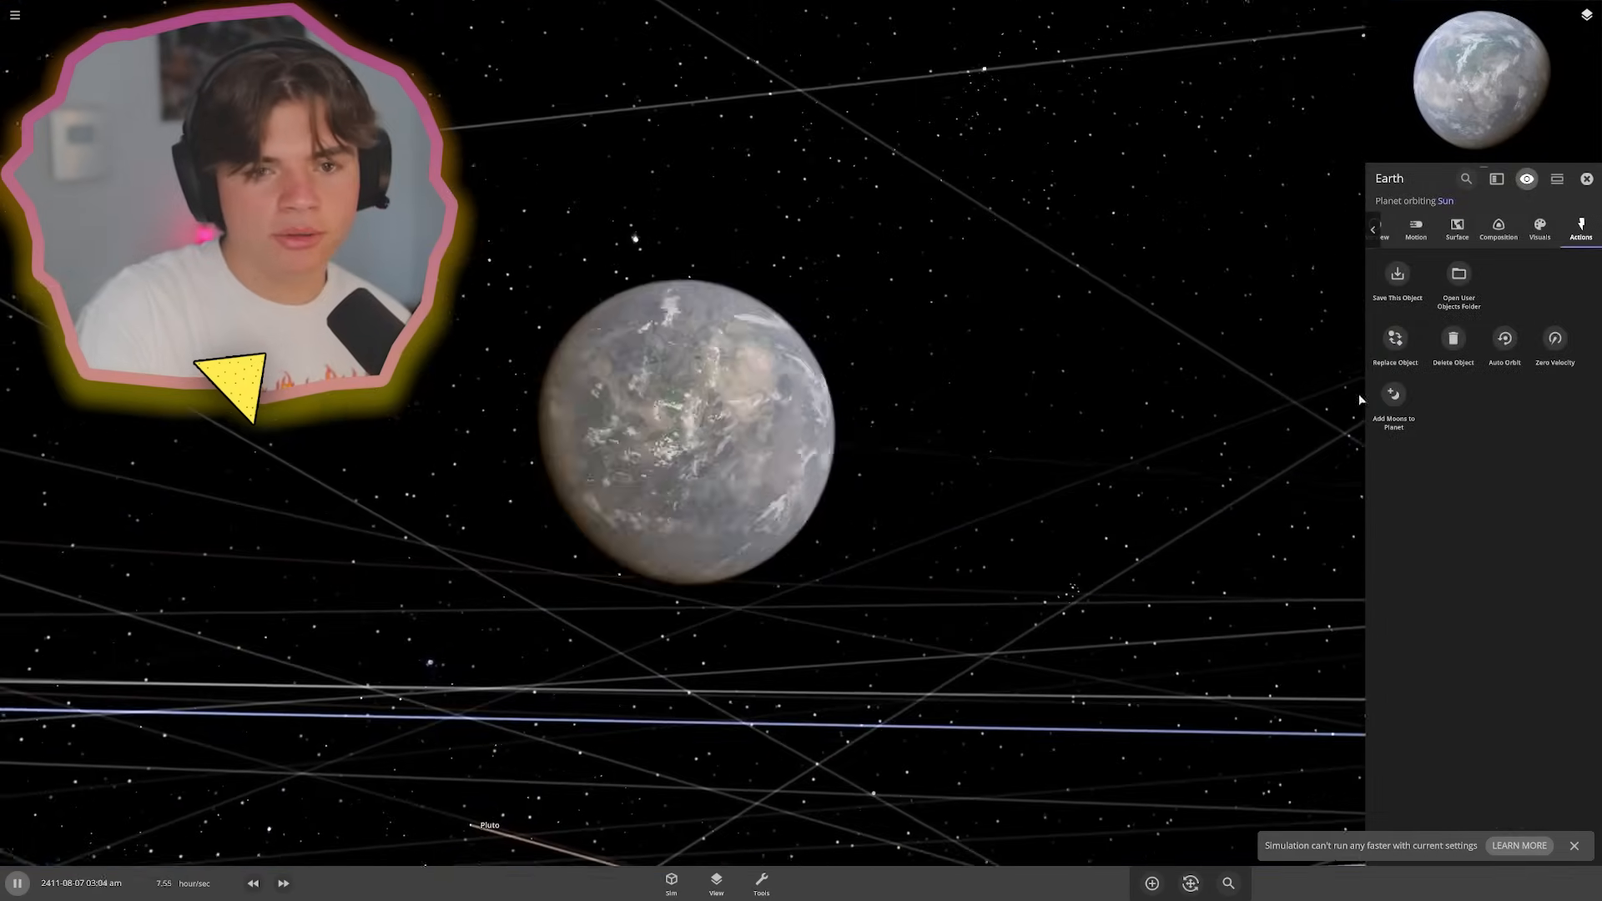
pyautogui.click(1499, 229)
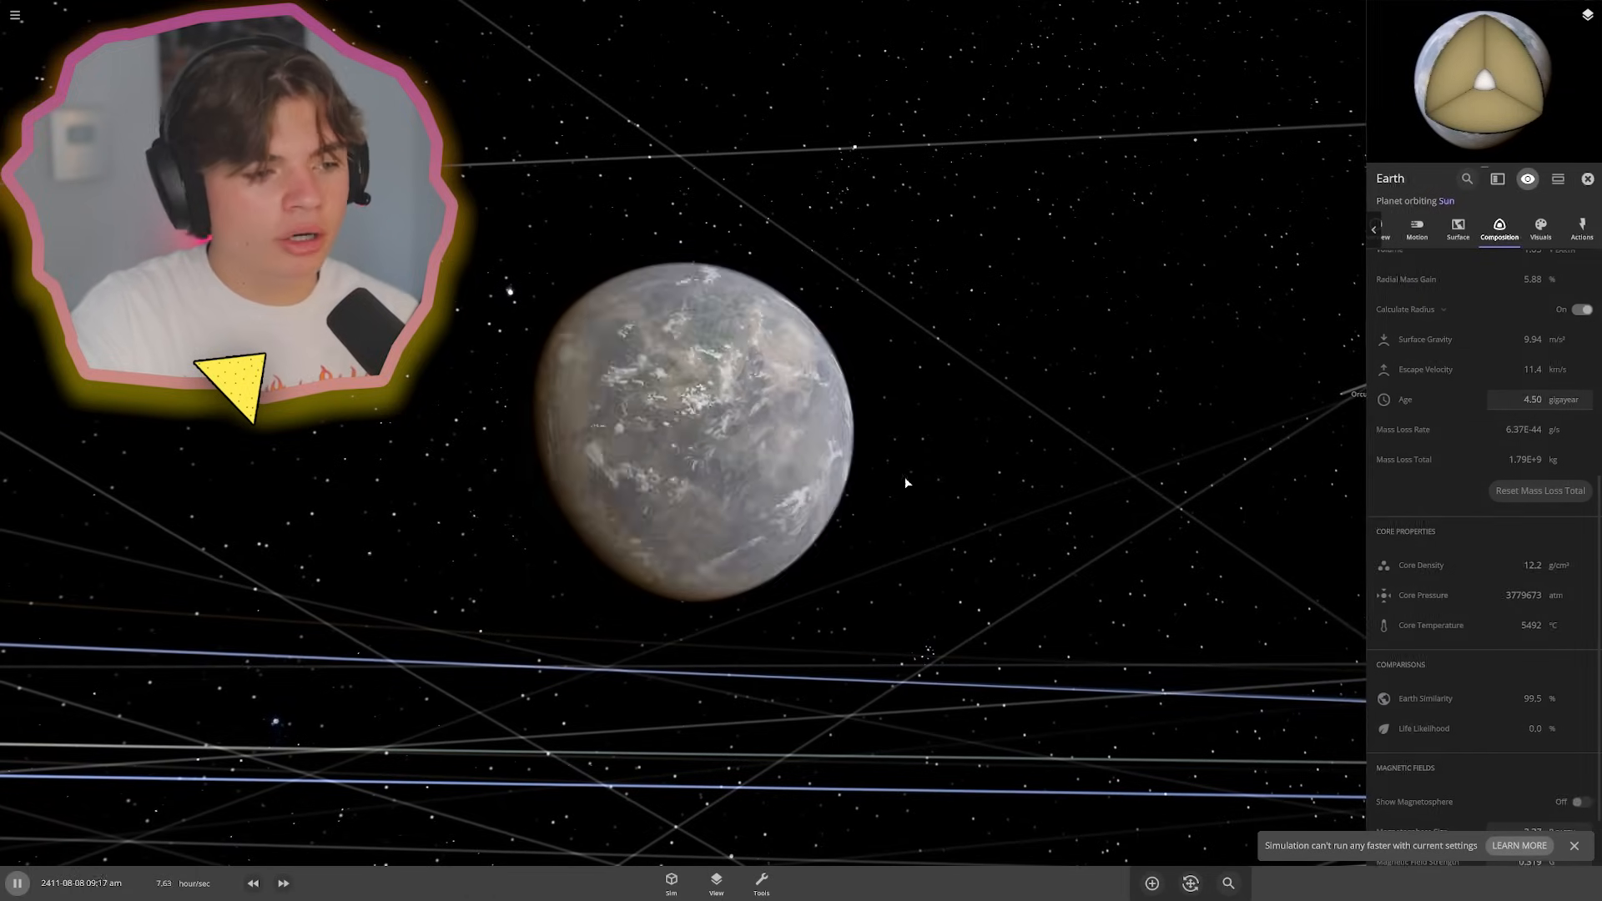